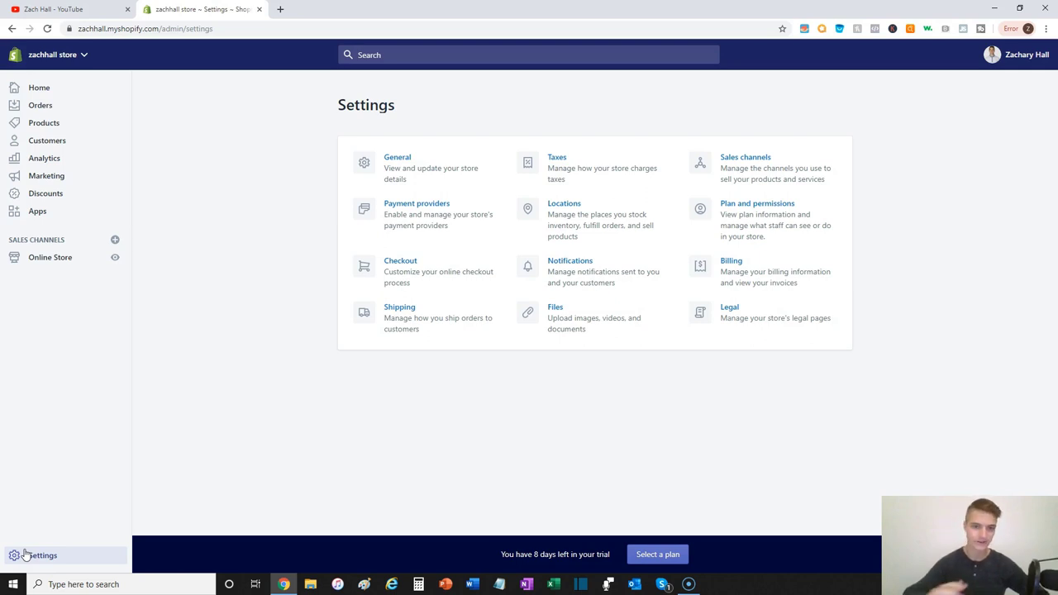
pyautogui.moveTo(455, 232)
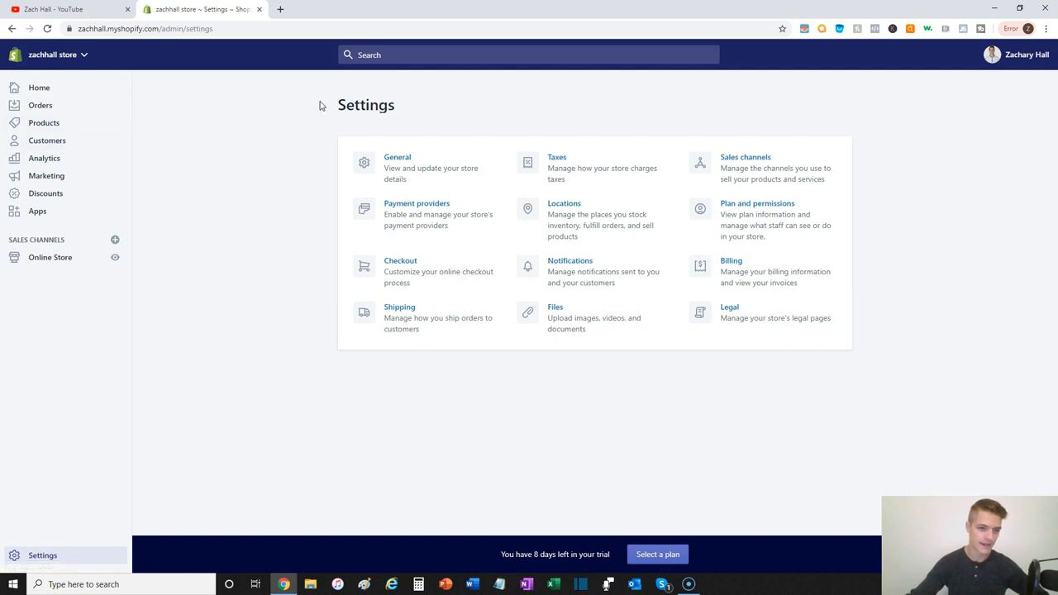
pyautogui.moveTo(291, 109)
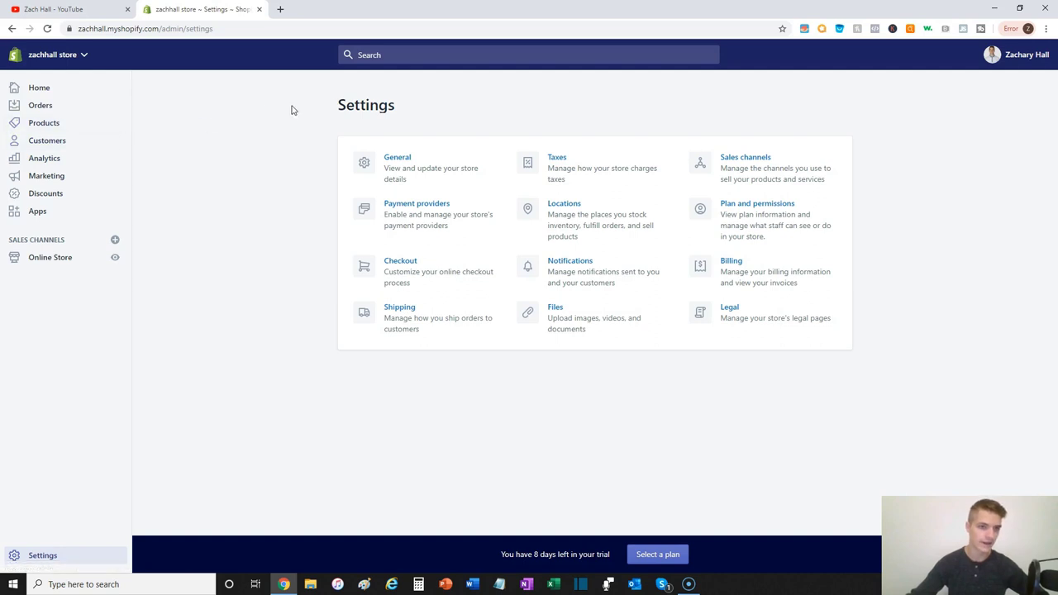
pyautogui.moveTo(149, 97)
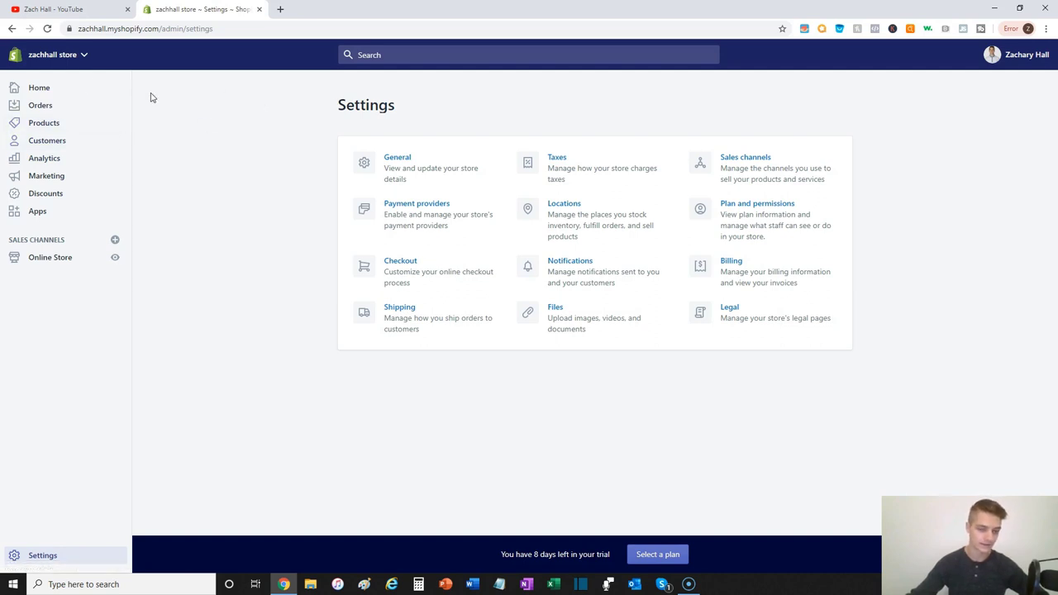
pyautogui.moveTo(109, 241)
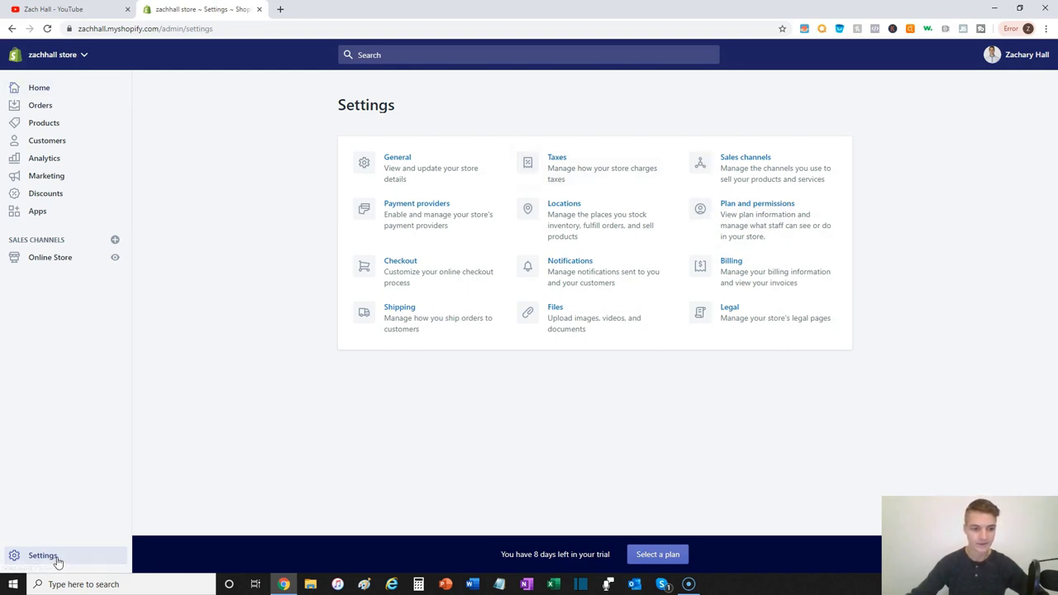
pyautogui.moveTo(339, 126)
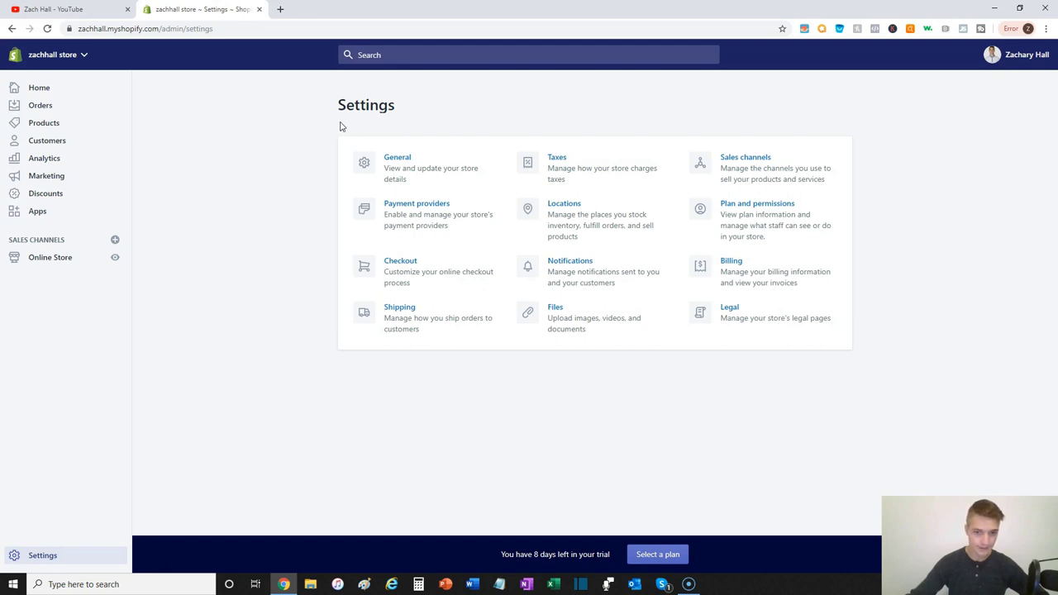
pyautogui.moveTo(390, 126)
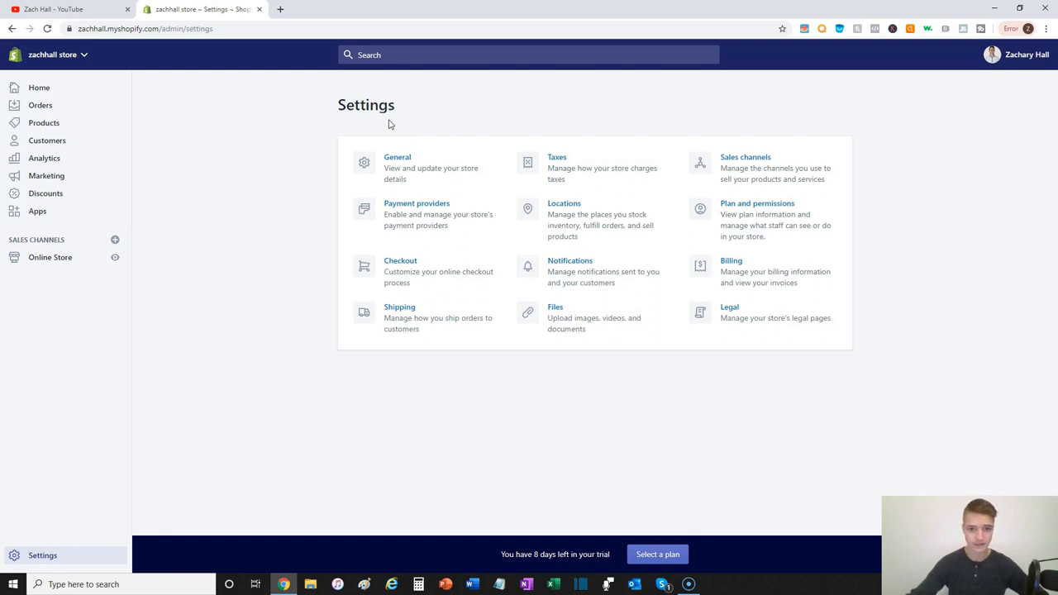
# Show the General store details settings from the Settings page.
pyautogui.click(423, 169)
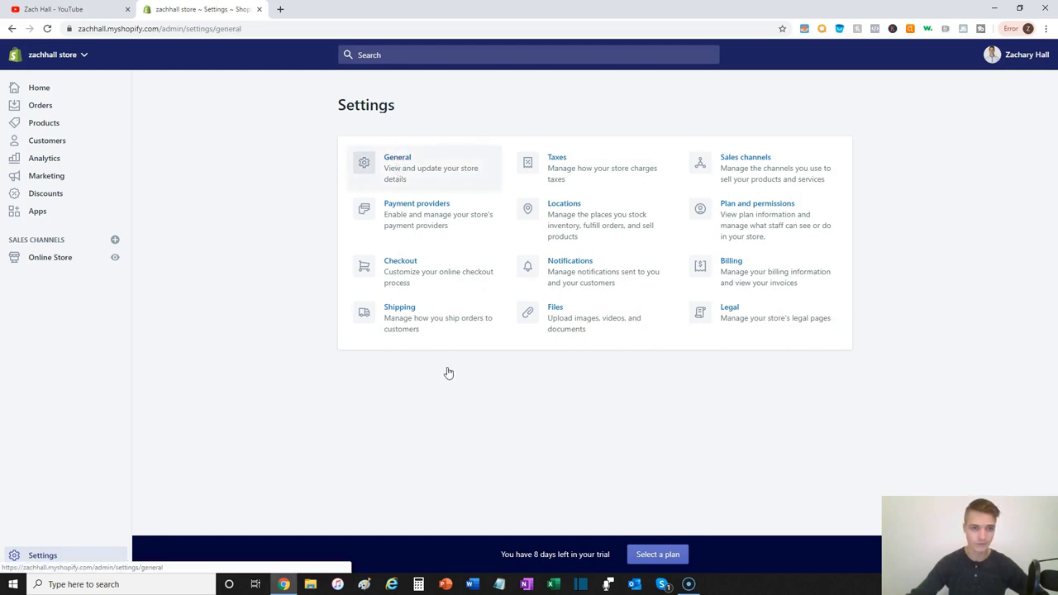
pyautogui.click(396, 162)
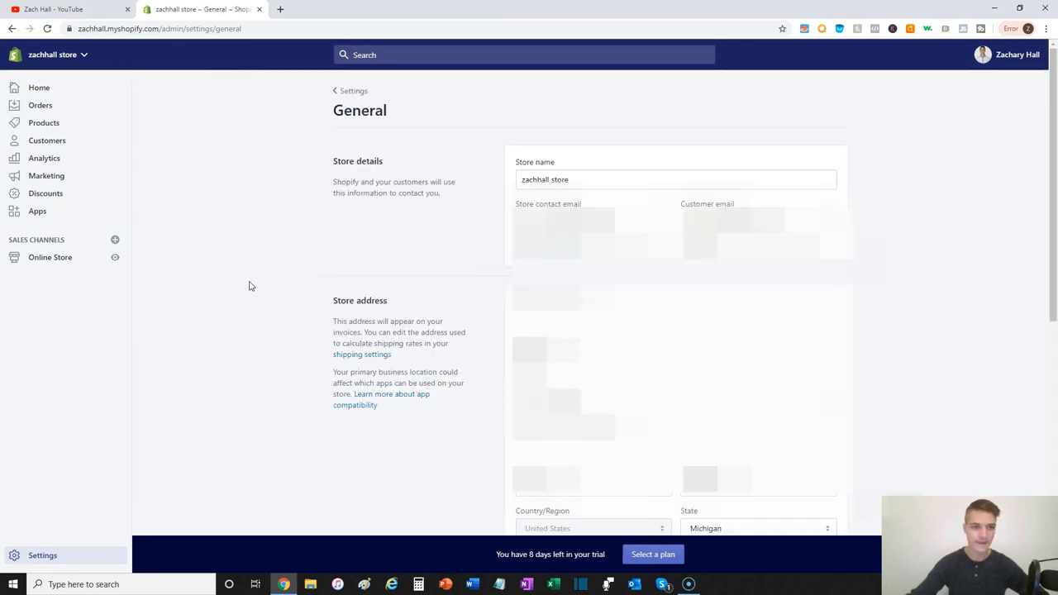
pyautogui.moveTo(212, 268)
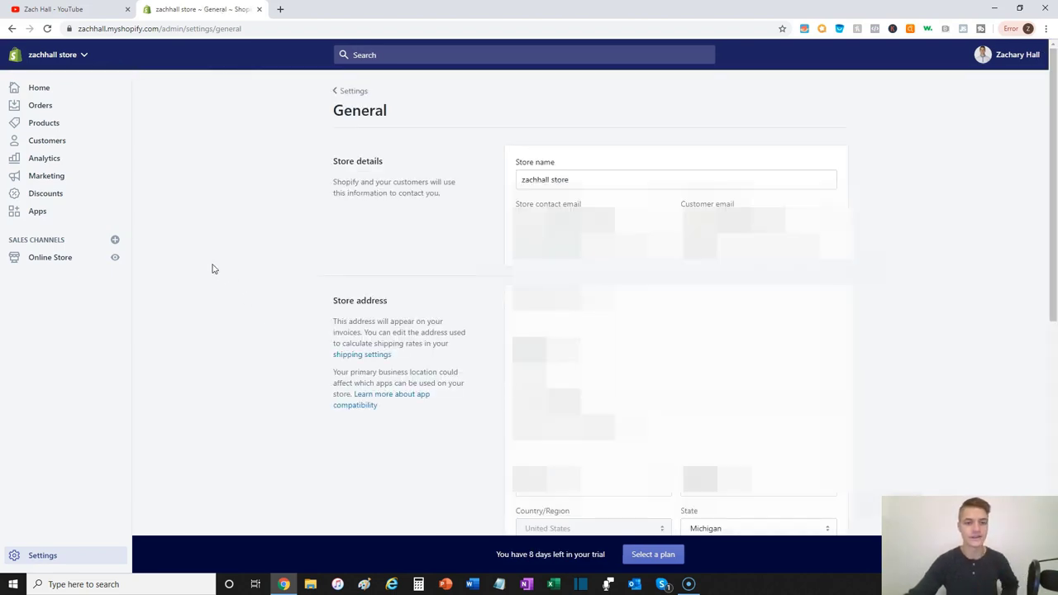
pyautogui.moveTo(133, 233)
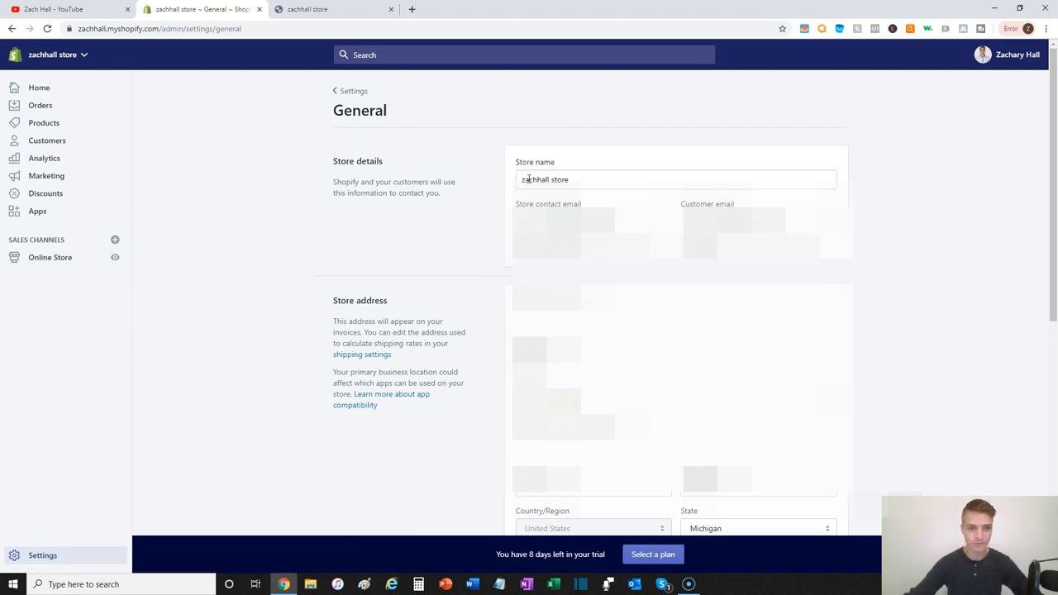
pyautogui.click(331, 10)
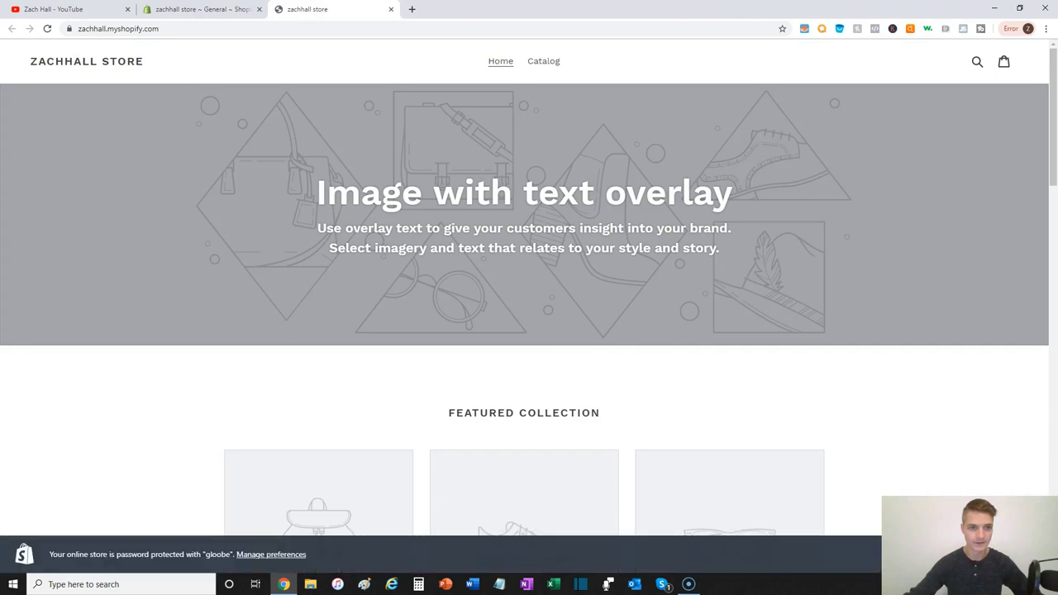
pyautogui.moveTo(306, 10)
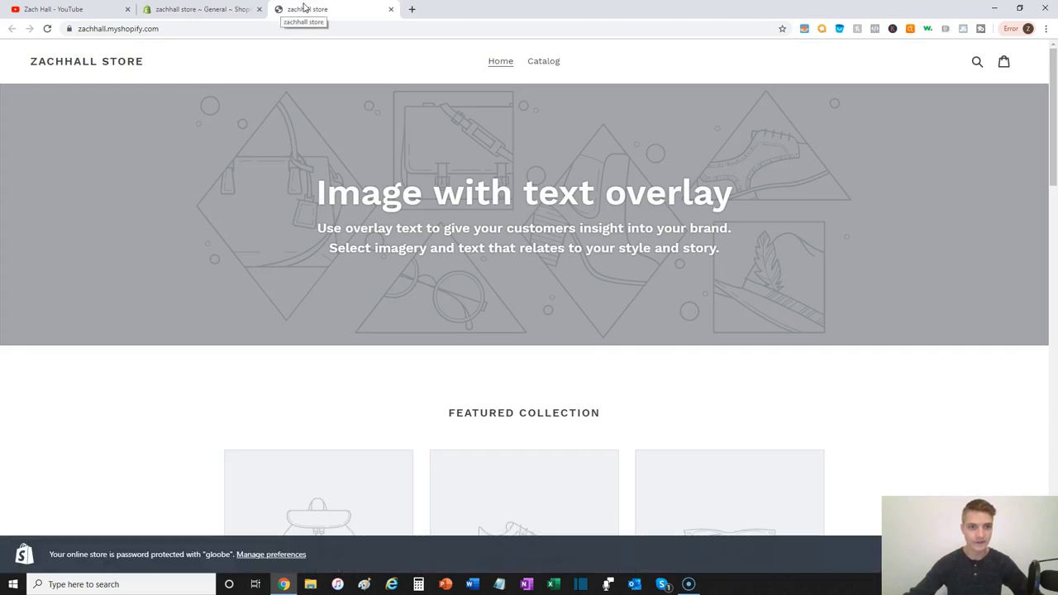
pyautogui.moveTo(331, 24)
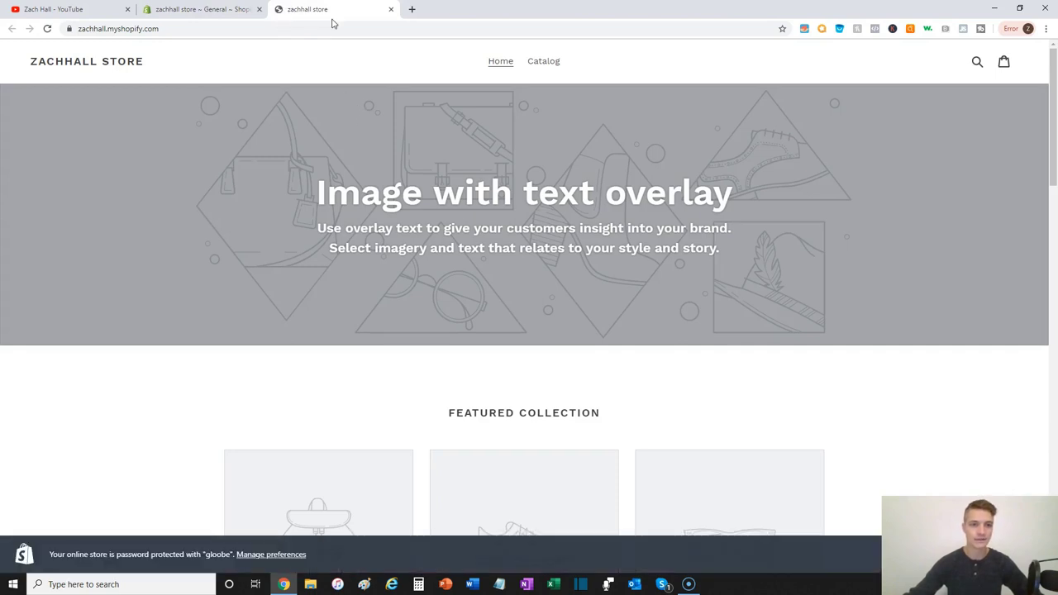
pyautogui.moveTo(322, 10)
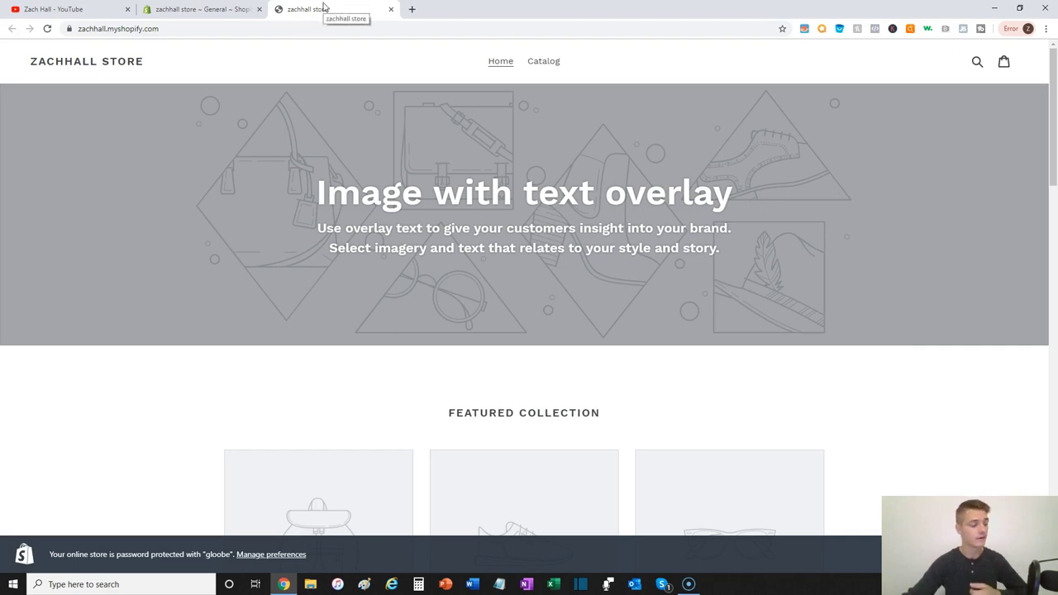
pyautogui.moveTo(456, 69)
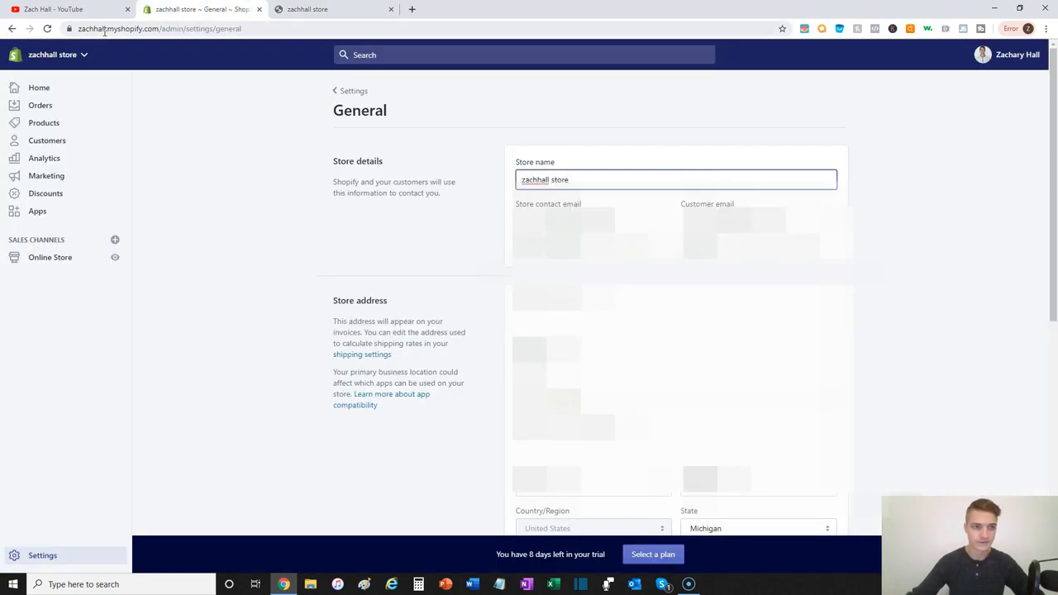
# Replace the store name with 'Zach Hall | Store', correcting the mistyped separator, without saving.
pyautogui.doubleClick(535, 178)
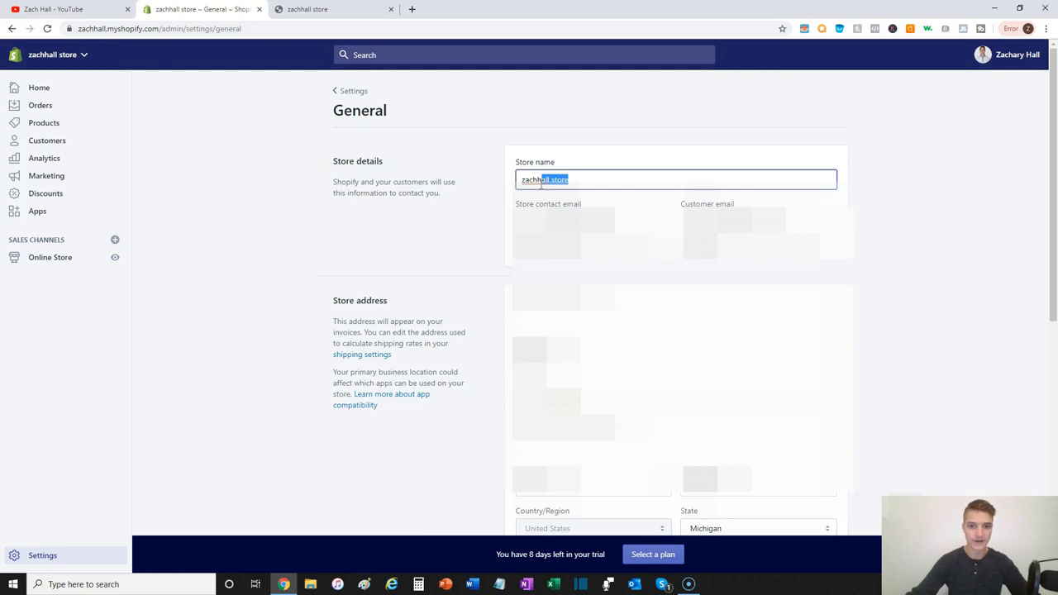
pyautogui.write('Zach Hall')
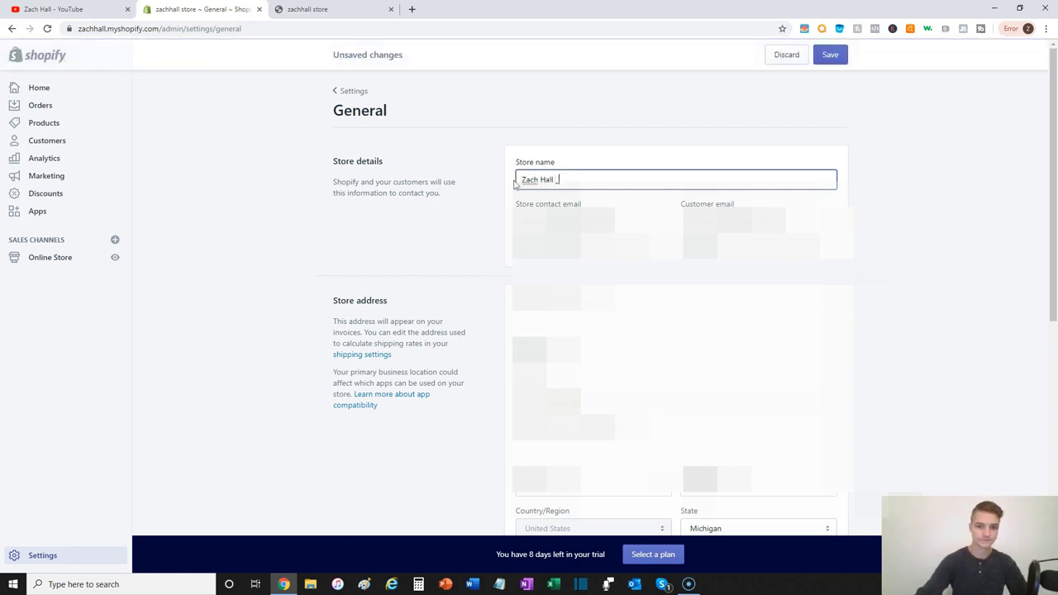
pyautogui.write('-')
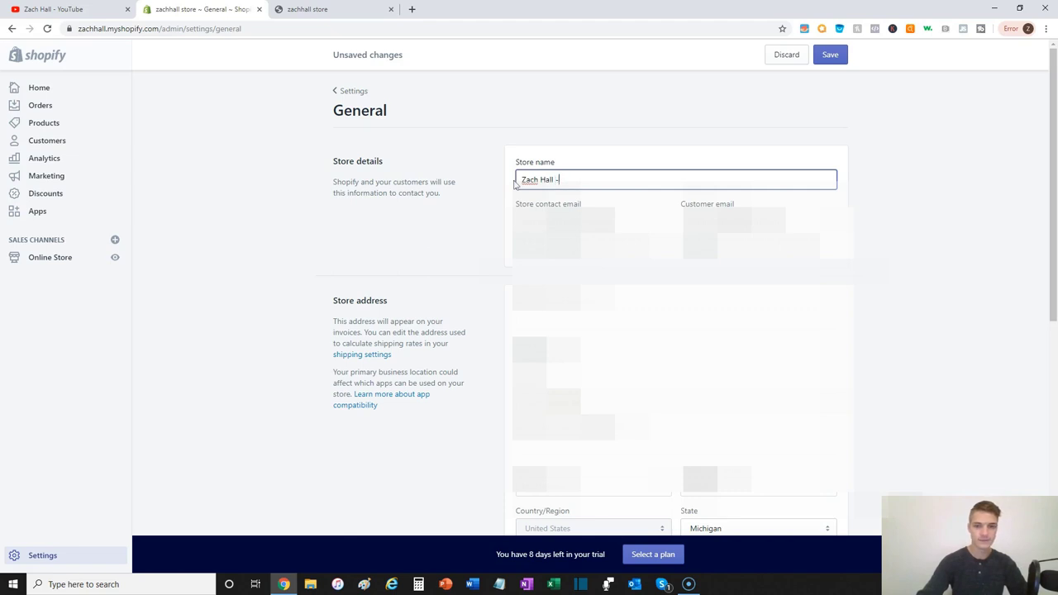
pyautogui.press('Backspace')
pyautogui.write('| Store')
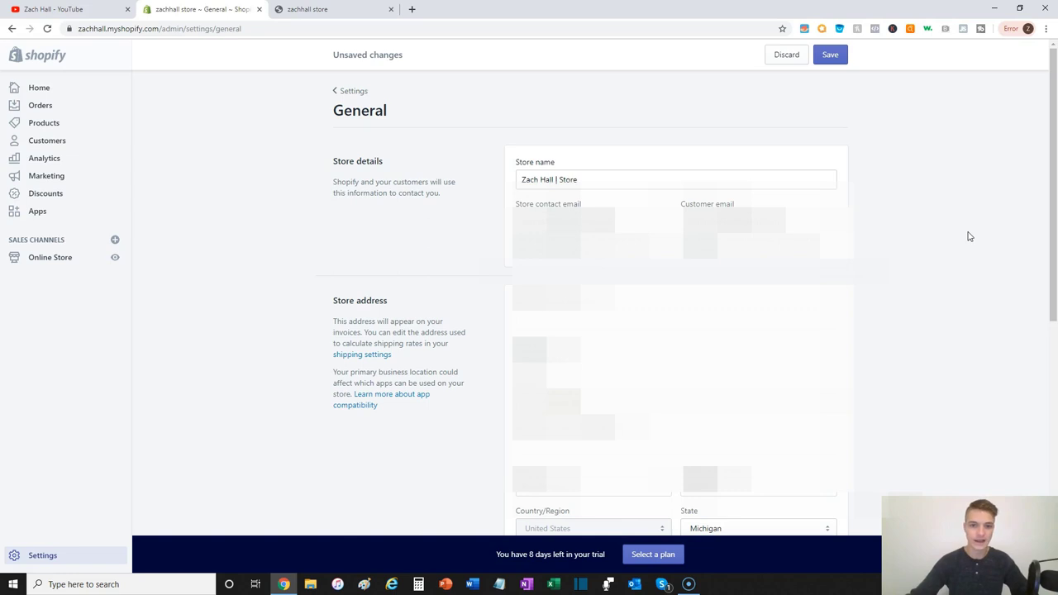
pyautogui.moveTo(945, 223)
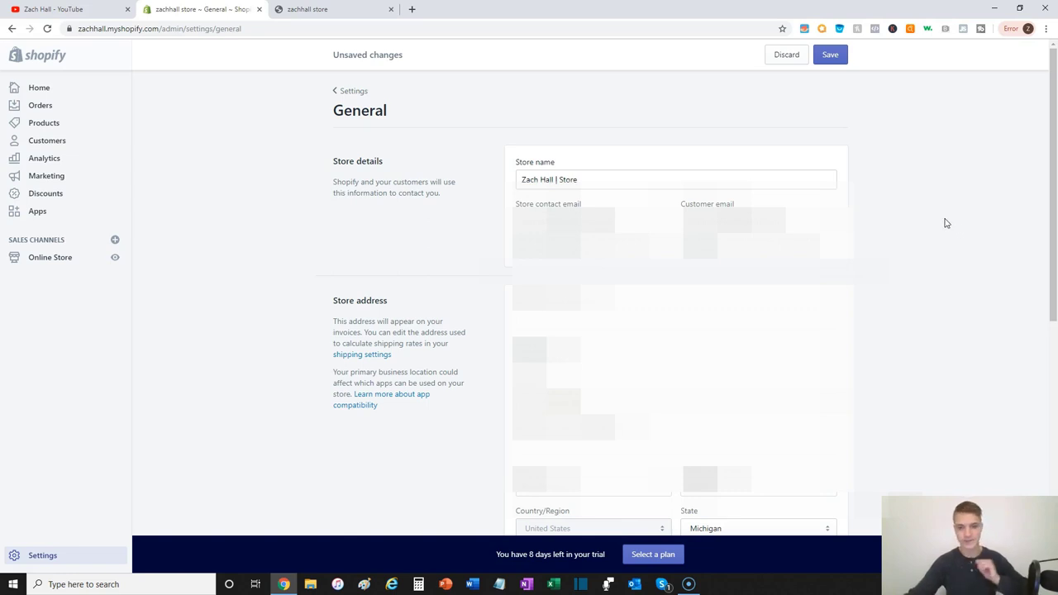
pyautogui.moveTo(924, 232)
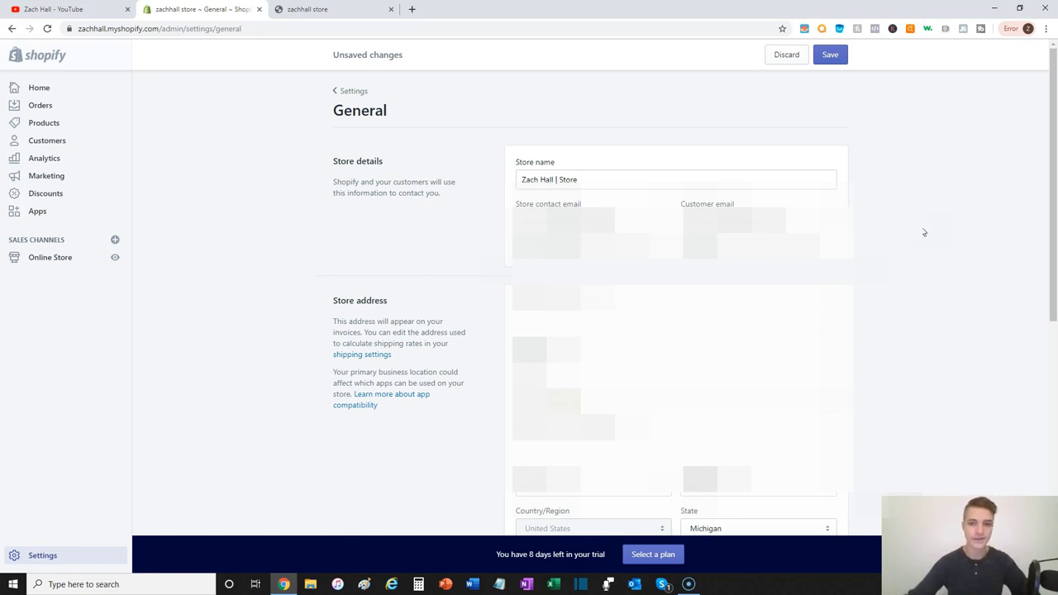
pyautogui.moveTo(958, 162)
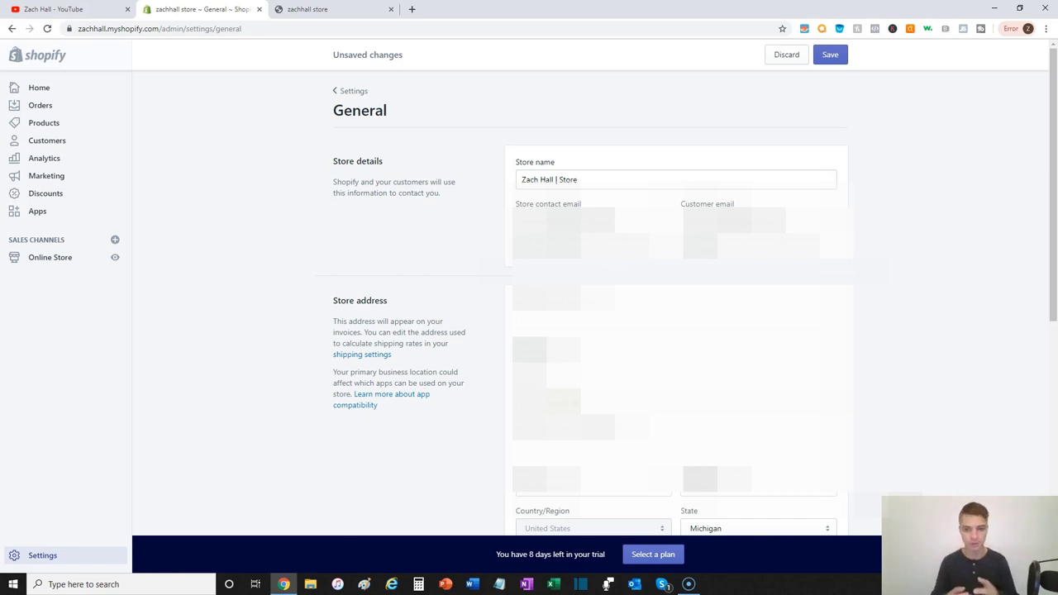
pyautogui.moveTo(369, 296)
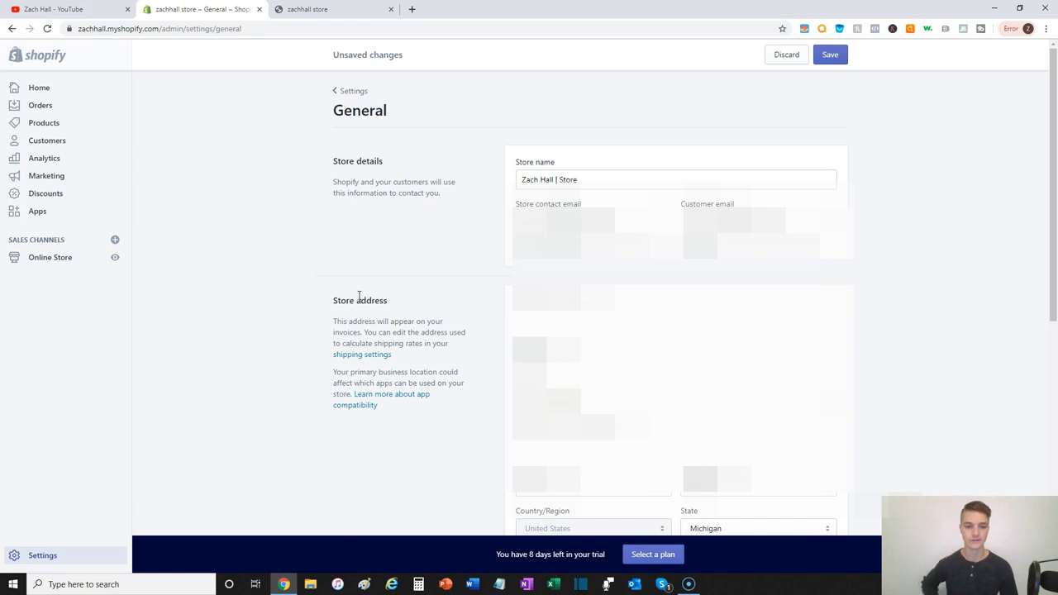
# Review Standards and formats and Store currency: Eastern Time, imperial units, pounds, US Dollar.
pyautogui.scroll(-3)
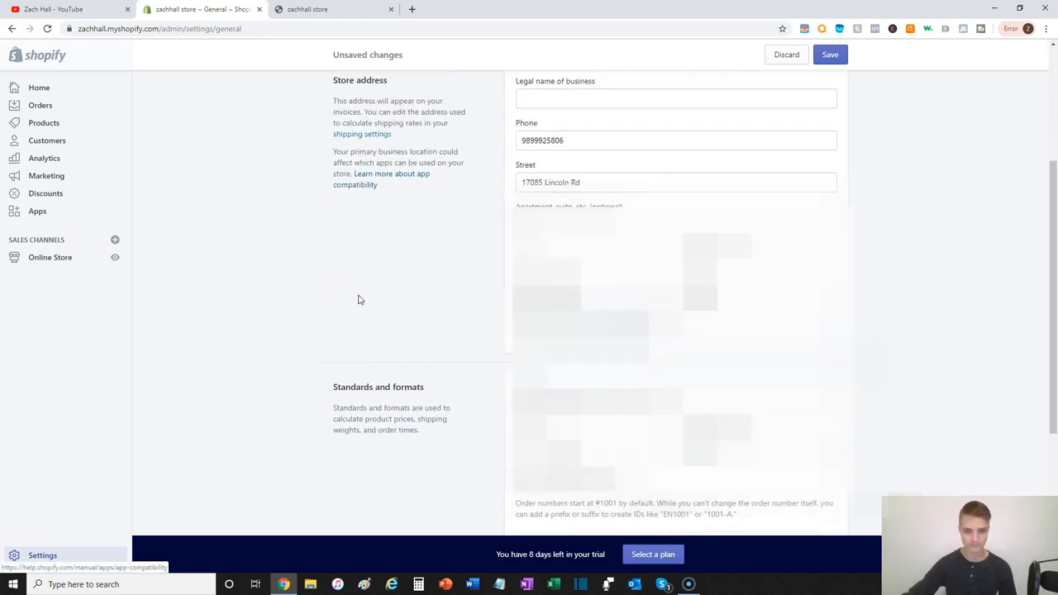
pyautogui.scroll(-3)
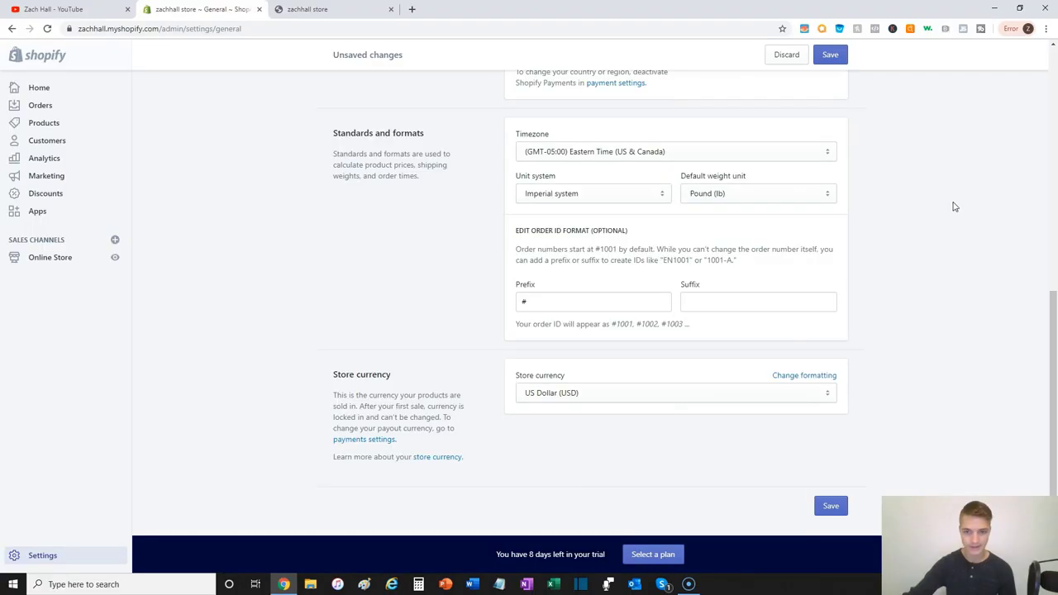
pyautogui.moveTo(934, 245)
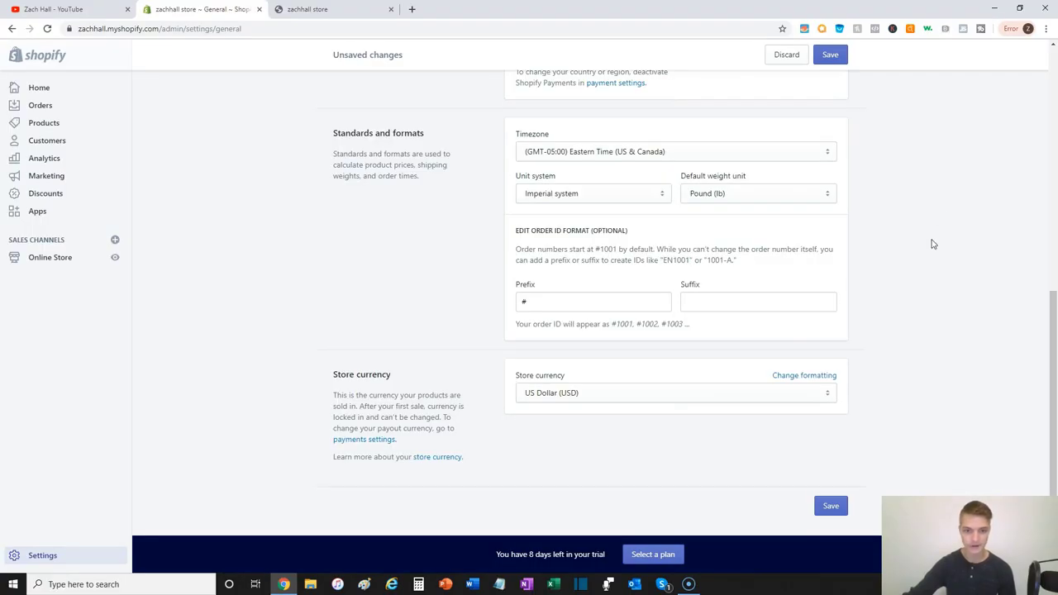
pyautogui.moveTo(602, 441)
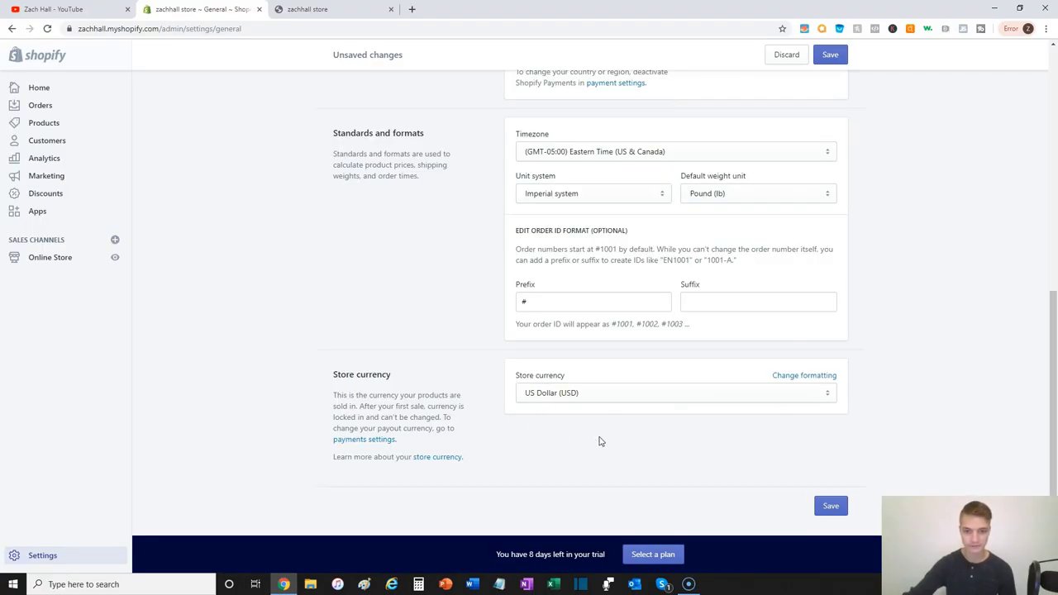
pyautogui.moveTo(569, 429)
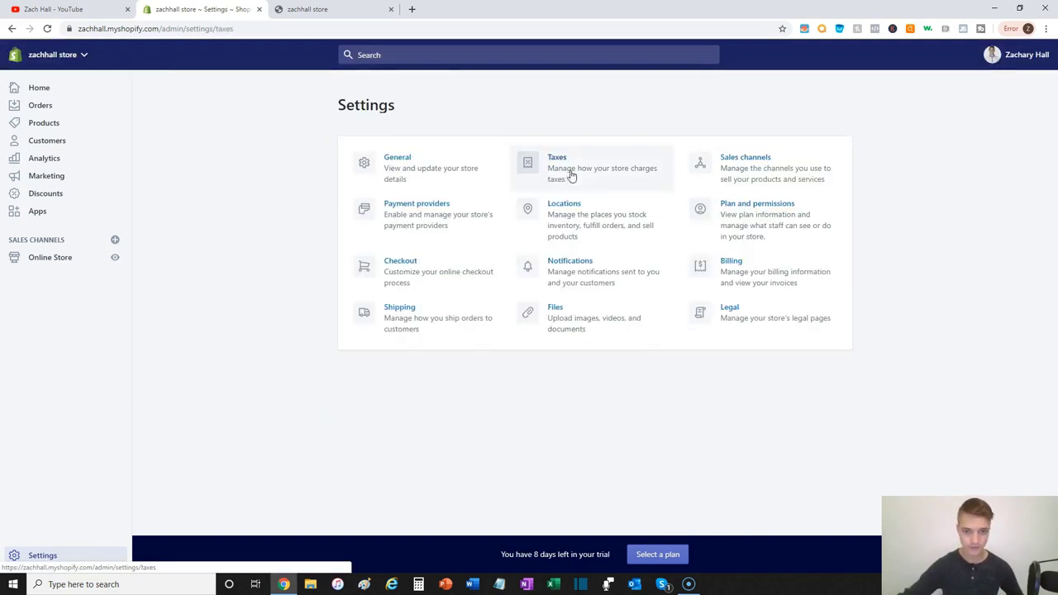
# Show the Taxes settings listing United States collecting and Rest of world not.
pyautogui.click(557, 157)
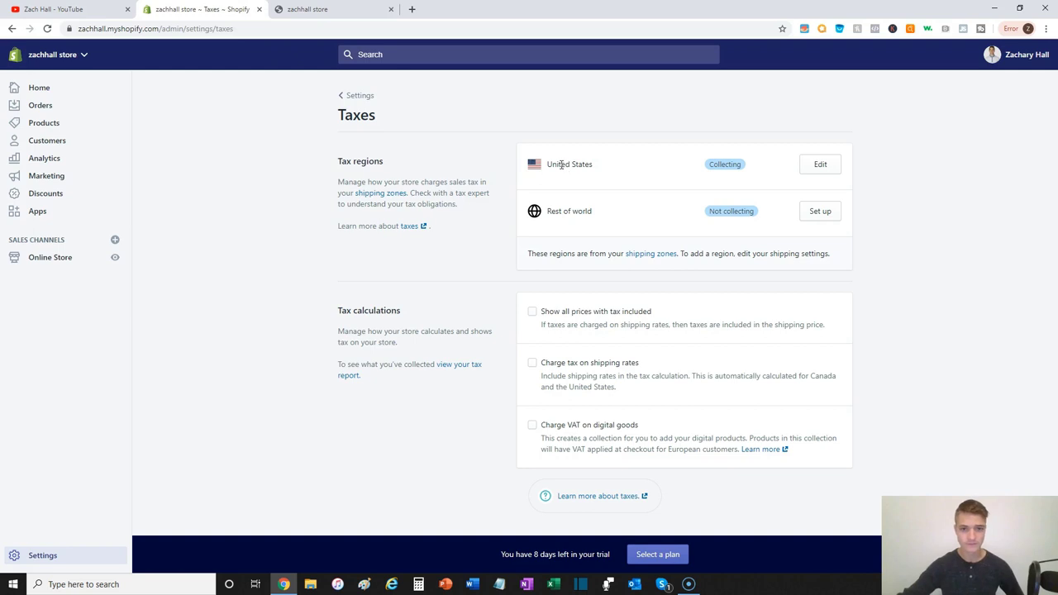
pyautogui.moveTo(628, 166)
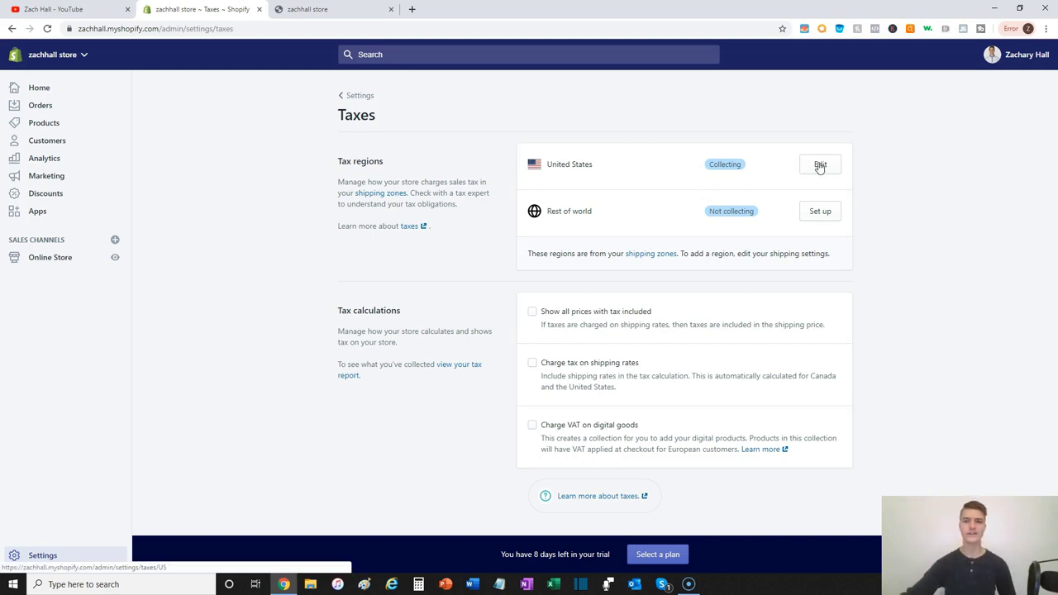
# Delete Michigan (zip 48460) as a physical presence from United States tax settings.
pyautogui.click(819, 166)
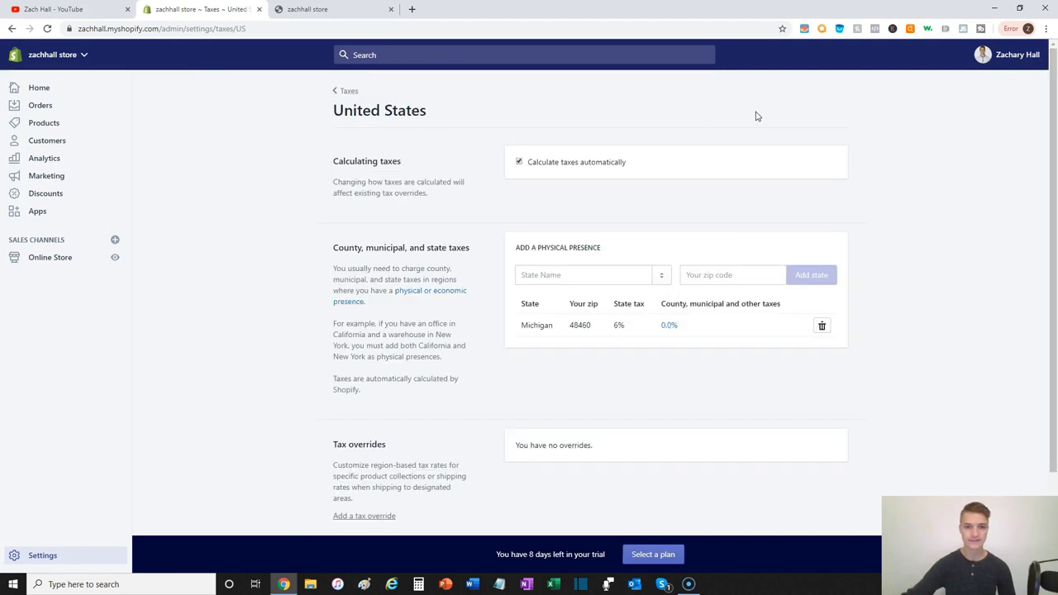
pyautogui.moveTo(582, 337)
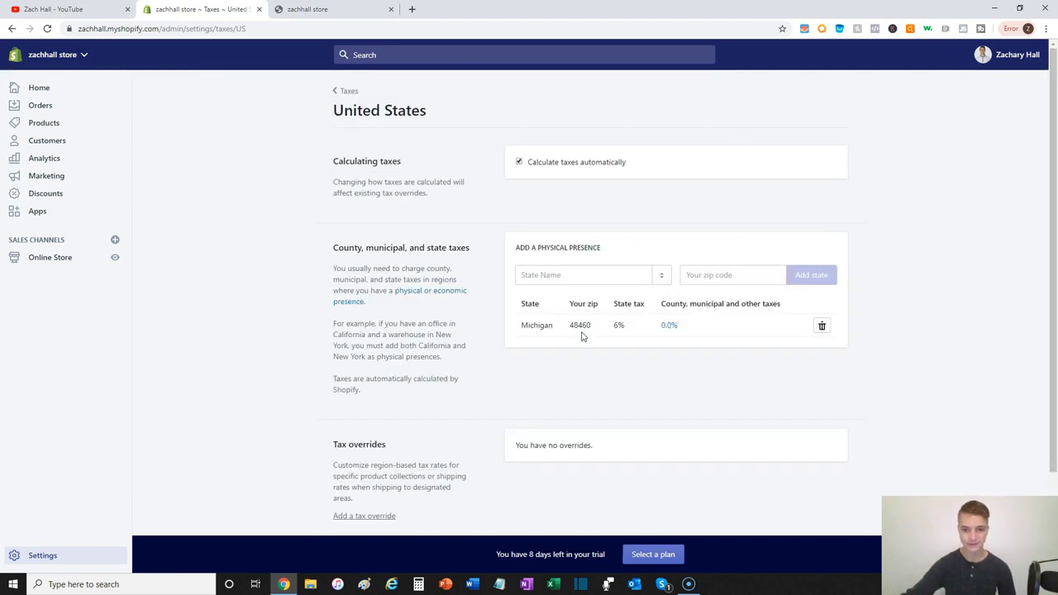
pyautogui.moveTo(559, 337)
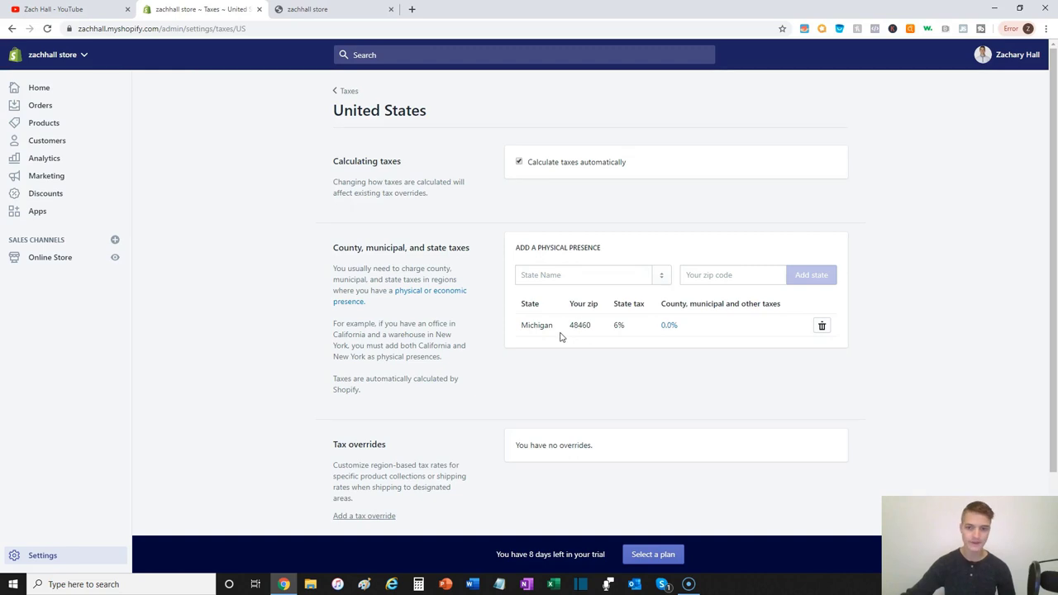
pyautogui.moveTo(605, 317)
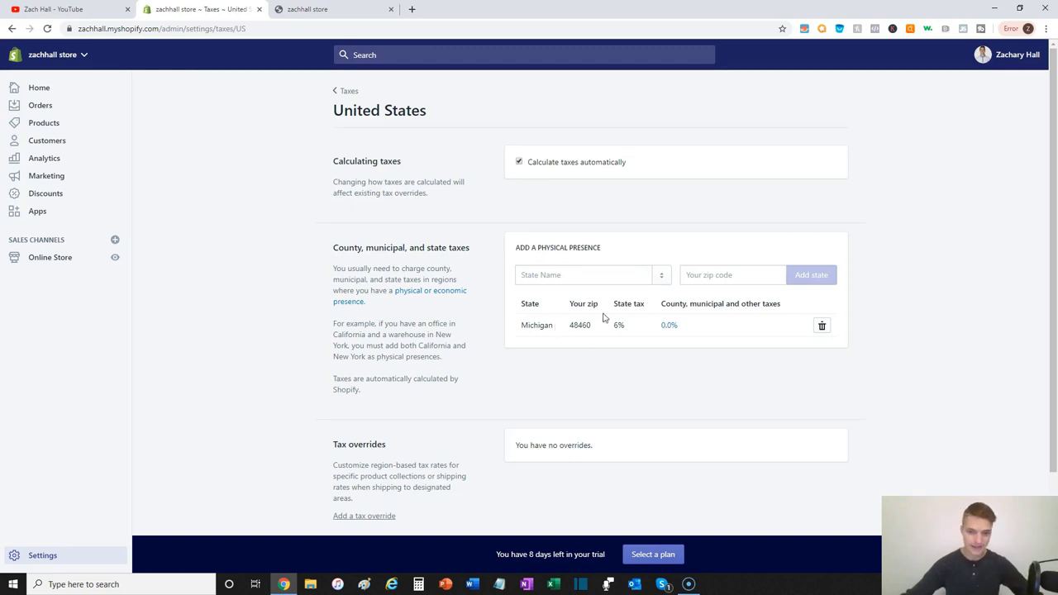
pyautogui.moveTo(614, 314)
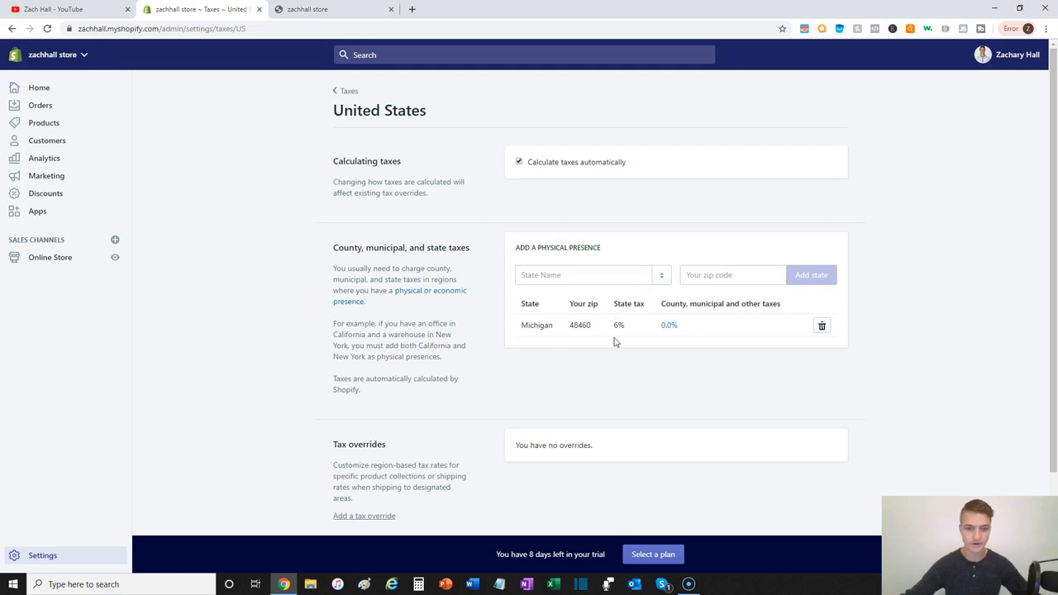
pyautogui.moveTo(521, 335)
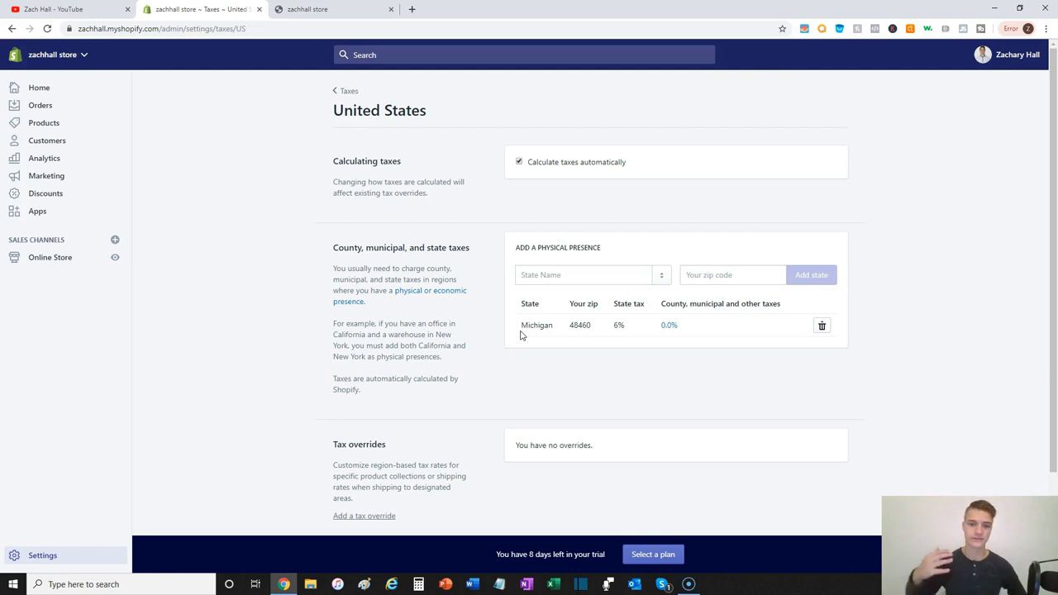
pyautogui.moveTo(668, 355)
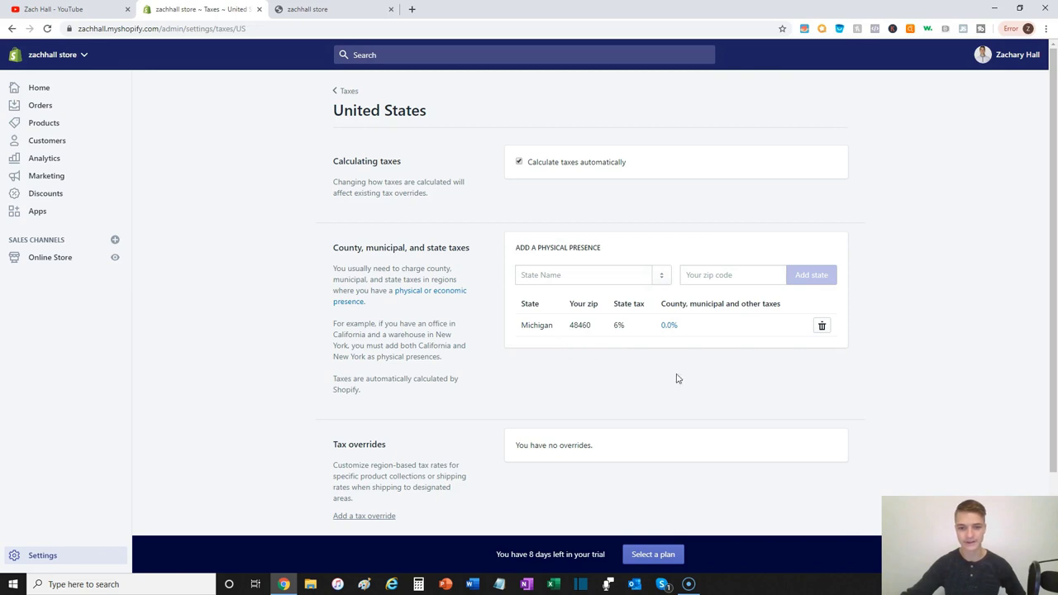
pyautogui.moveTo(869, 382)
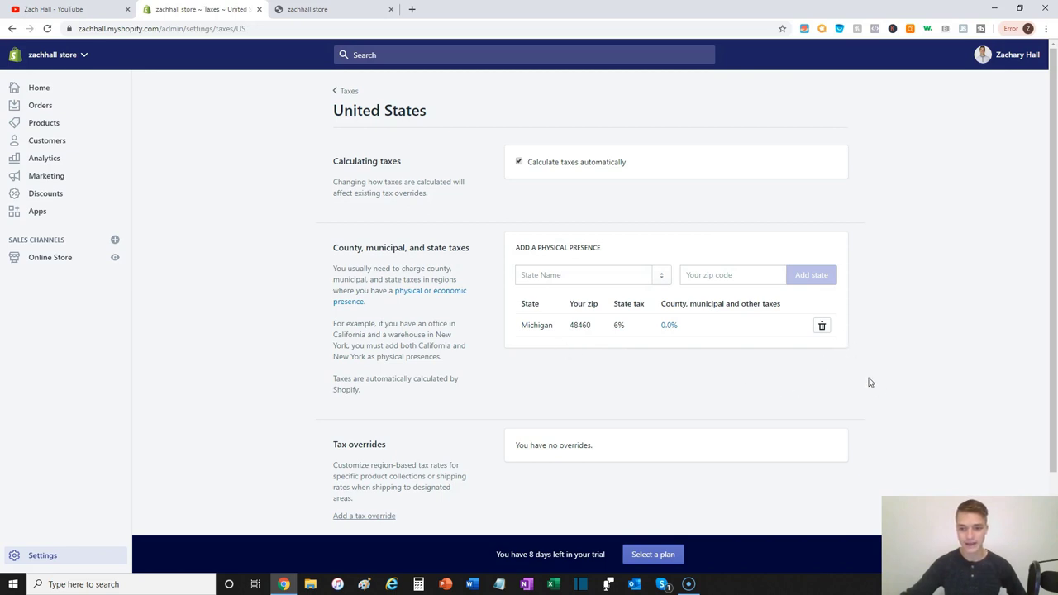
pyautogui.moveTo(851, 341)
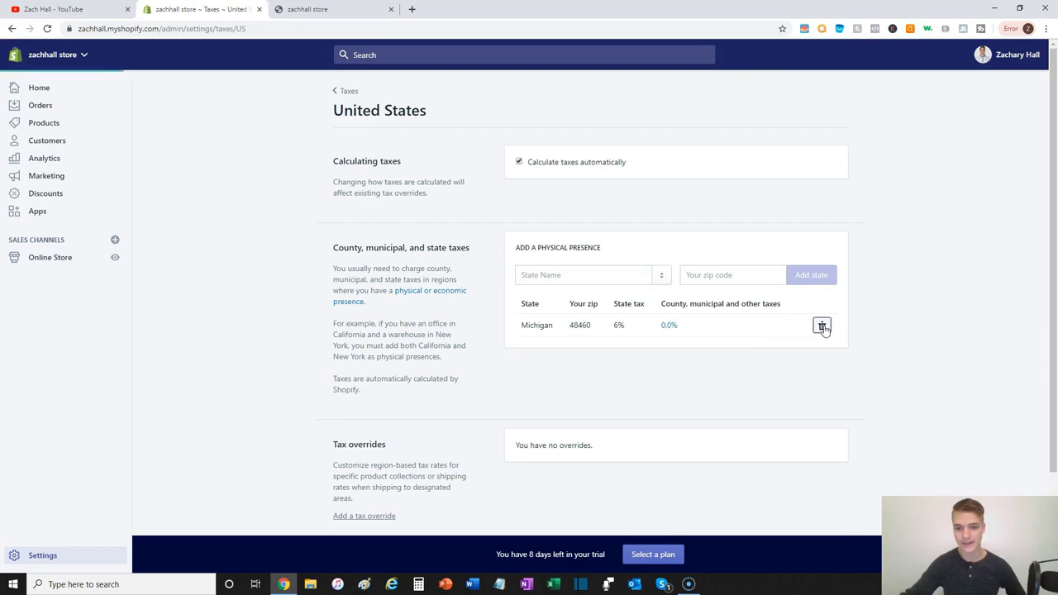
pyautogui.click(821, 324)
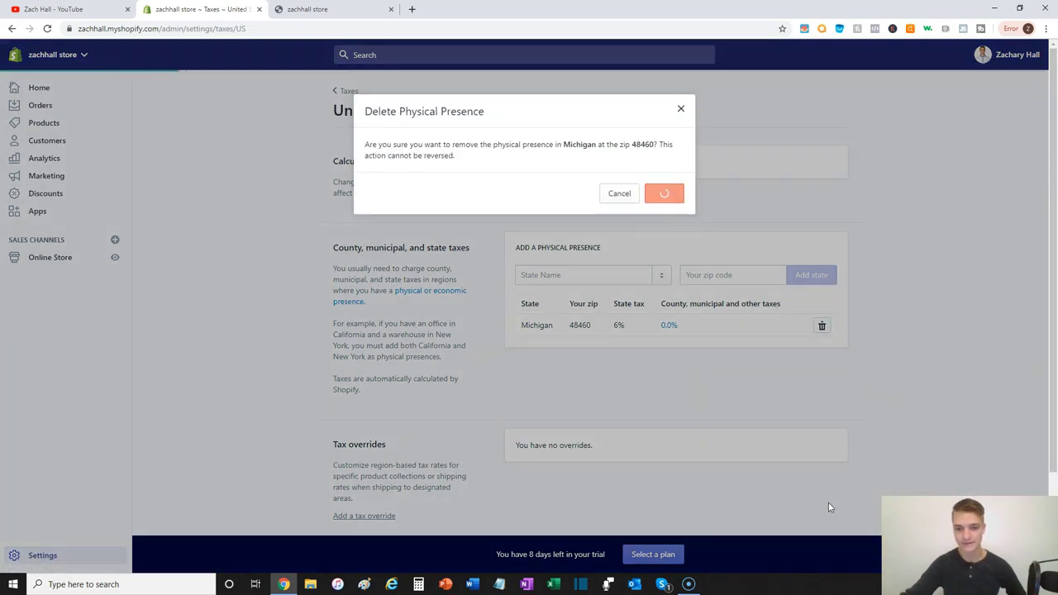
pyautogui.click(664, 191)
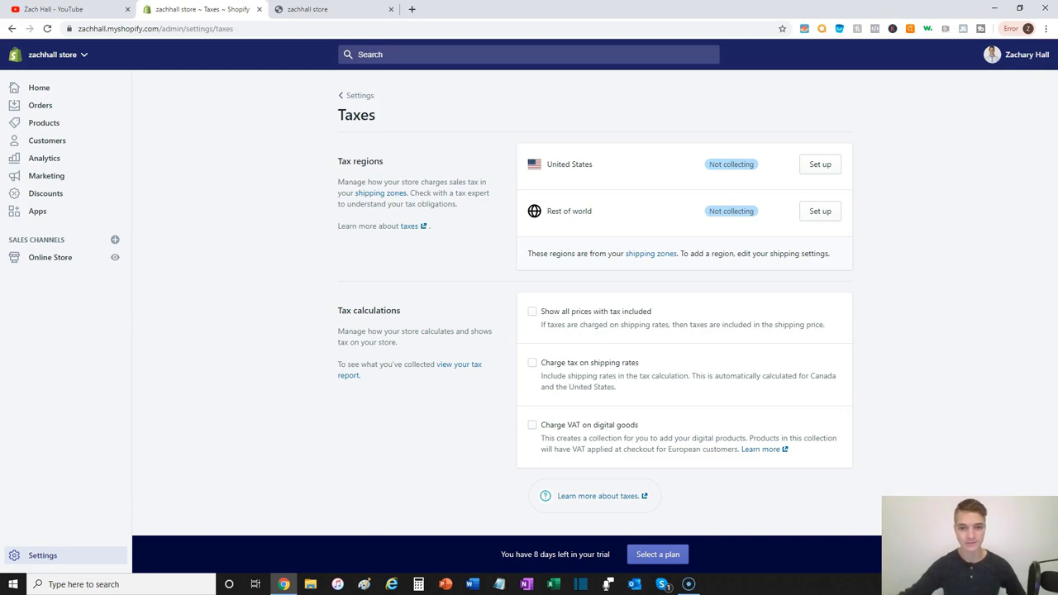
pyautogui.moveTo(718, 433)
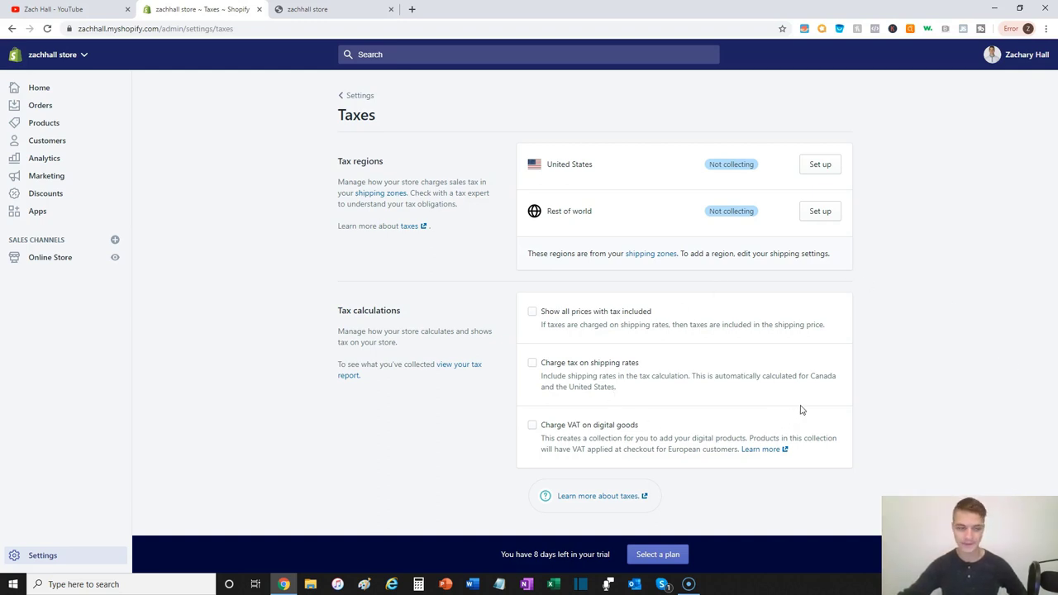
pyautogui.moveTo(823, 390)
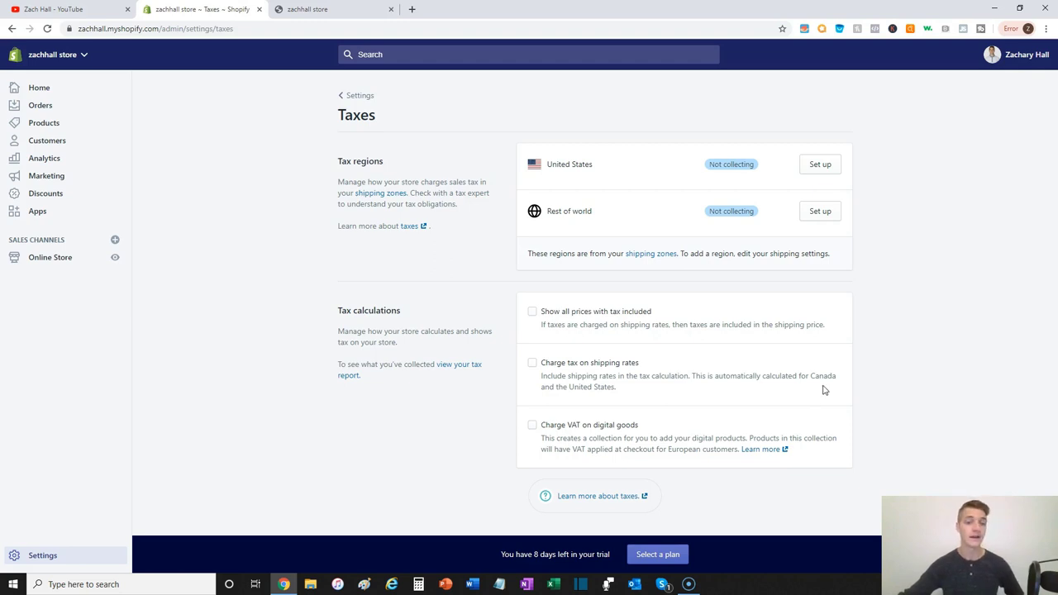
pyautogui.moveTo(820, 386)
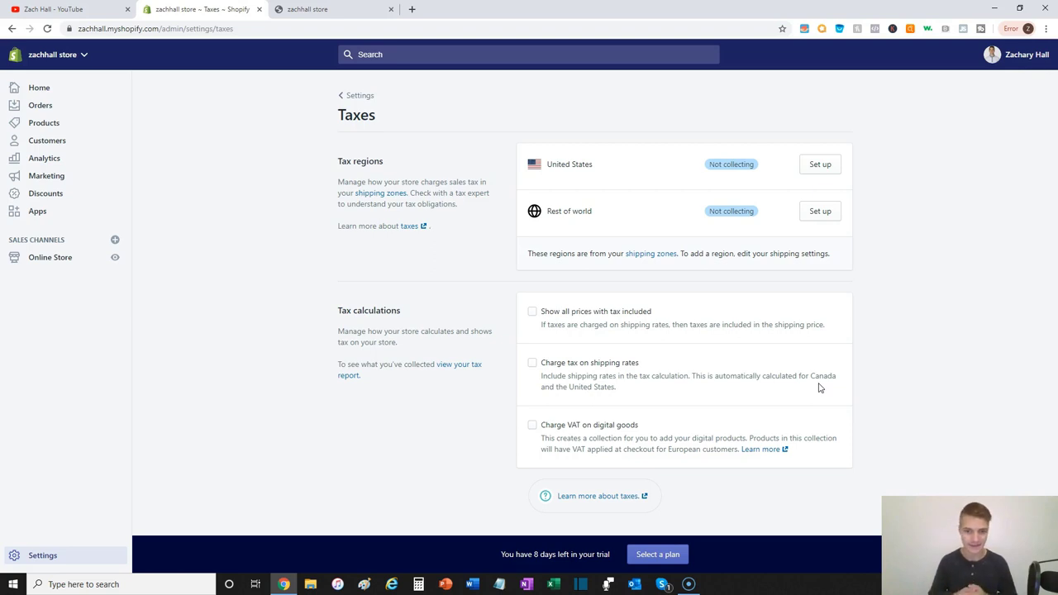
pyautogui.moveTo(417, 302)
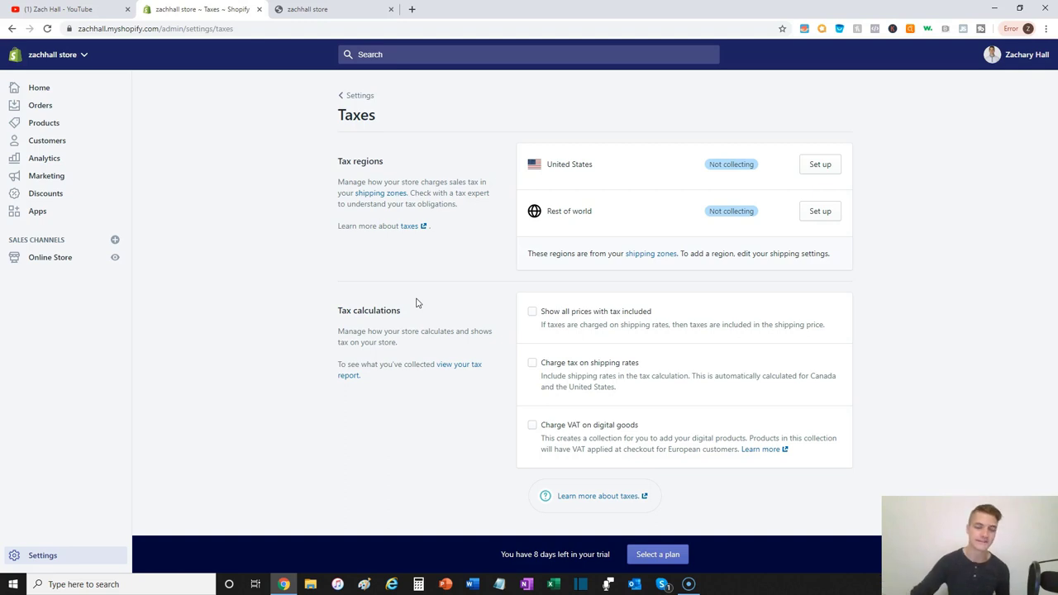
pyautogui.moveTo(899, 171)
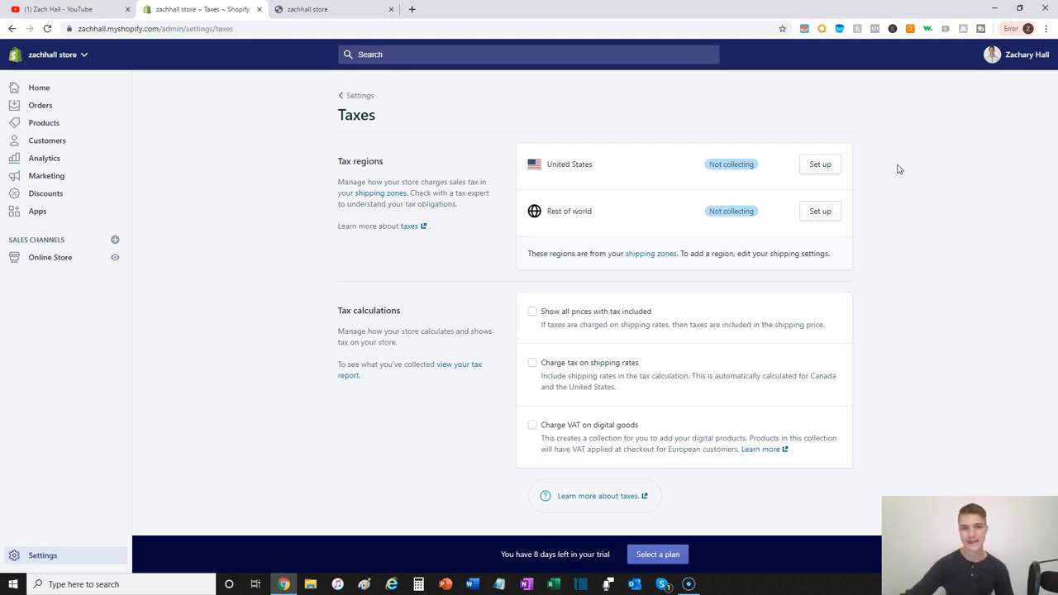
pyautogui.moveTo(884, 165)
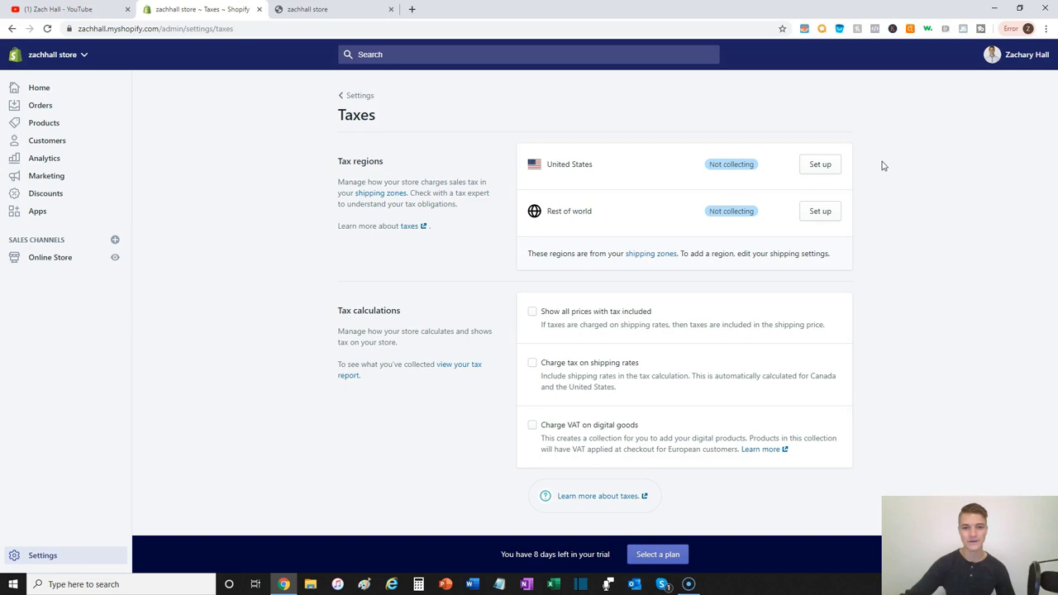
pyautogui.moveTo(413, 221)
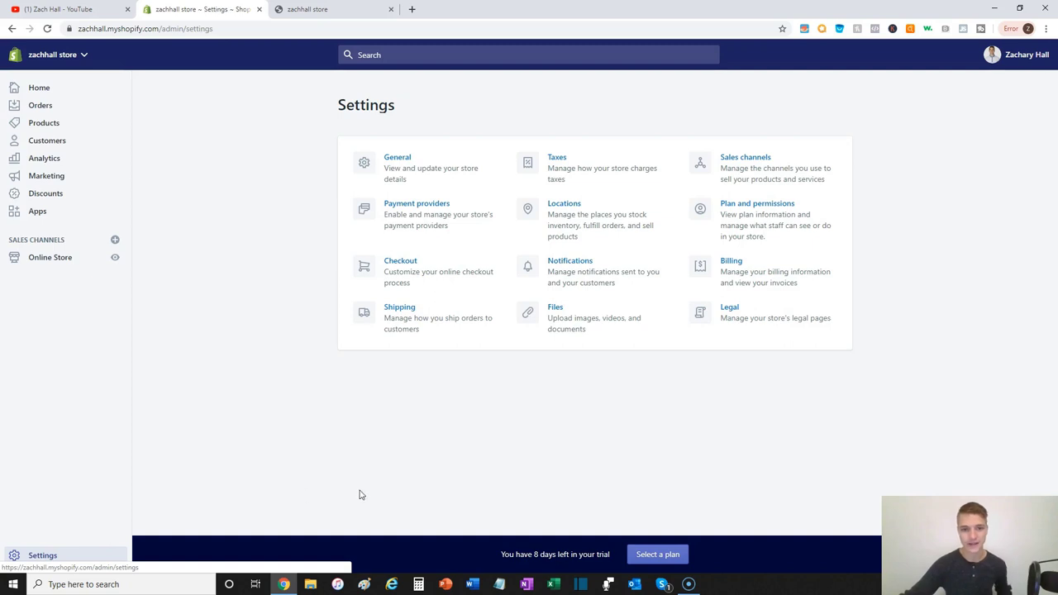
pyautogui.moveTo(1050, 294)
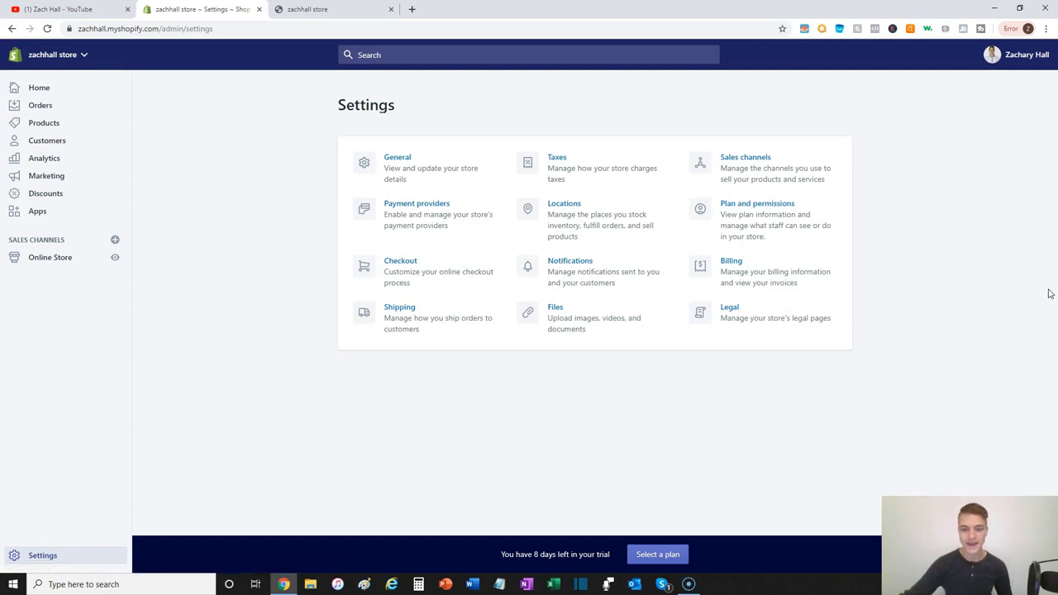
pyautogui.moveTo(741, 163)
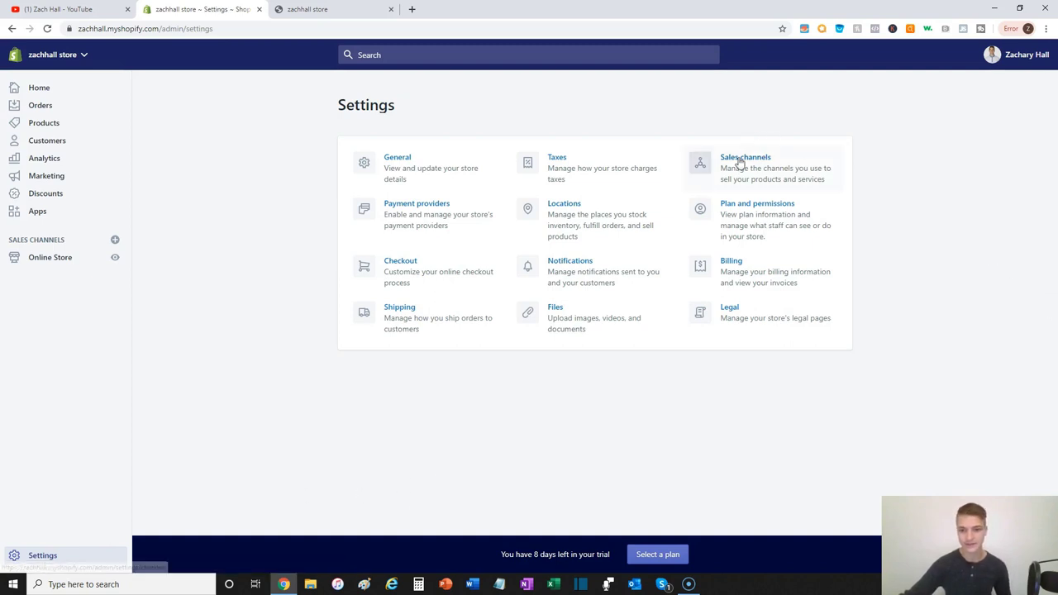
# Show the Sales channels settings with Online Store as the only channel.
pyautogui.click(744, 157)
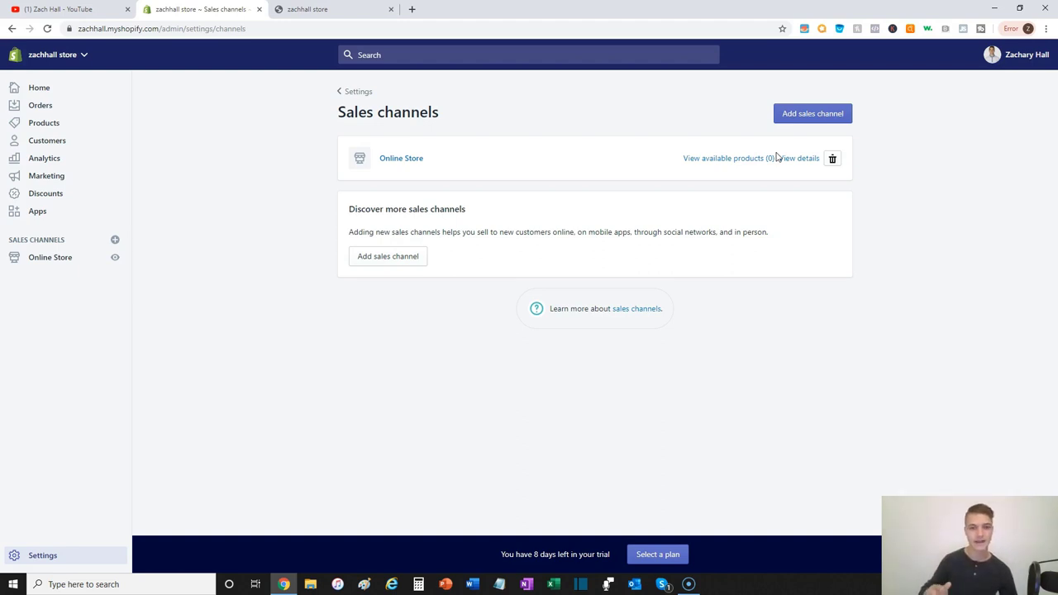
pyautogui.moveTo(40, 105)
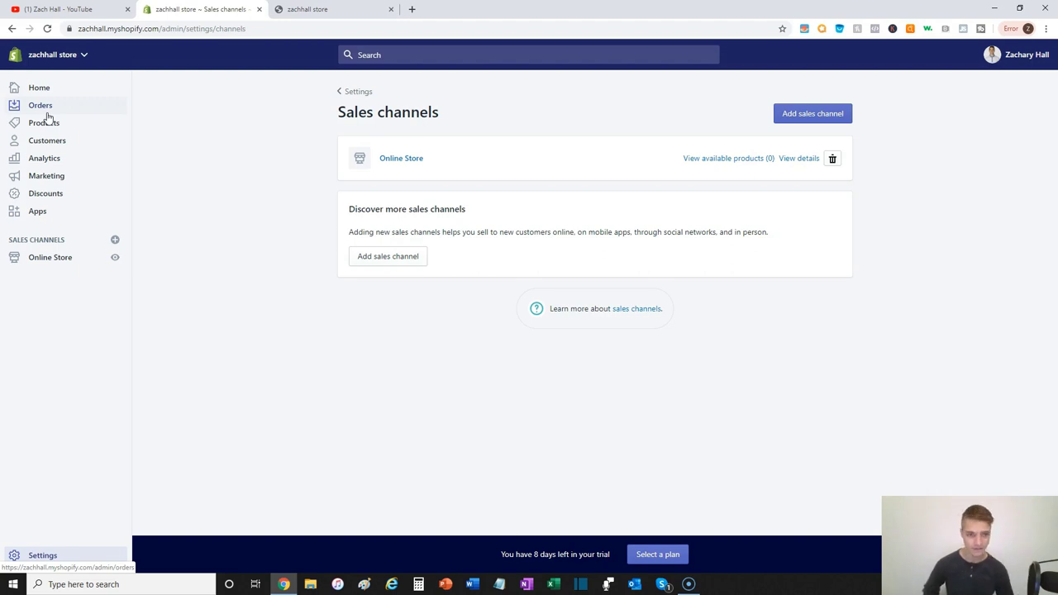
# Return to the main Settings overview listing all categories.
pyautogui.click(357, 91)
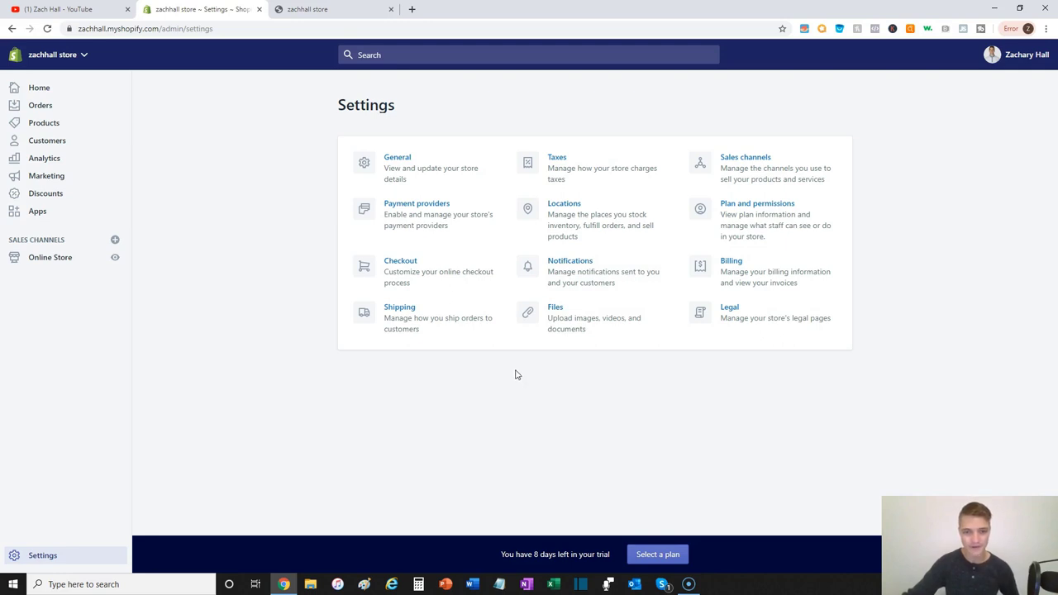
pyautogui.moveTo(509, 371)
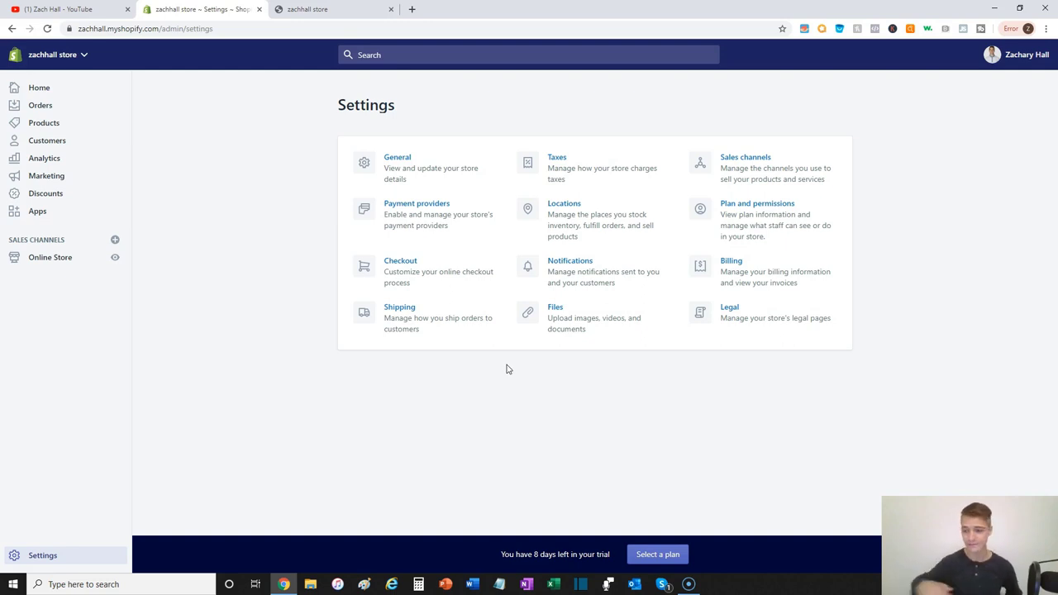
pyautogui.moveTo(460, 244)
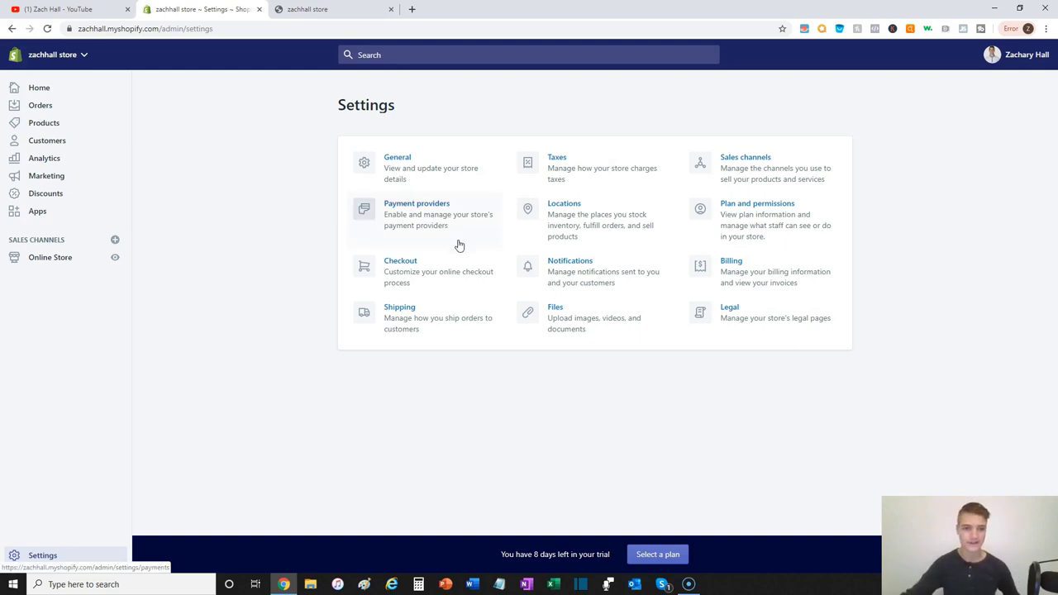
pyautogui.moveTo(457, 238)
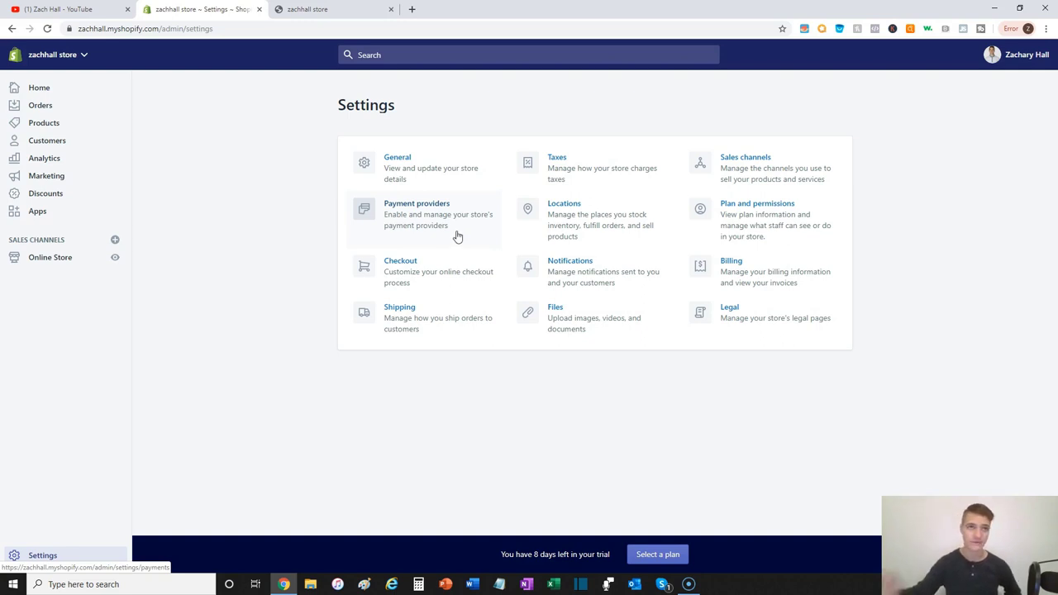
pyautogui.moveTo(409, 223)
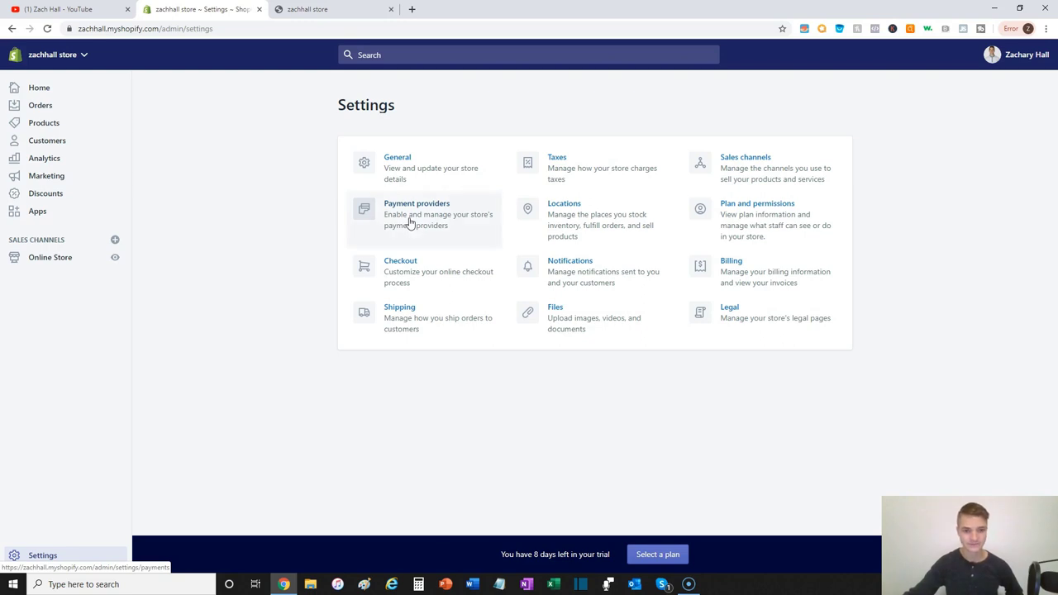
# Show the Payment providers page with Shopify Payments and PayPal Express Checkout.
pyautogui.click(417, 204)
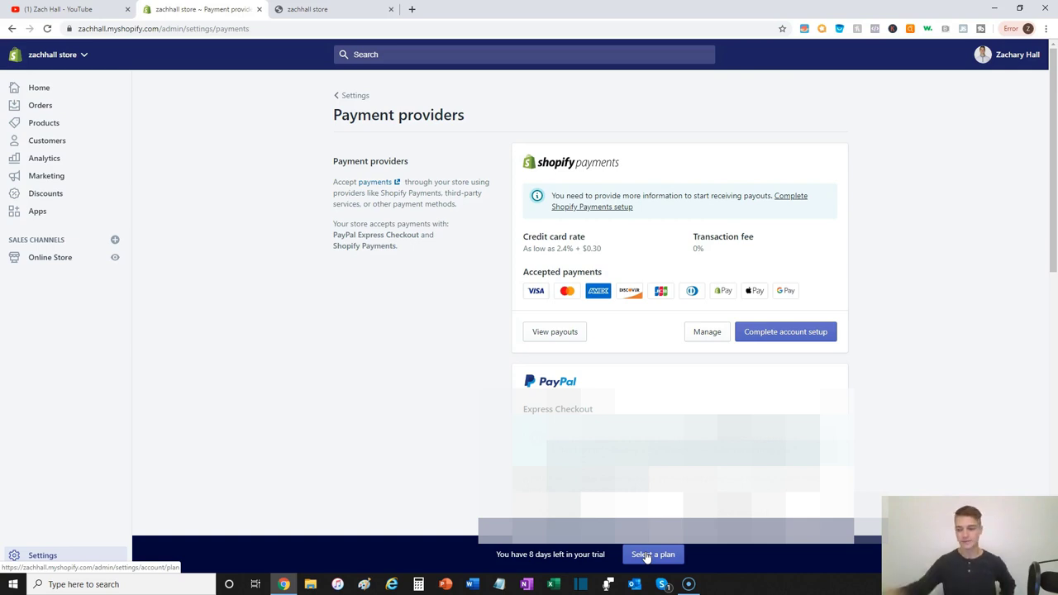
# View the subscription plans: Basic $29, Shopify $79, Advanced $299 monthly.
pyautogui.click(652, 553)
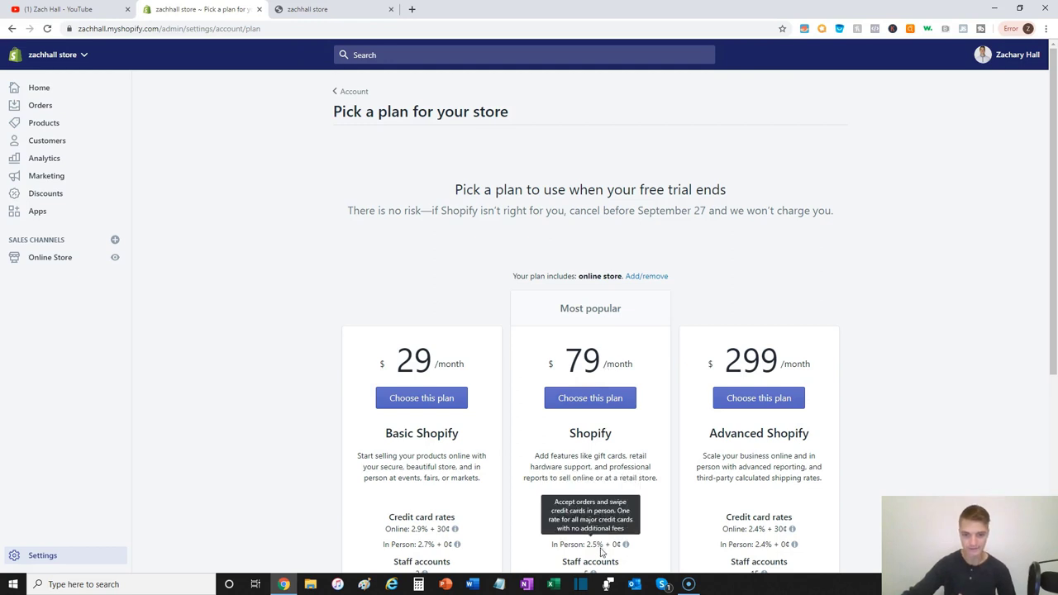
pyautogui.moveTo(496, 537)
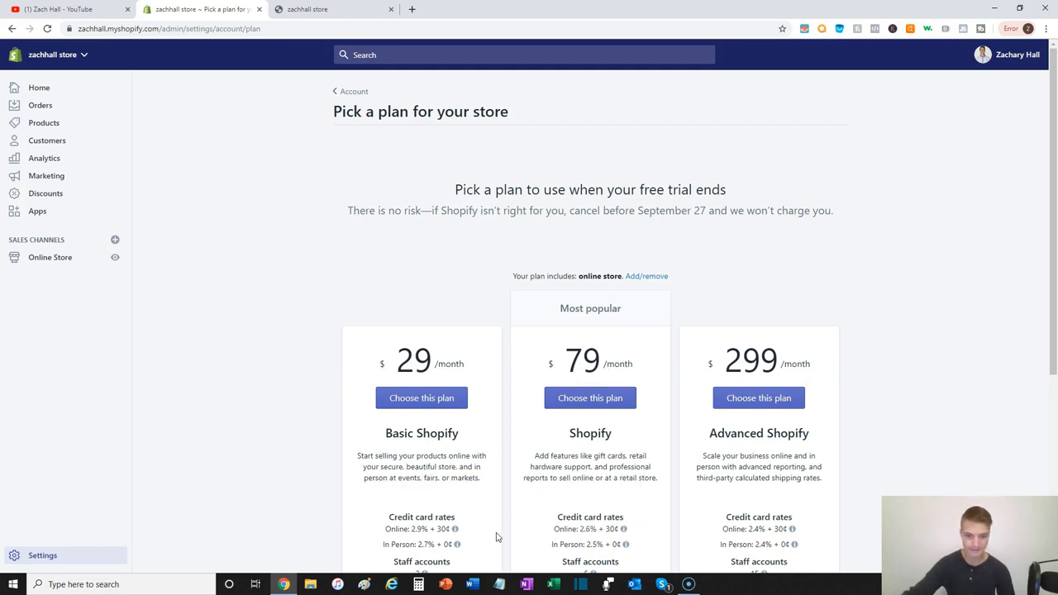
pyautogui.moveTo(570, 532)
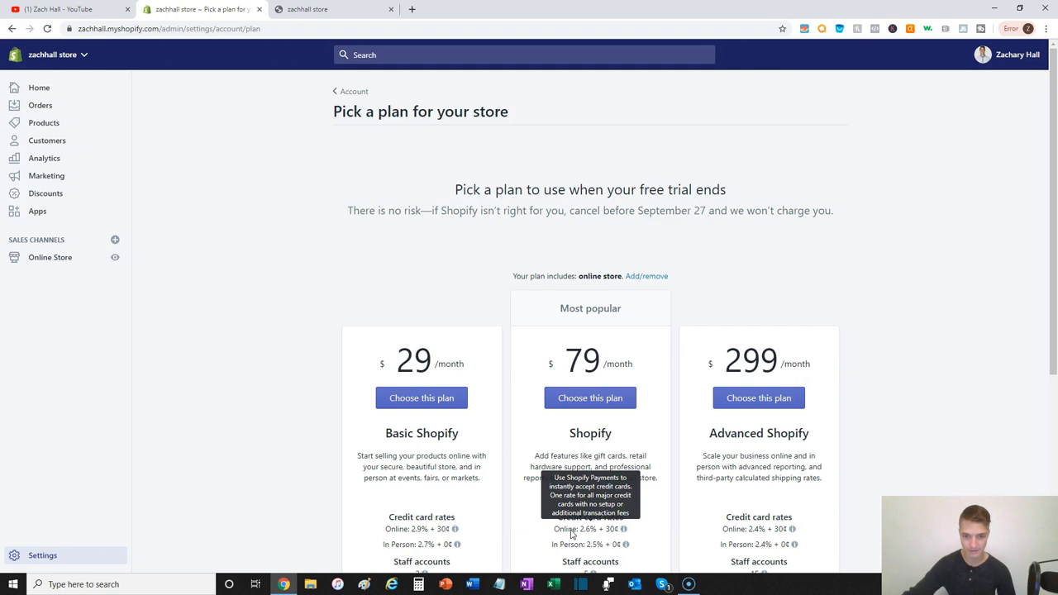
pyautogui.moveTo(504, 514)
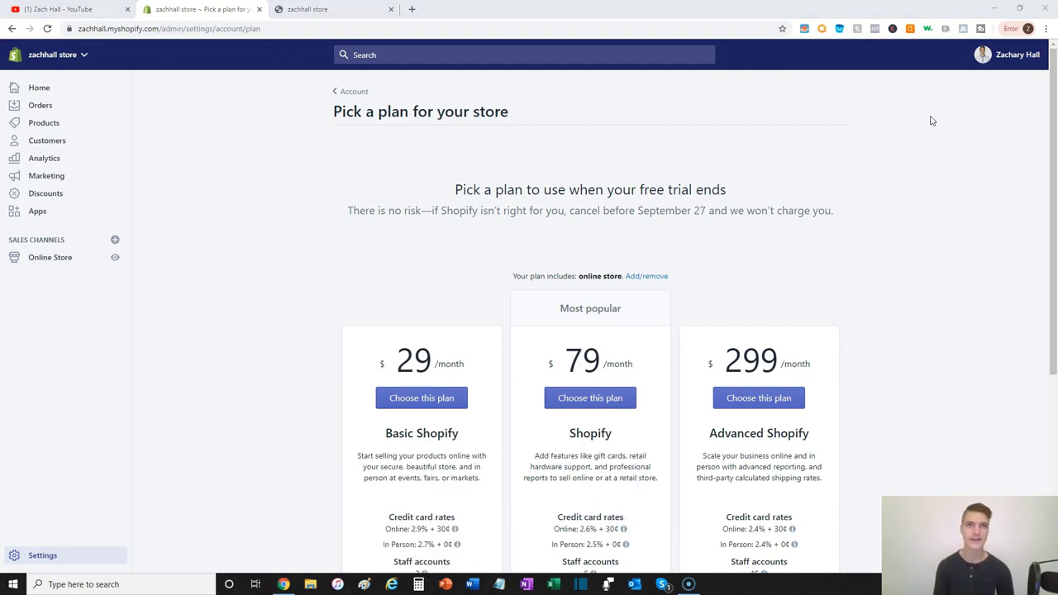
pyautogui.moveTo(496, 529)
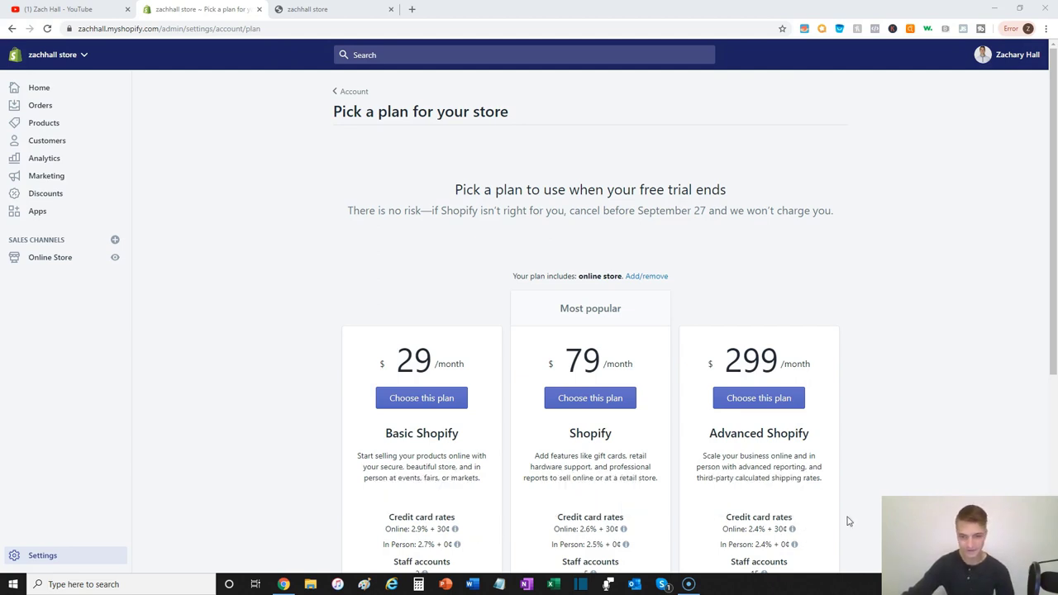
pyautogui.moveTo(972, 421)
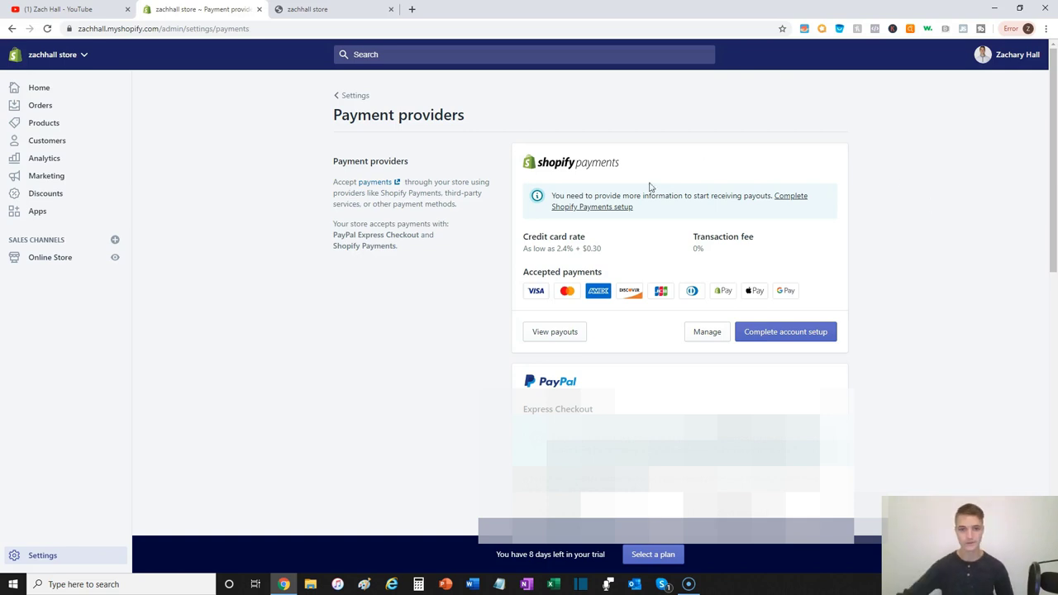
pyautogui.moveTo(823, 362)
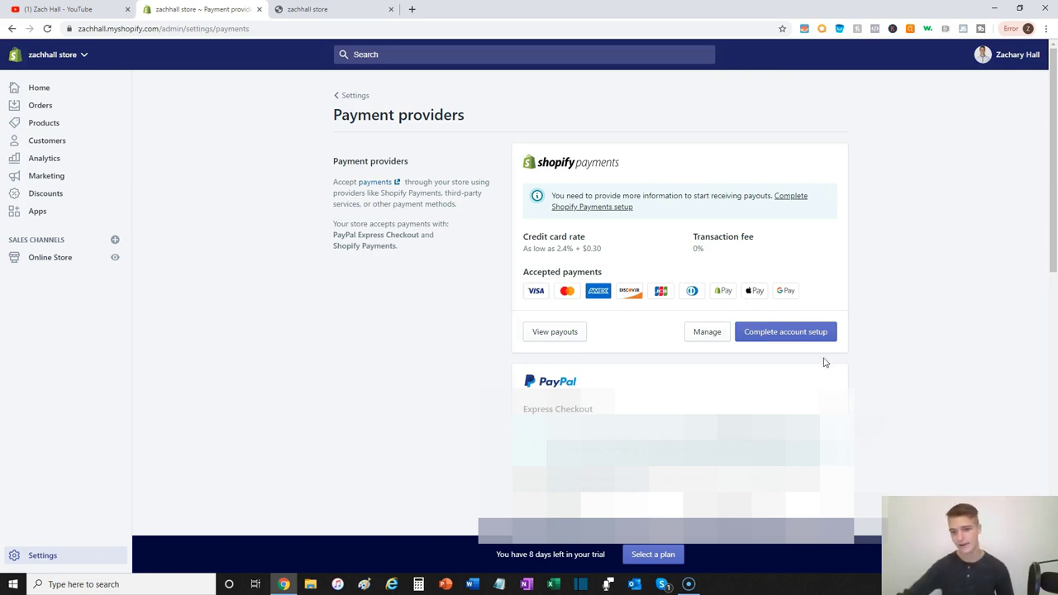
pyautogui.moveTo(784, 330)
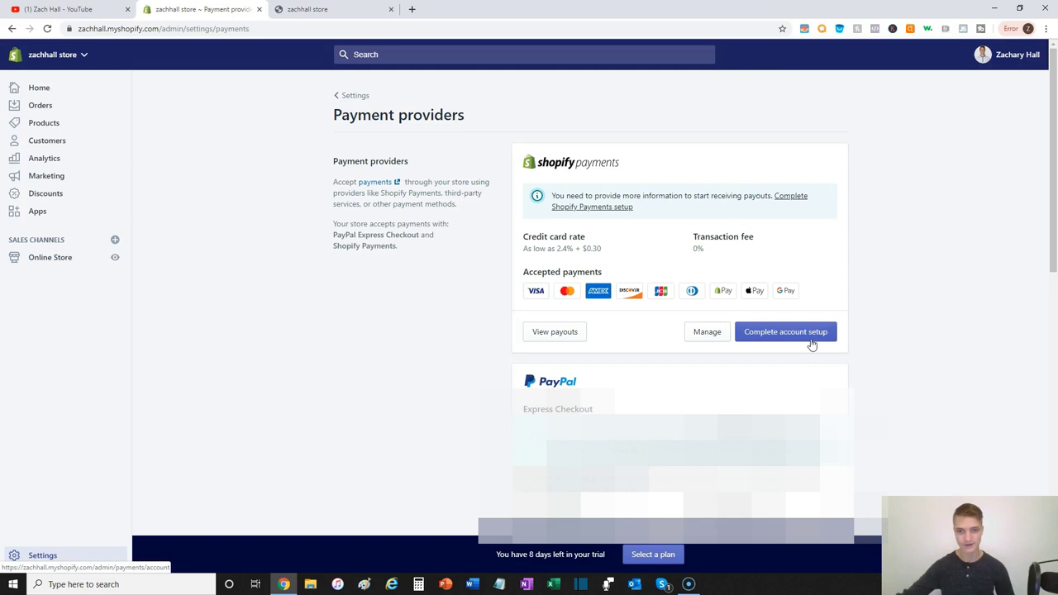
# Begin Shopify Payments account setup and review business, billing statement and banking sections.
pyautogui.click(784, 331)
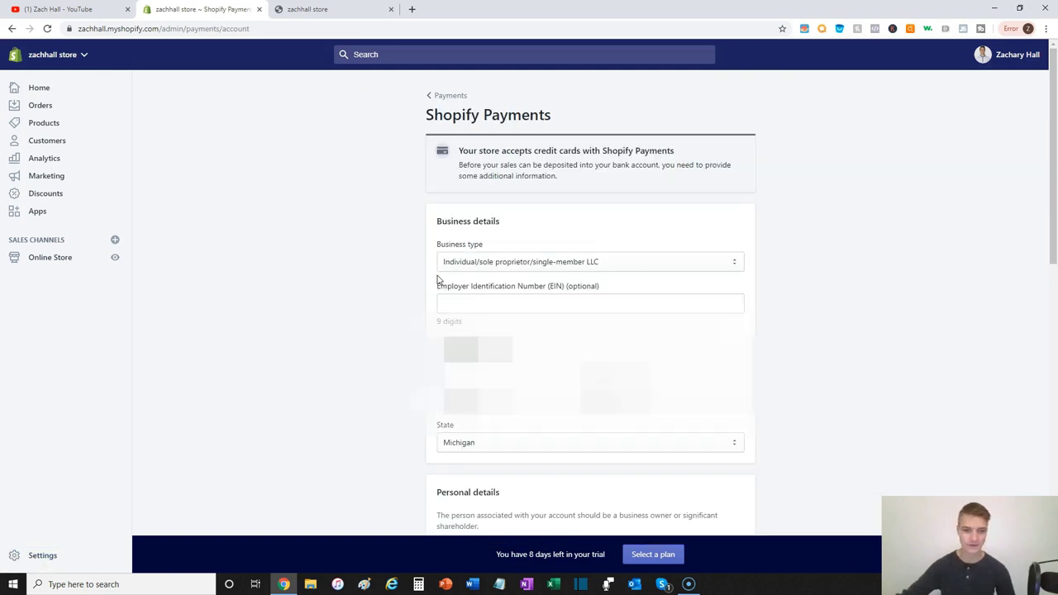
pyautogui.scroll(-3)
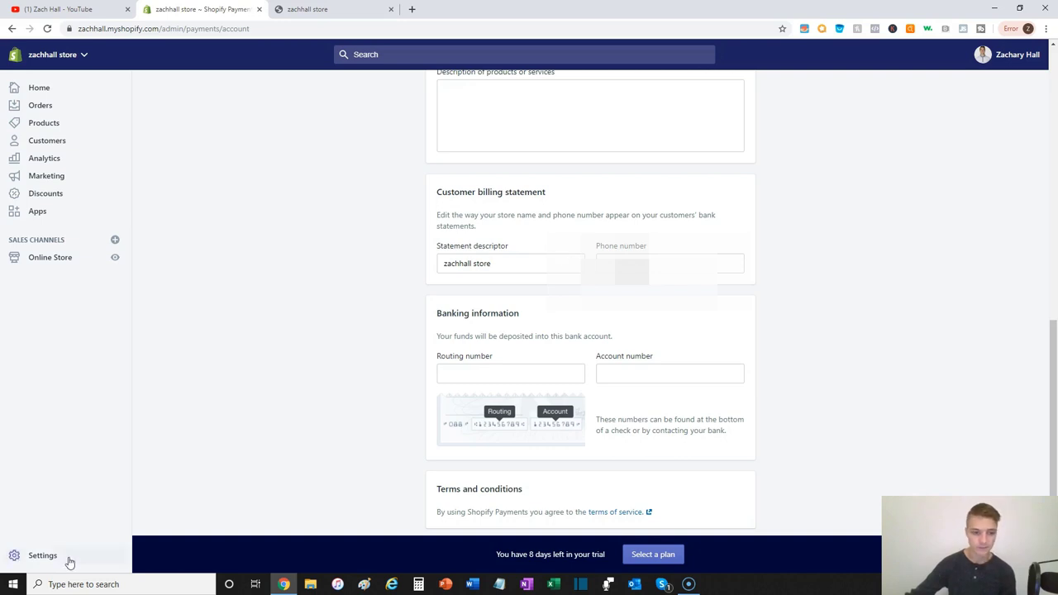
# Return to the store Settings overview from the sidebar.
pyautogui.click(43, 555)
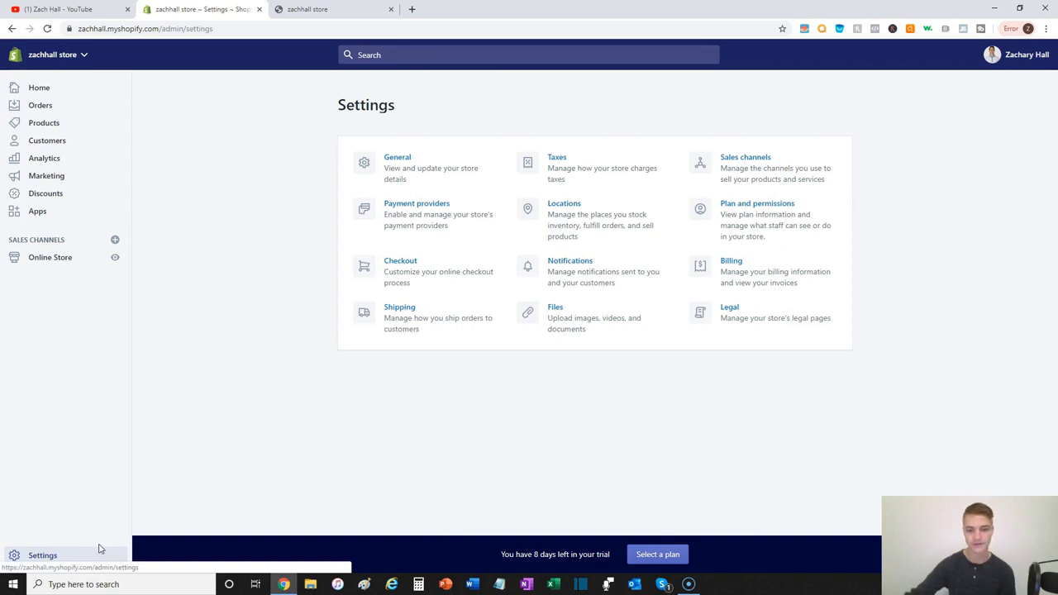
pyautogui.moveTo(426, 539)
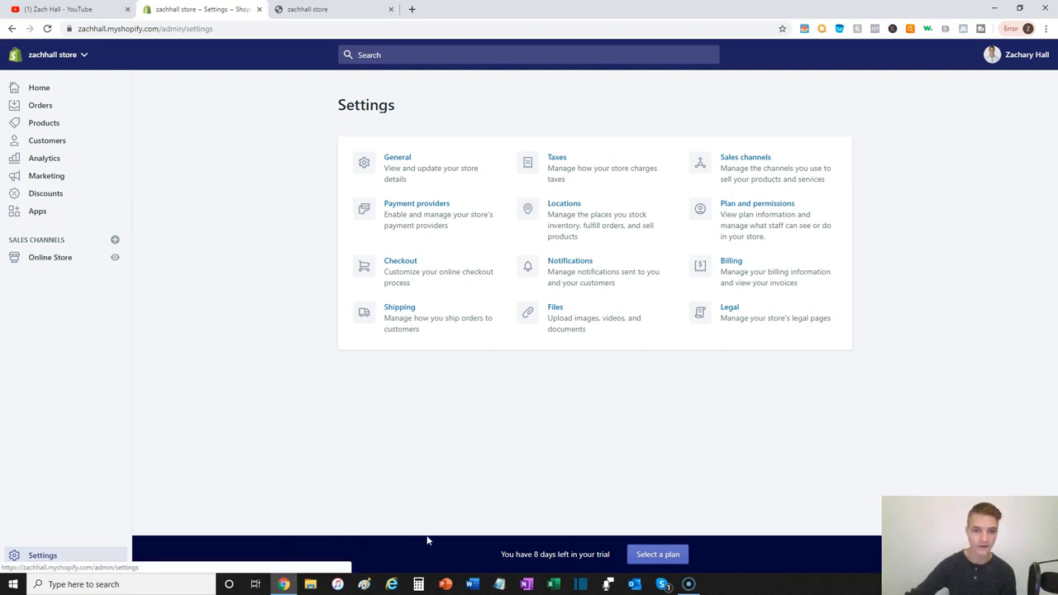
pyautogui.moveTo(552, 358)
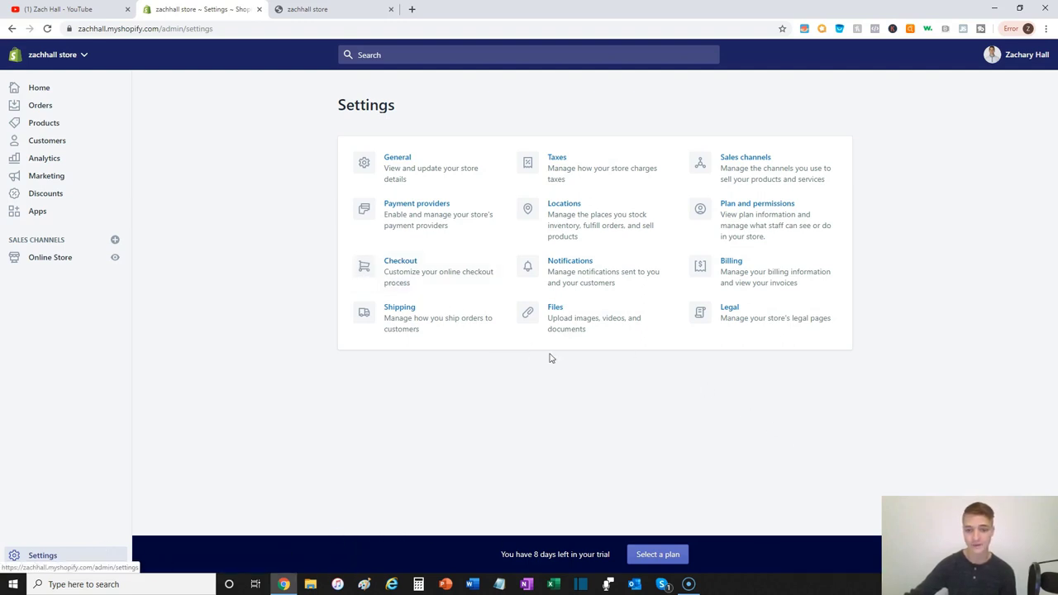
pyautogui.moveTo(578, 367)
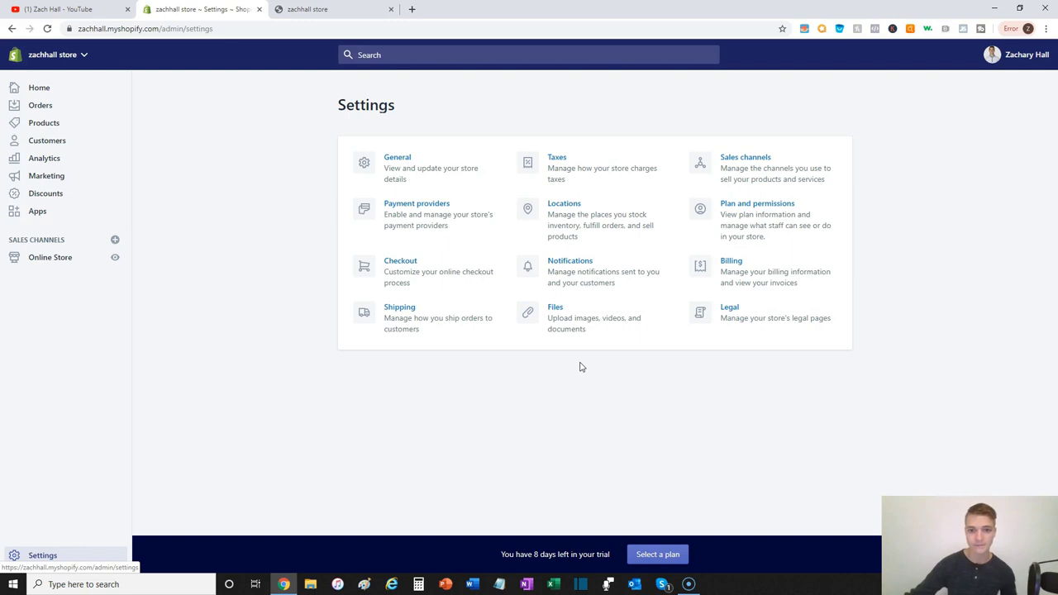
pyautogui.moveTo(575, 362)
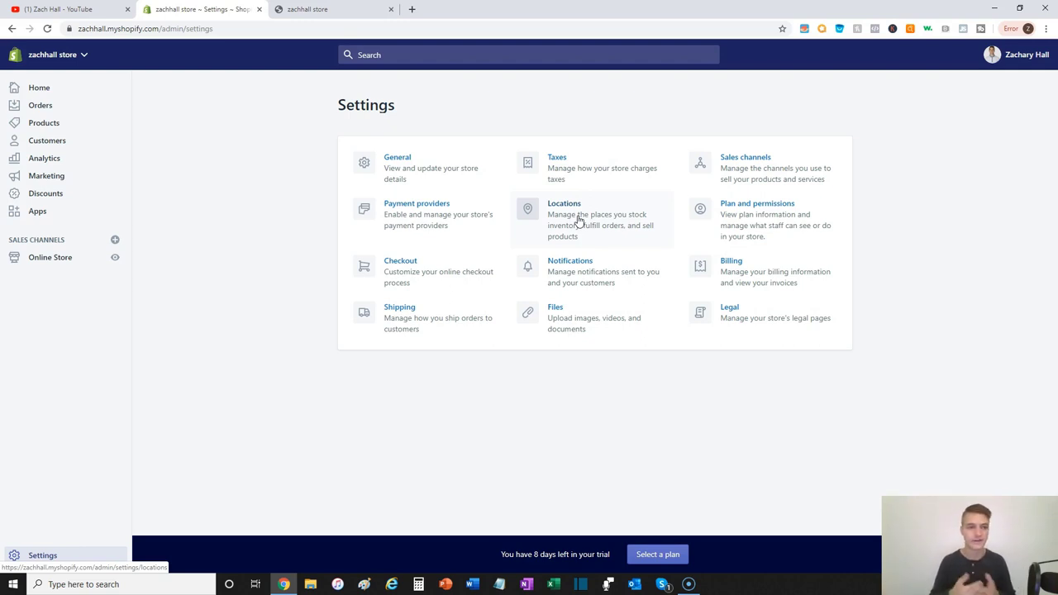
pyautogui.moveTo(846, 284)
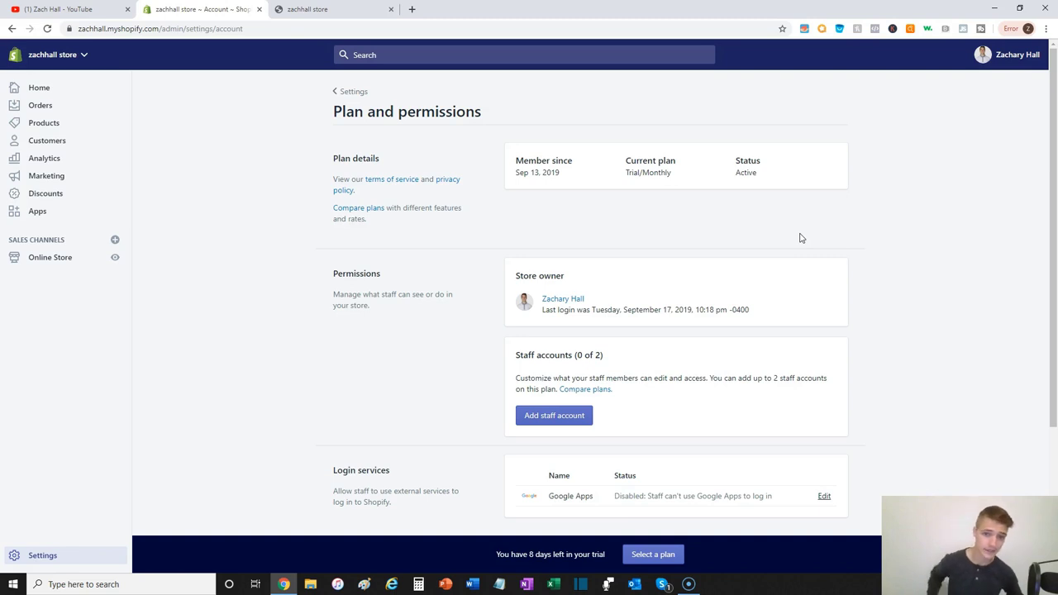
pyautogui.moveTo(692, 387)
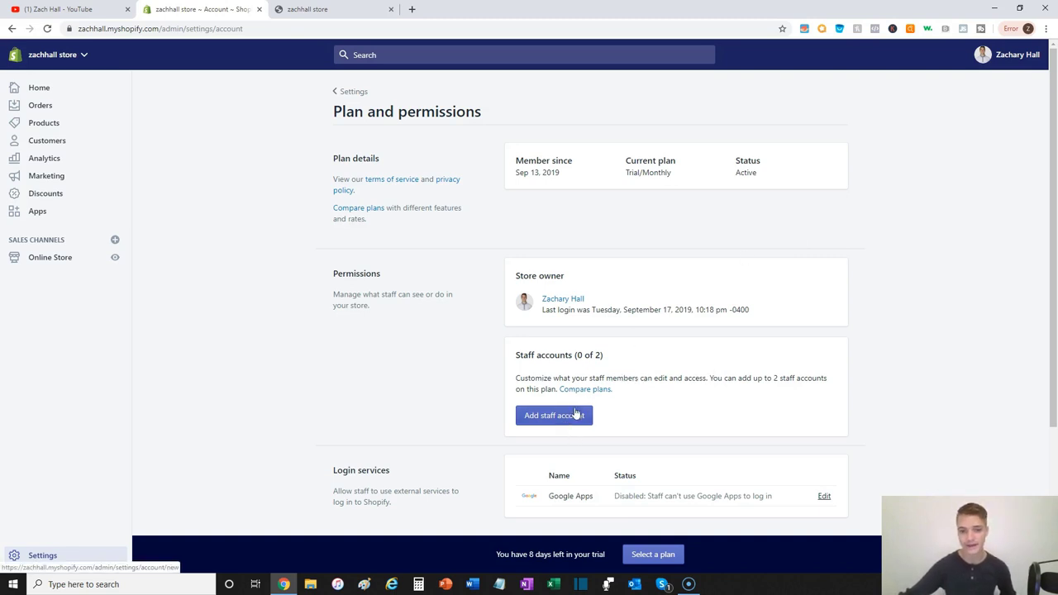
# Start a new staff account with full permissions off, revealing the individual permission list.
pyautogui.click(554, 414)
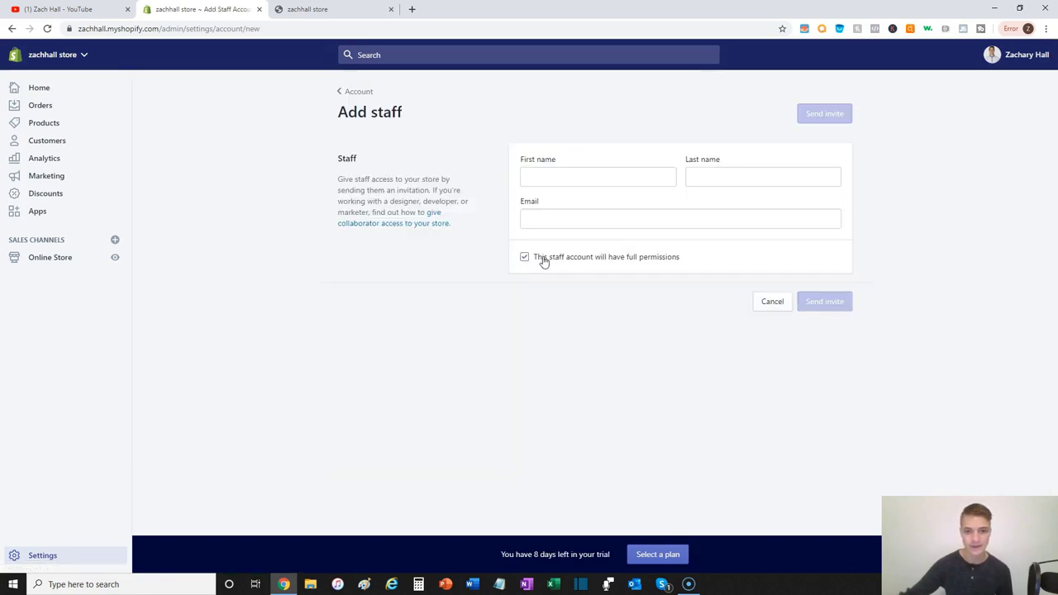
pyautogui.click(524, 256)
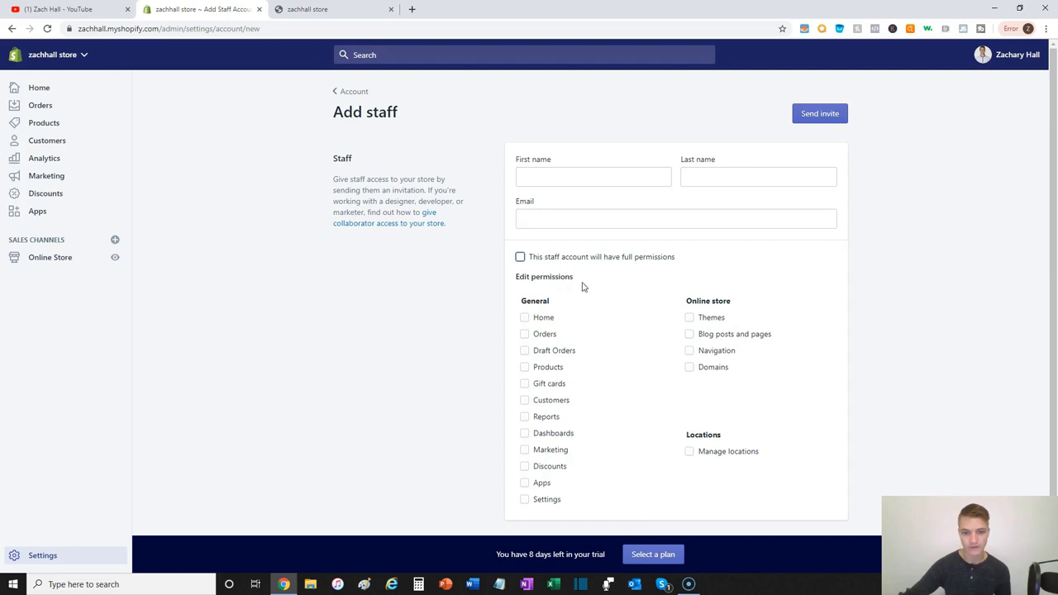
pyautogui.scroll(-3)
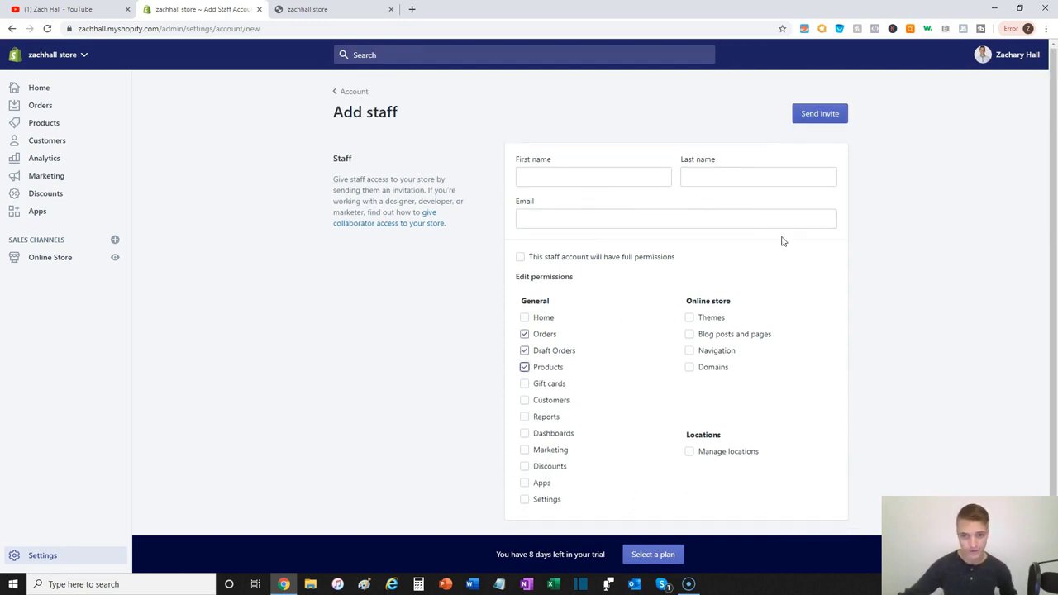
pyautogui.scroll(-3)
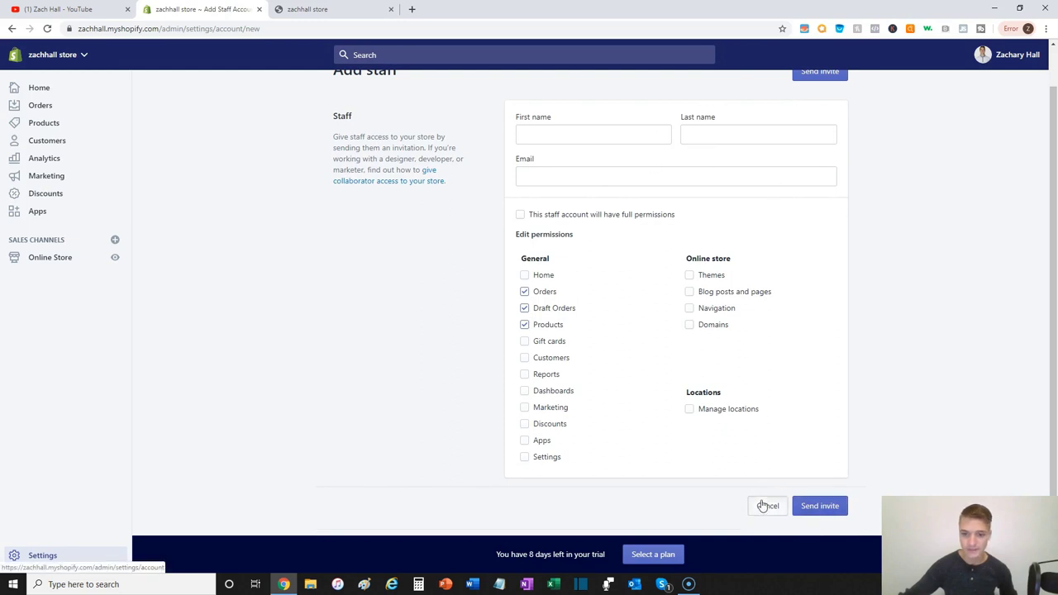
# Cancel the new staff member form, returning to Plan and permissions.
pyautogui.click(767, 506)
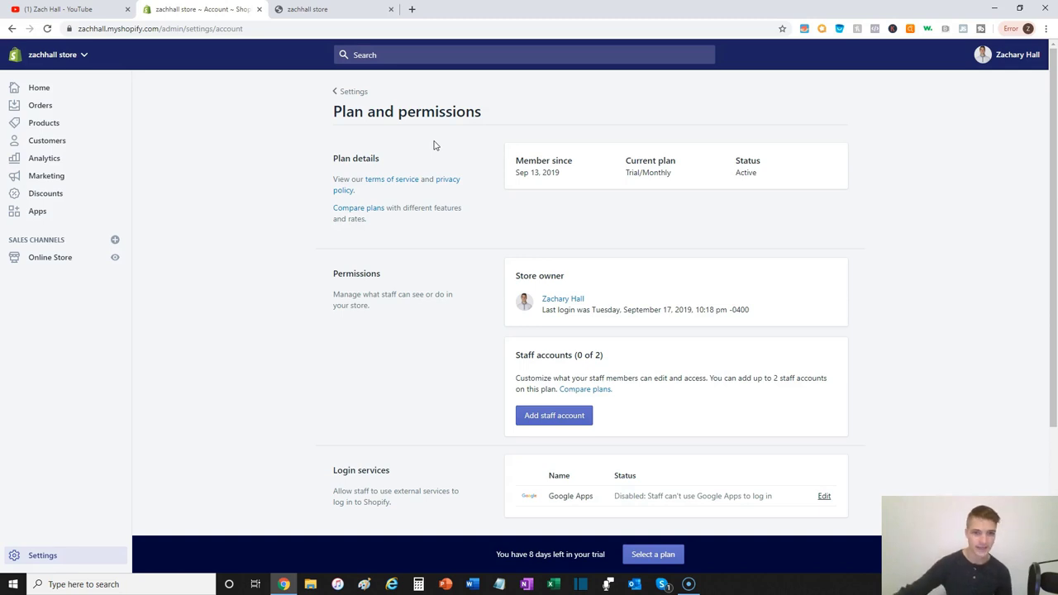
pyautogui.moveTo(494, 125)
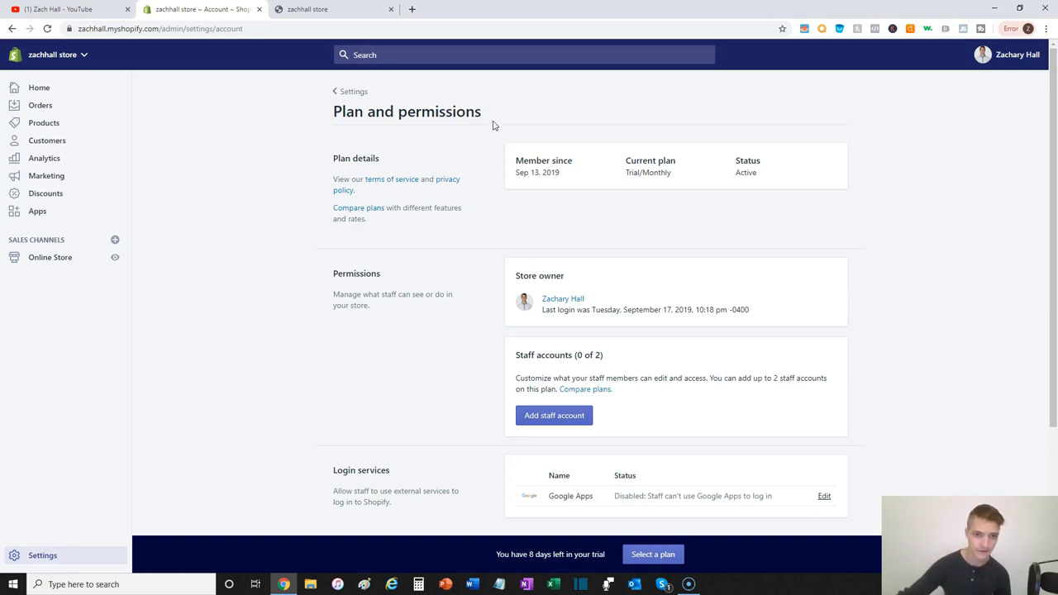
pyautogui.moveTo(648, 189)
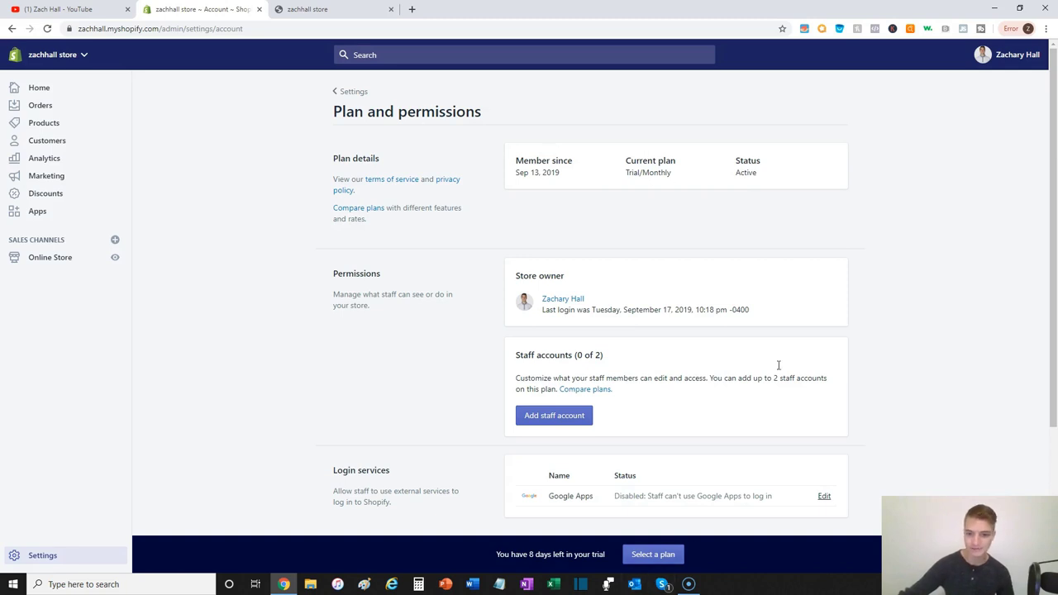
pyautogui.moveTo(745, 304)
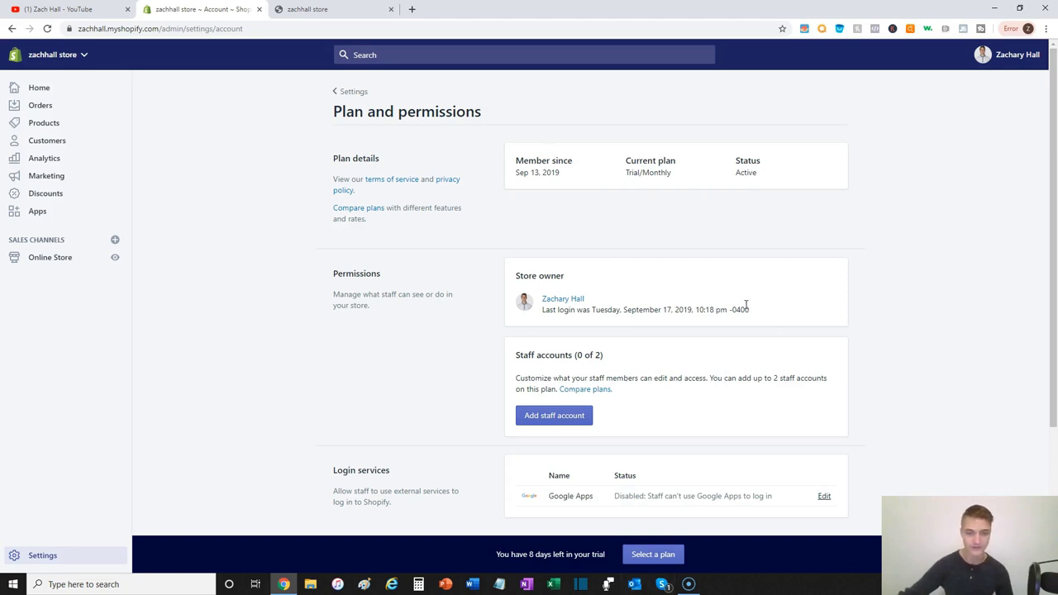
pyautogui.moveTo(655, 134)
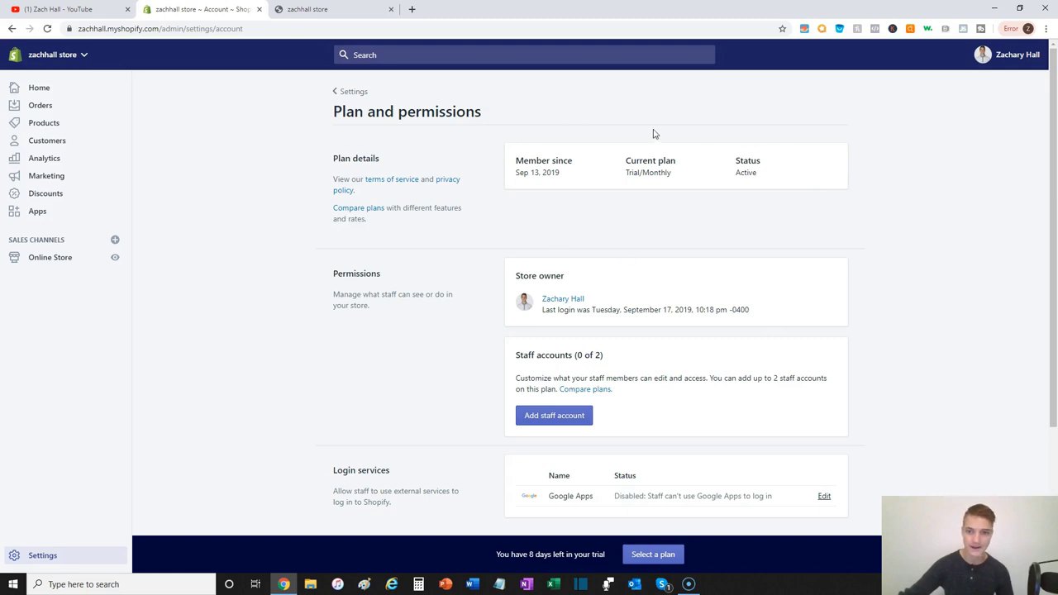
pyautogui.moveTo(696, 162)
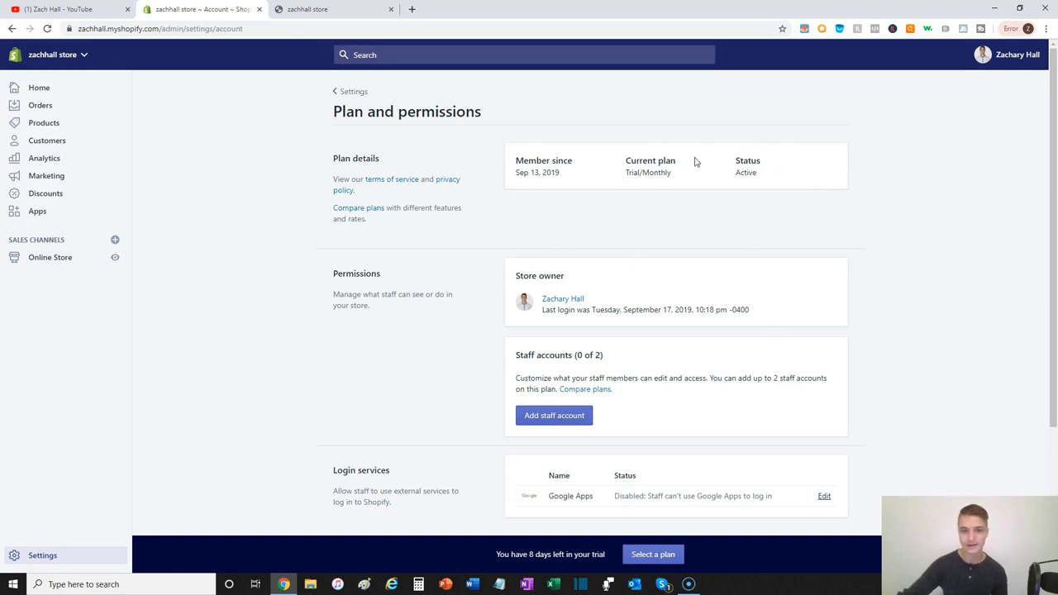
pyautogui.moveTo(714, 185)
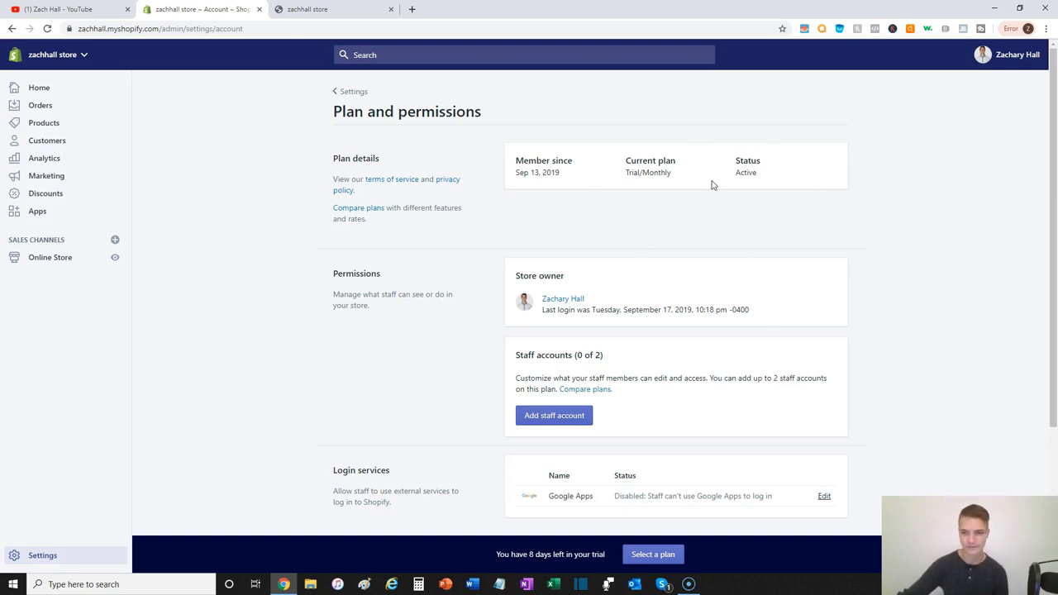
pyautogui.moveTo(367, 214)
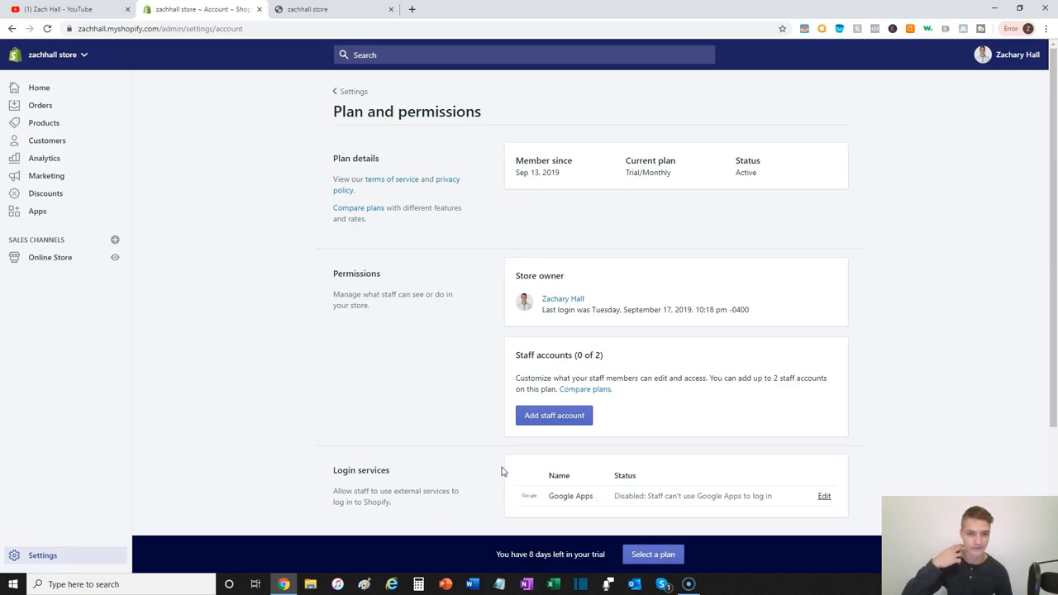
# Scroll Plan and permissions down to the Store status section.
pyautogui.scroll(-3)
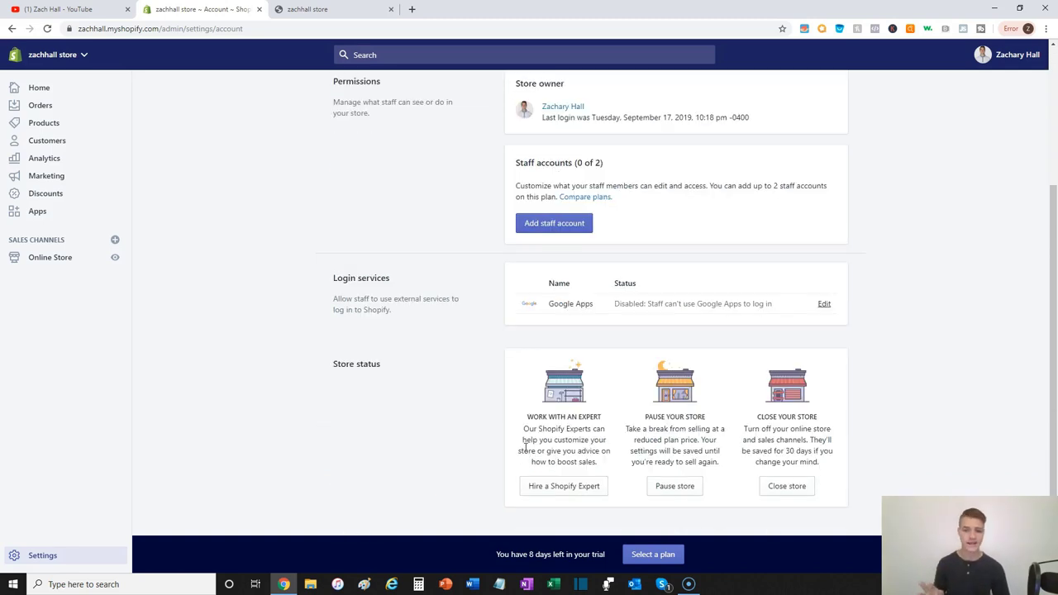
pyautogui.moveTo(636, 406)
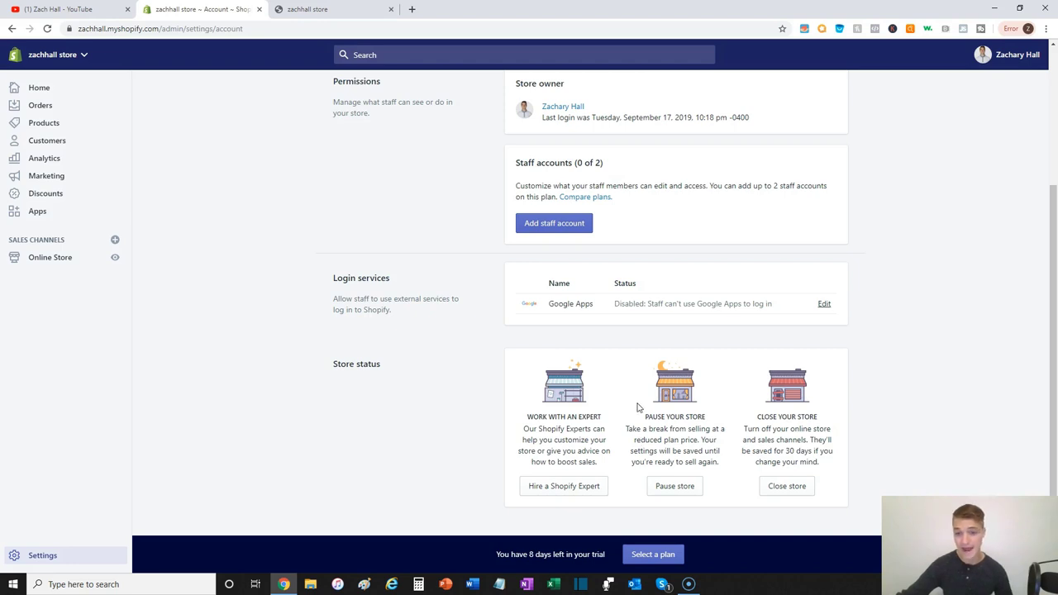
pyautogui.moveTo(704, 485)
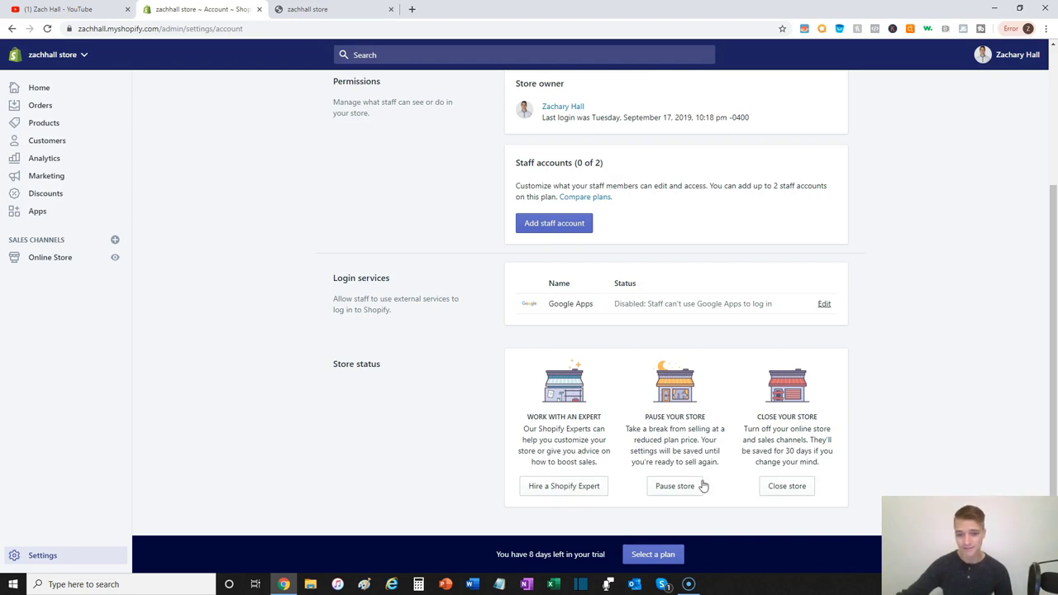
pyautogui.moveTo(790, 486)
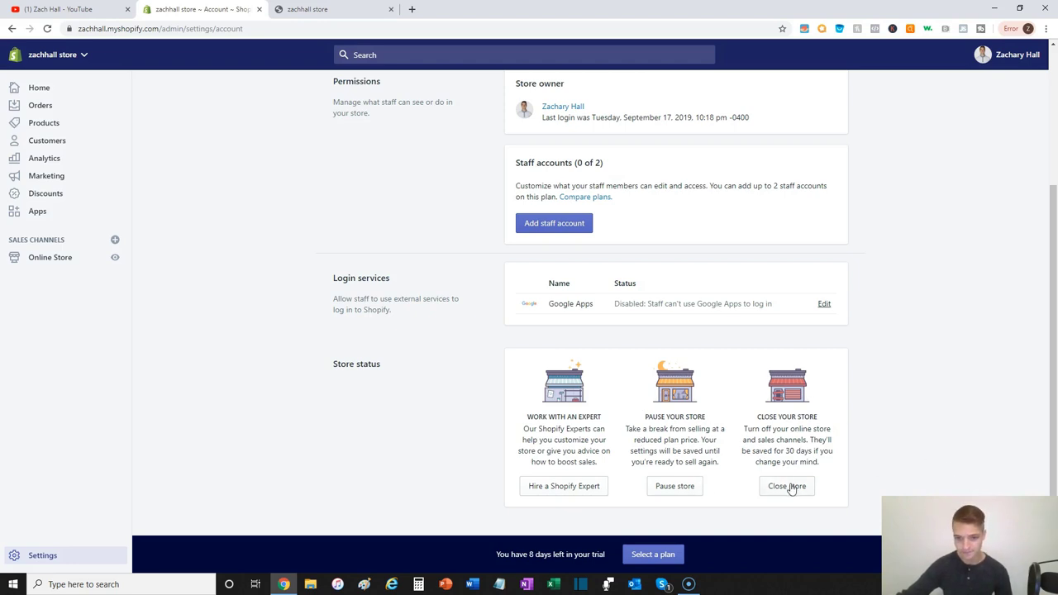
pyautogui.moveTo(598, 433)
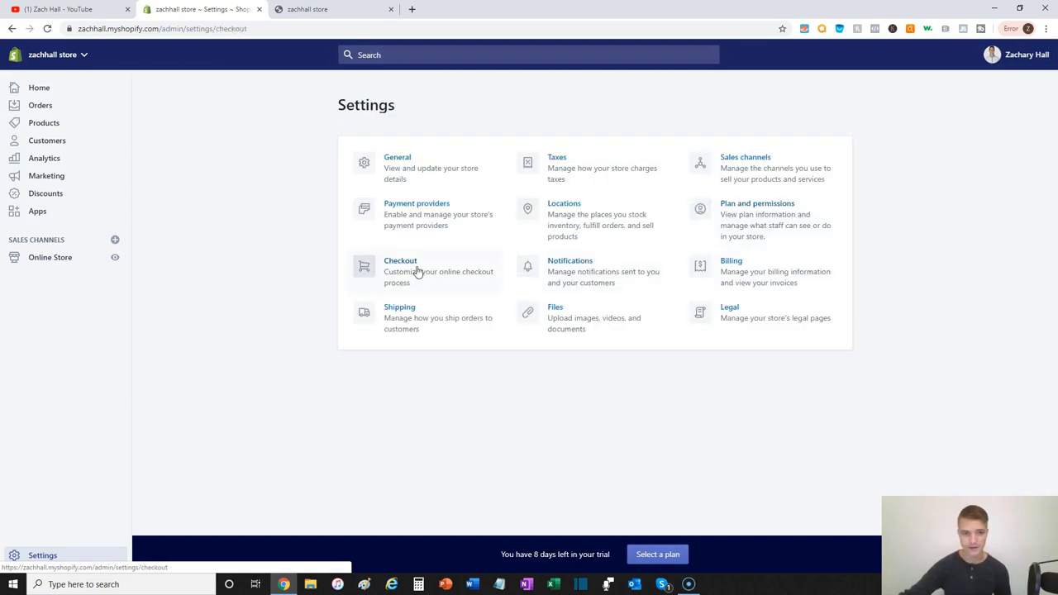
# Go into Checkout settings, briefly previewing the live storefront in another tab.
pyautogui.click(400, 261)
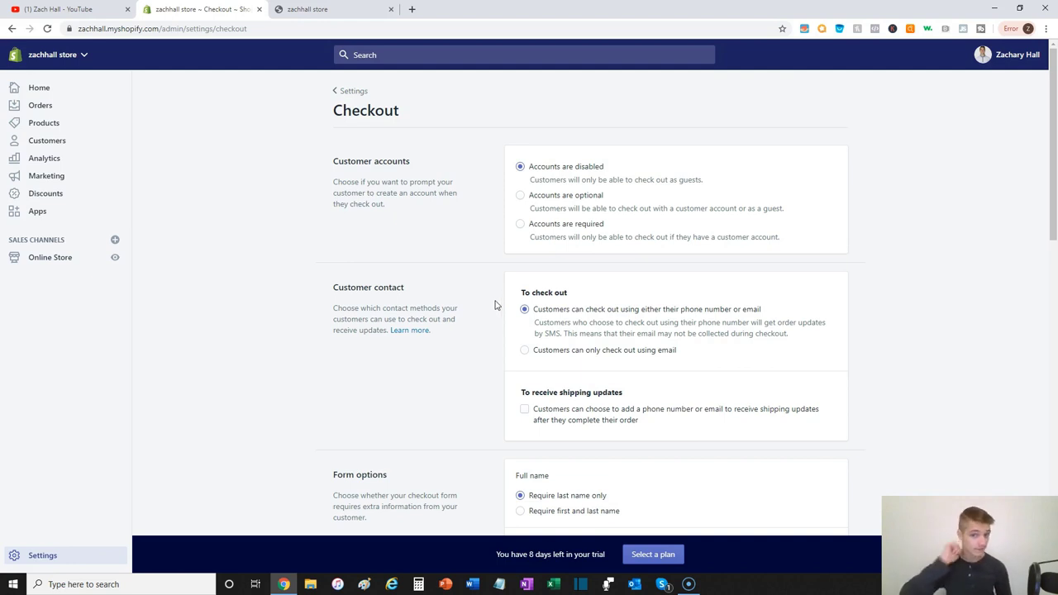
pyautogui.moveTo(509, 196)
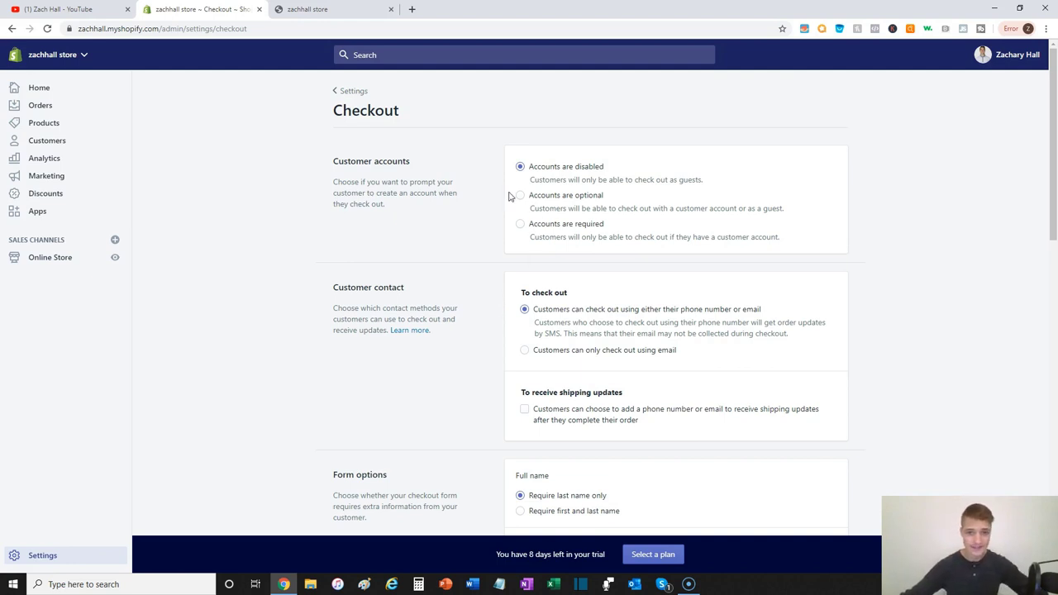
pyautogui.click(331, 10)
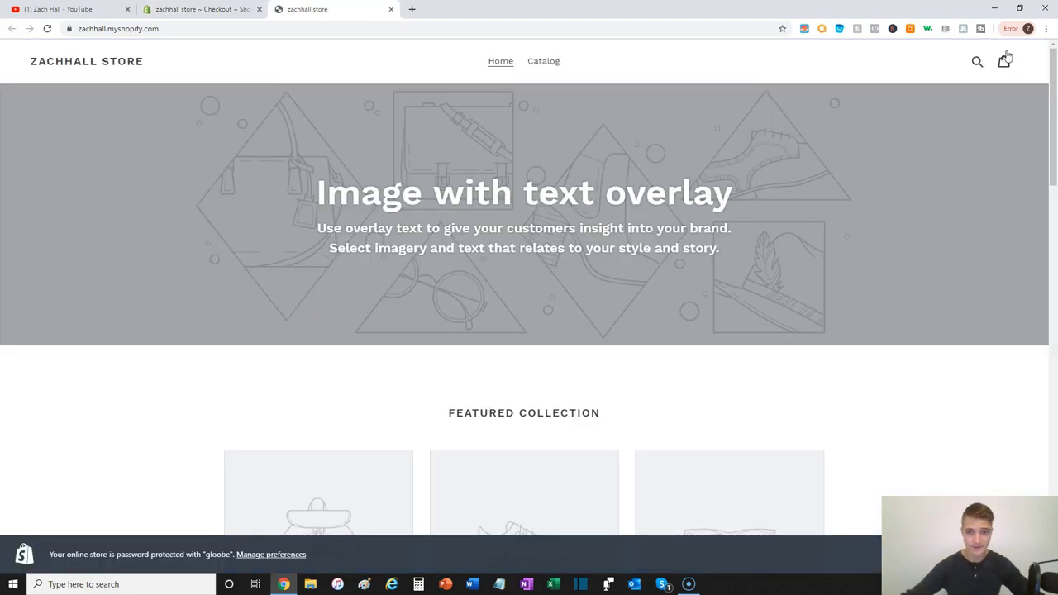
pyautogui.moveTo(945, 75)
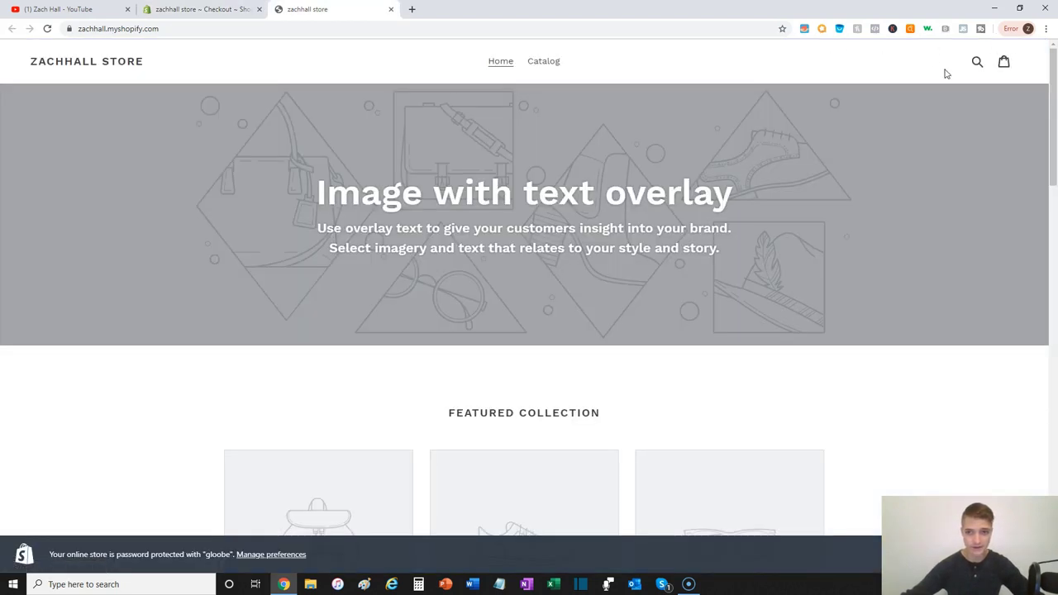
pyautogui.moveTo(201, 10)
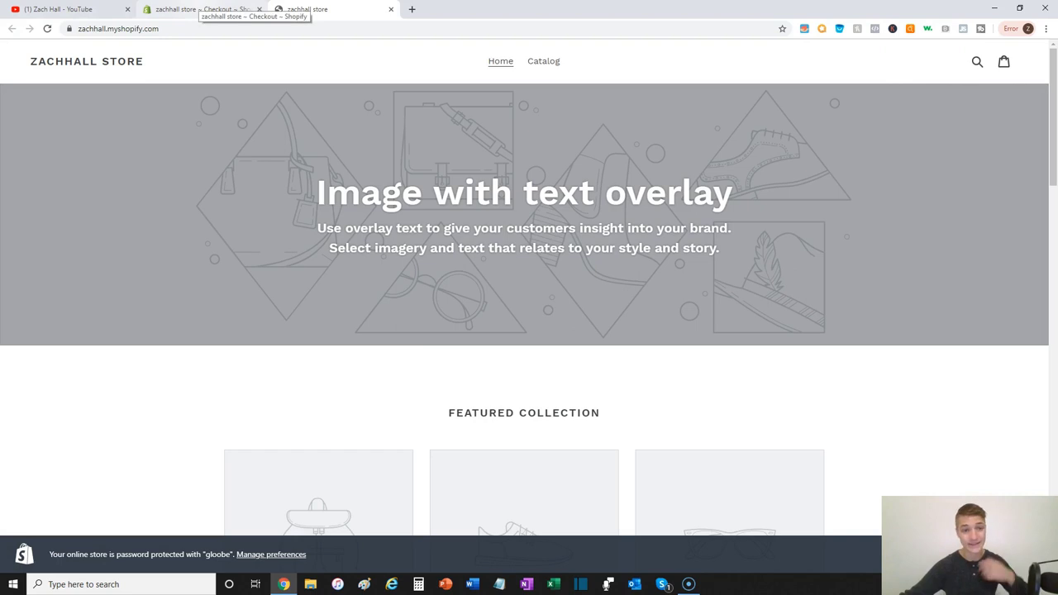
pyautogui.click(201, 10)
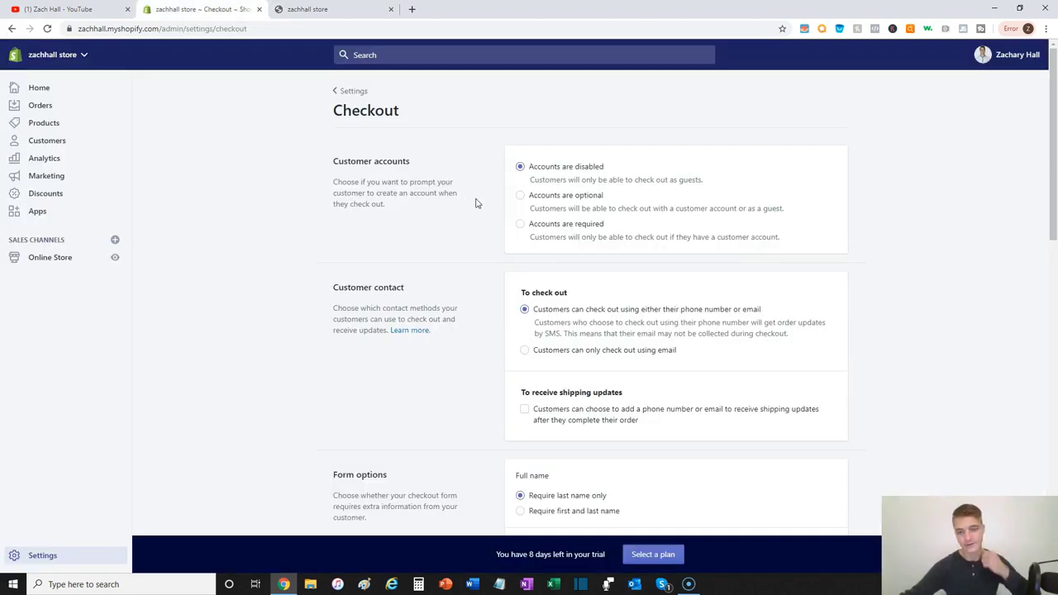
pyautogui.moveTo(611, 245)
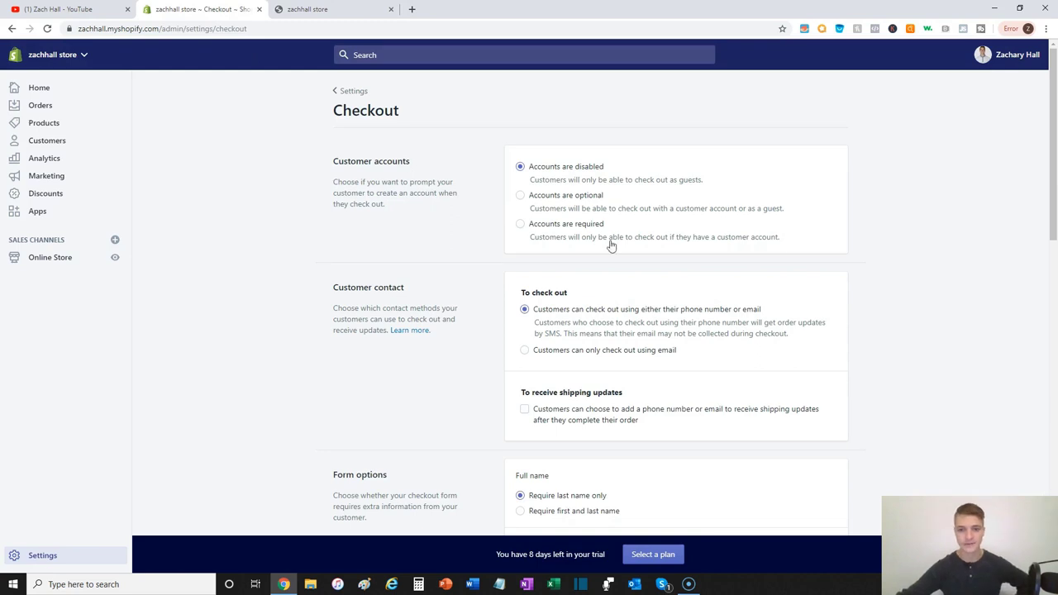
pyautogui.moveTo(694, 181)
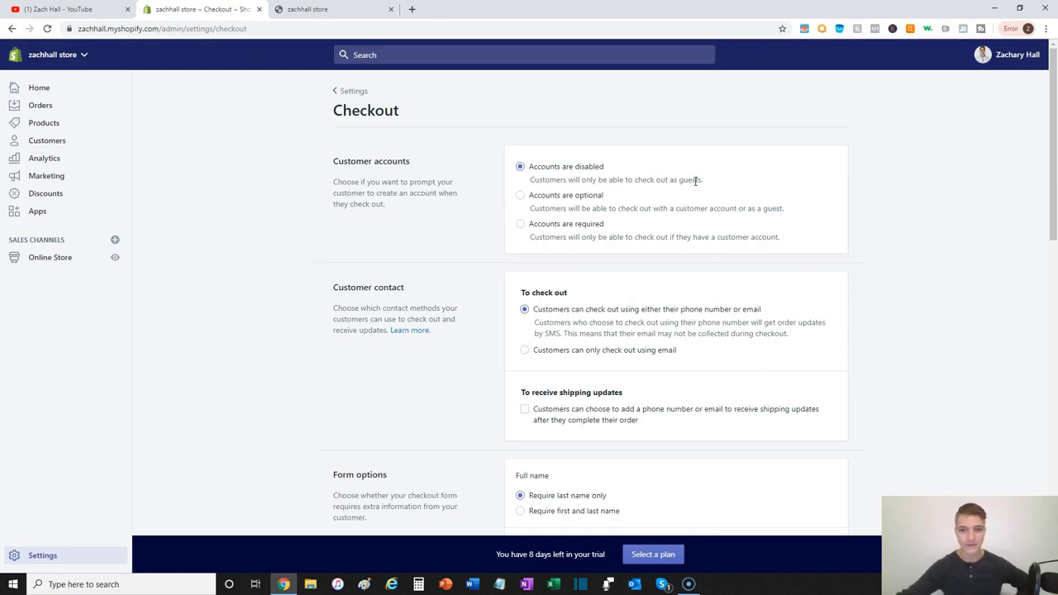
pyautogui.moveTo(595, 147)
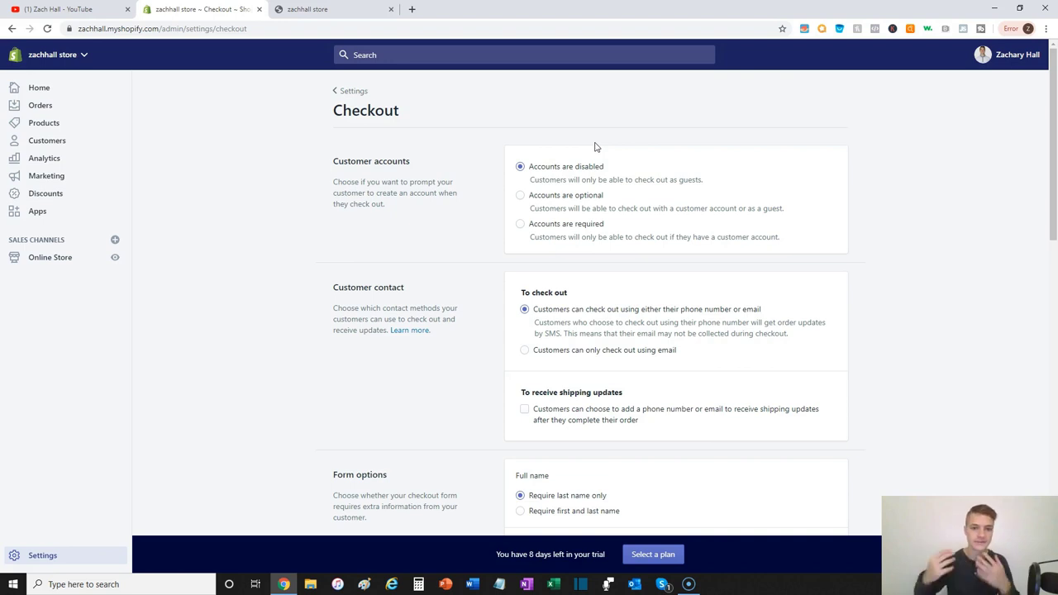
pyautogui.moveTo(522, 202)
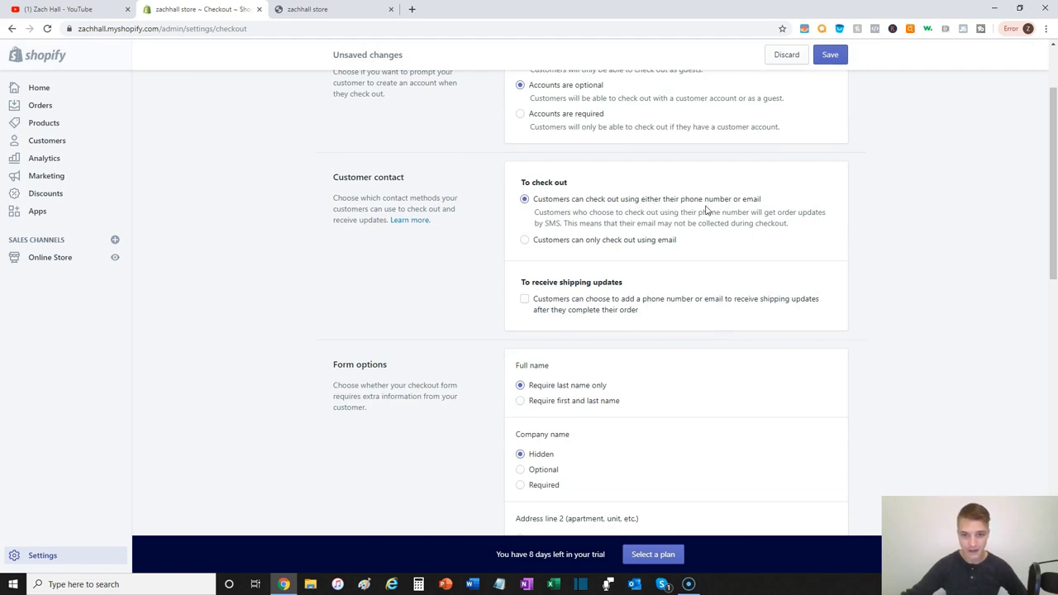
# Under Form options, require both first and last name at checkout.
pyautogui.scroll(-3)
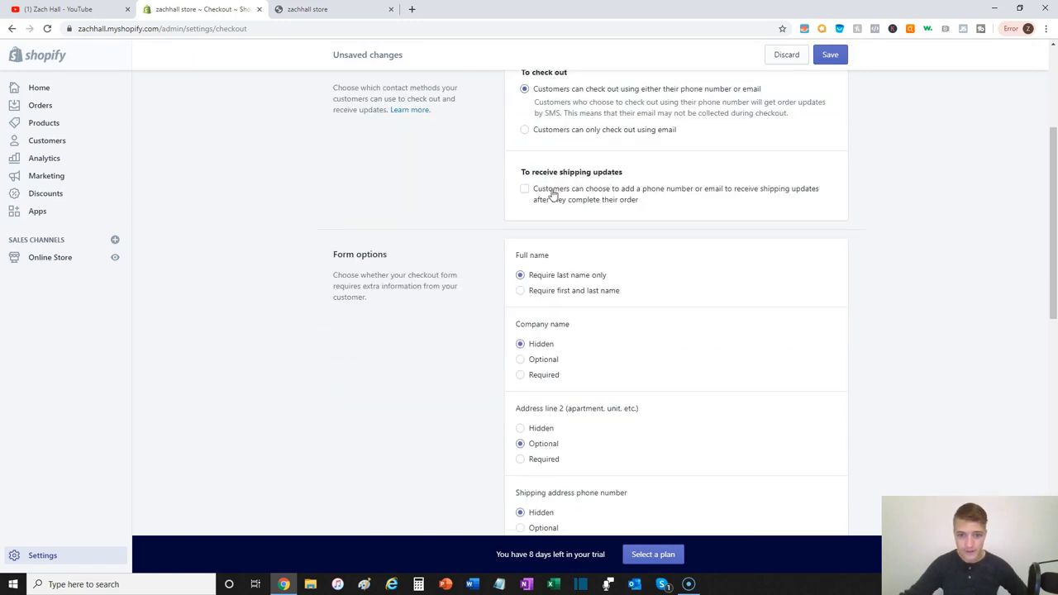
pyautogui.scroll(-3)
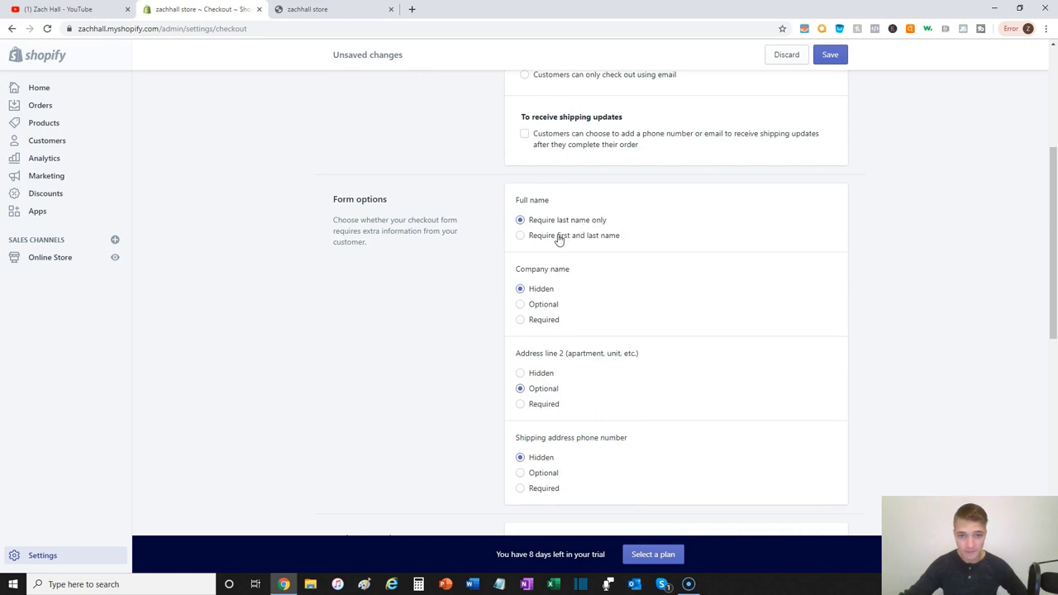
pyautogui.click(519, 235)
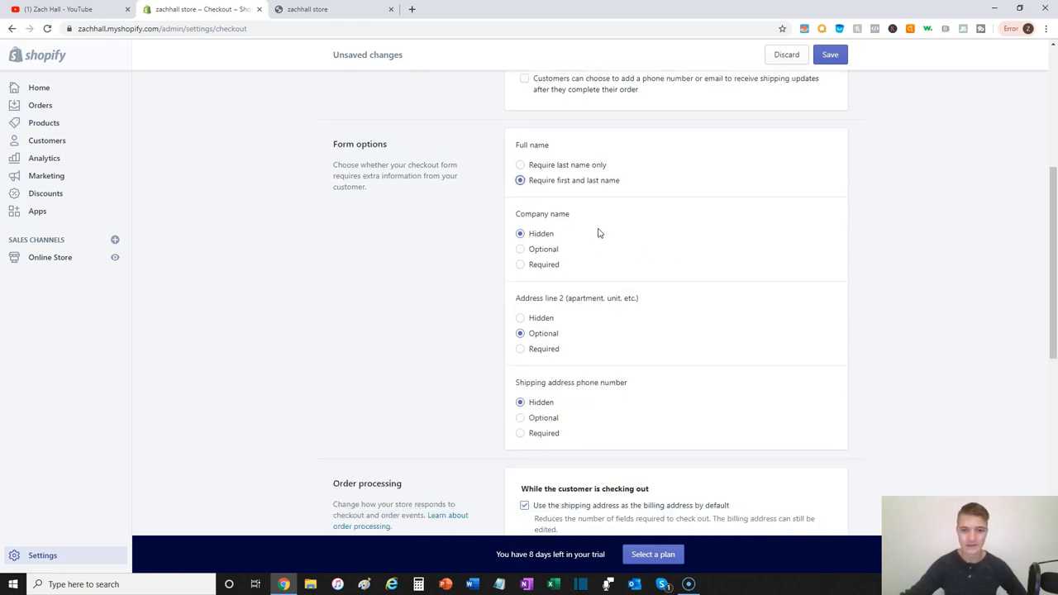
pyautogui.moveTo(568, 213)
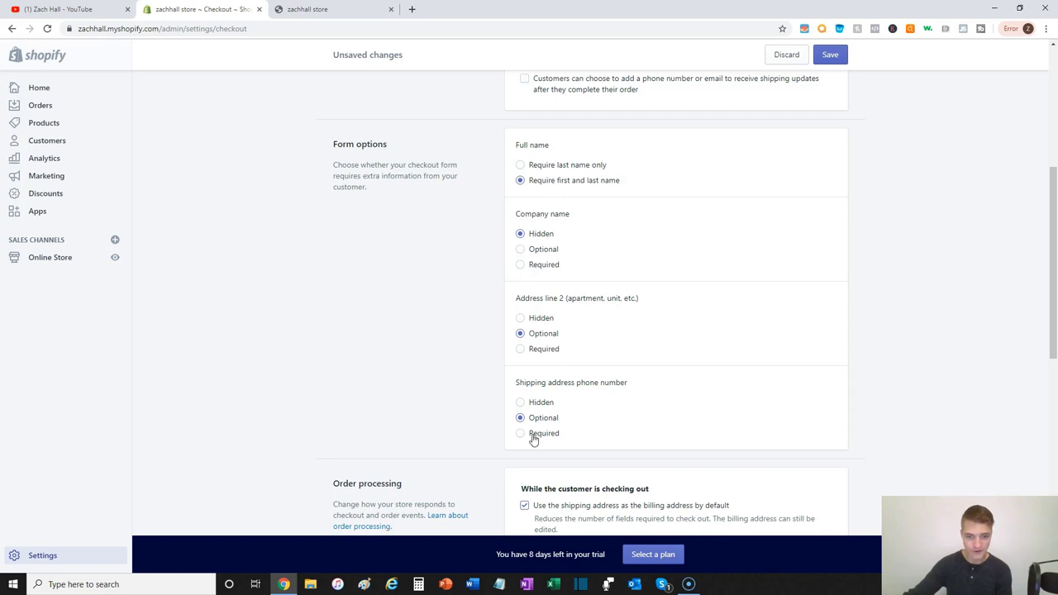
pyautogui.scroll(-3)
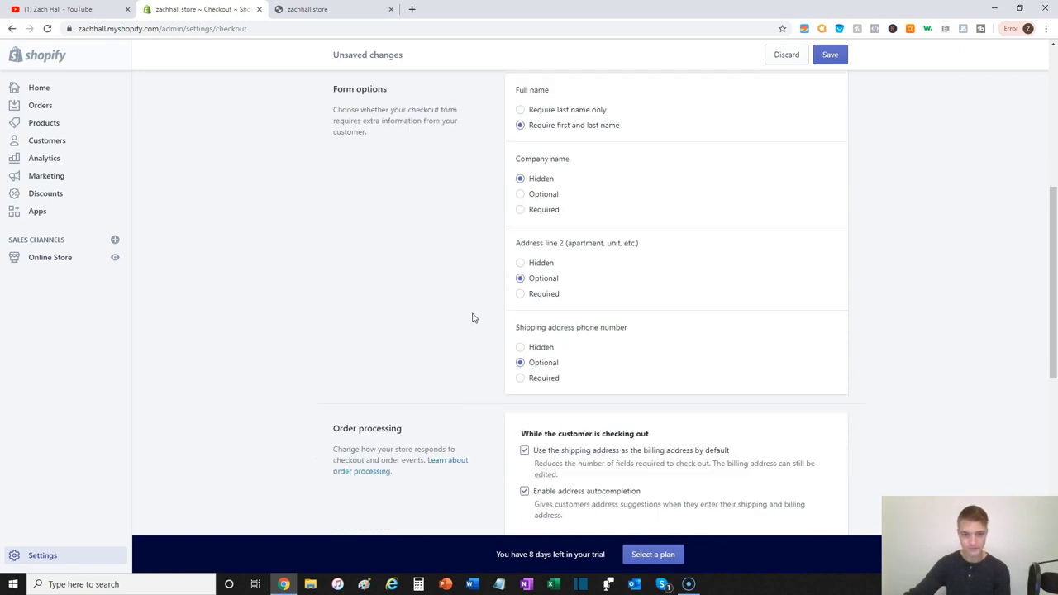
pyautogui.scroll(-3)
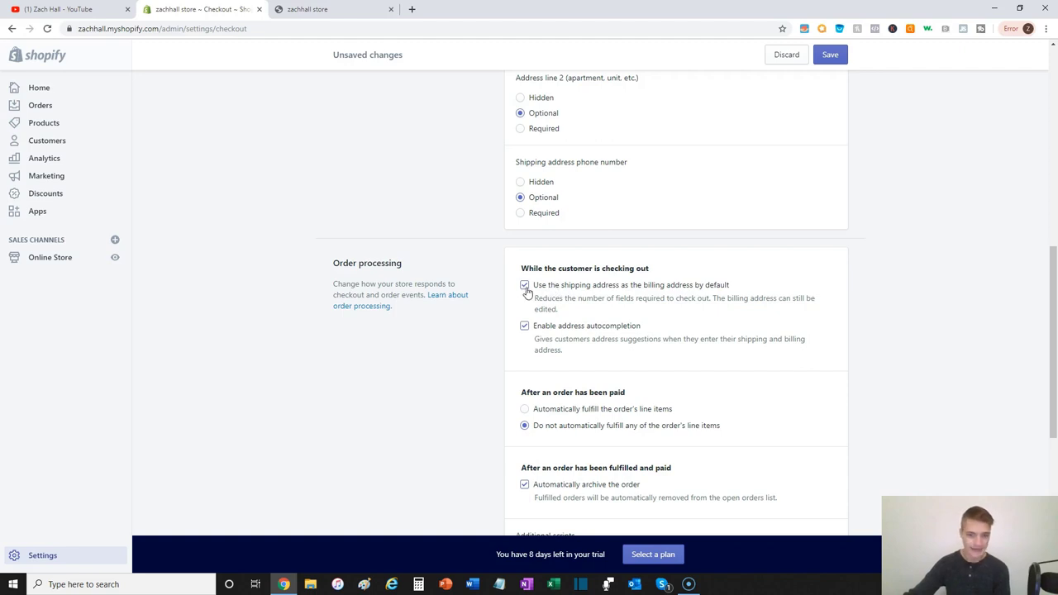
pyautogui.moveTo(646, 284)
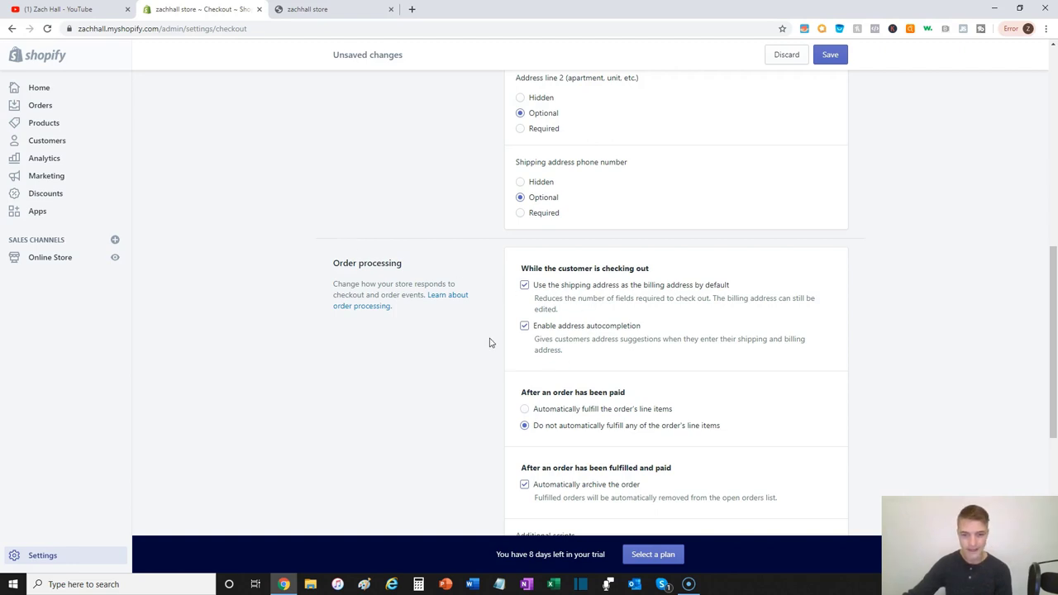
pyautogui.scroll(-3)
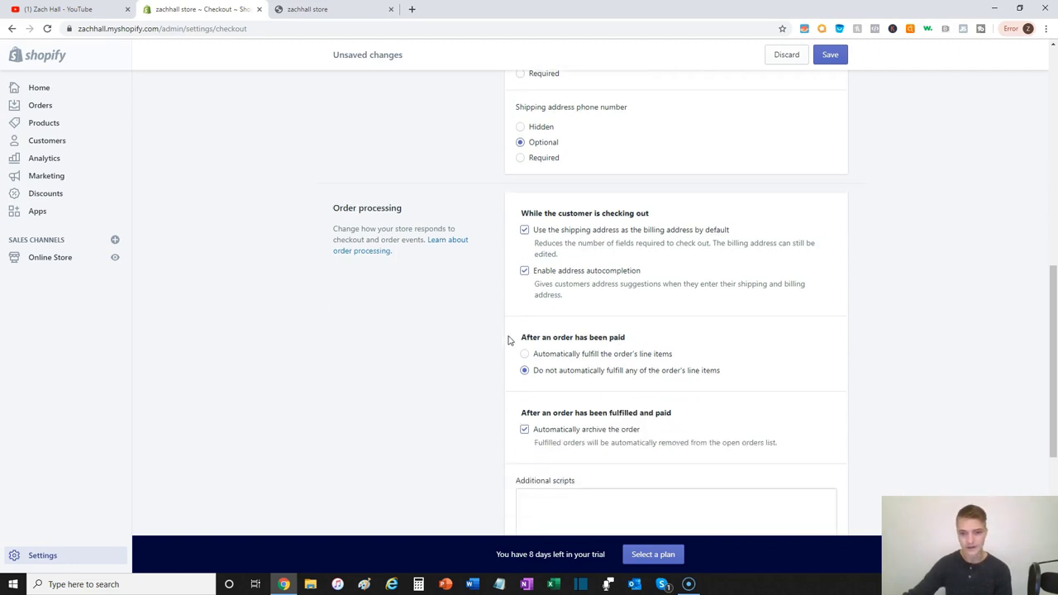
pyautogui.scroll(-3)
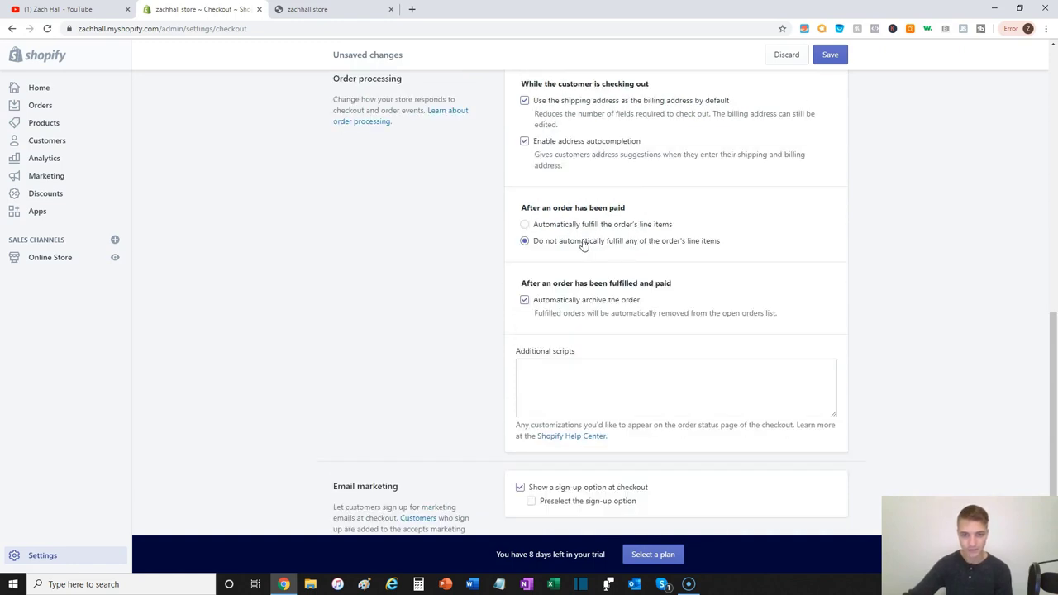
pyautogui.moveTo(840, 249)
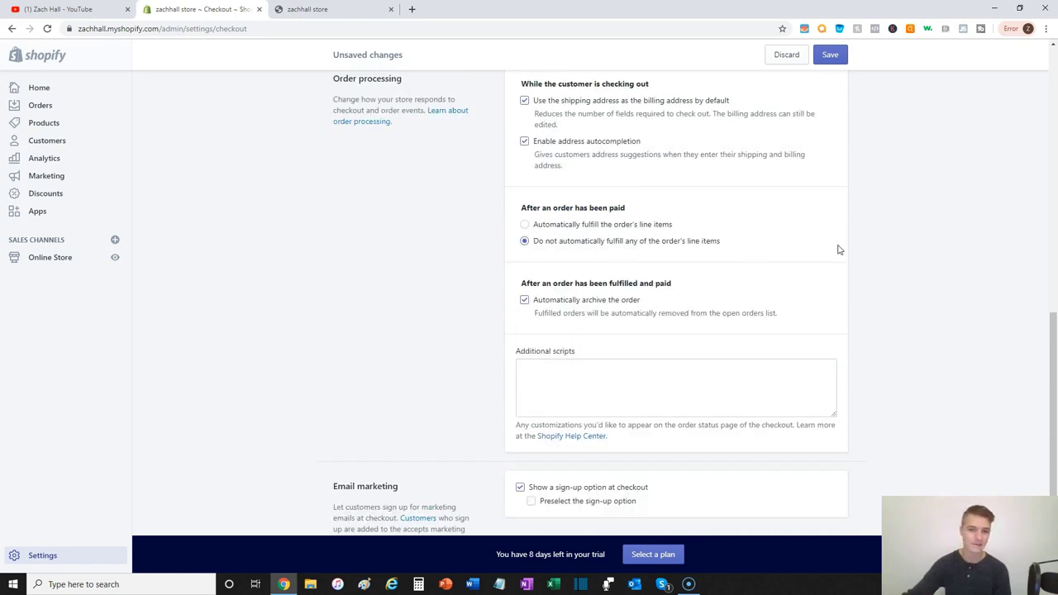
pyautogui.moveTo(724, 239)
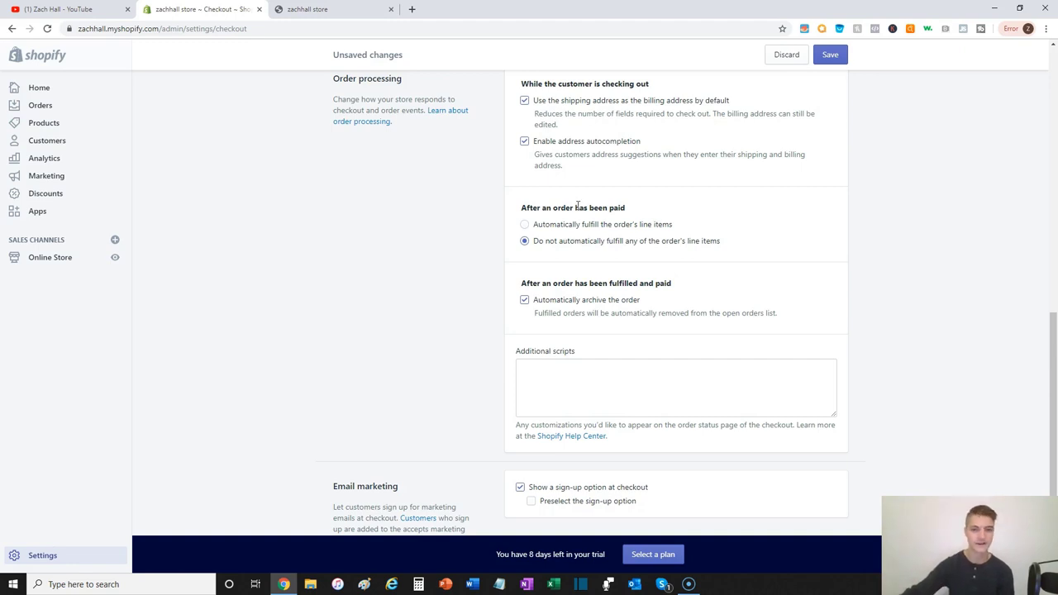
pyautogui.moveTo(608, 248)
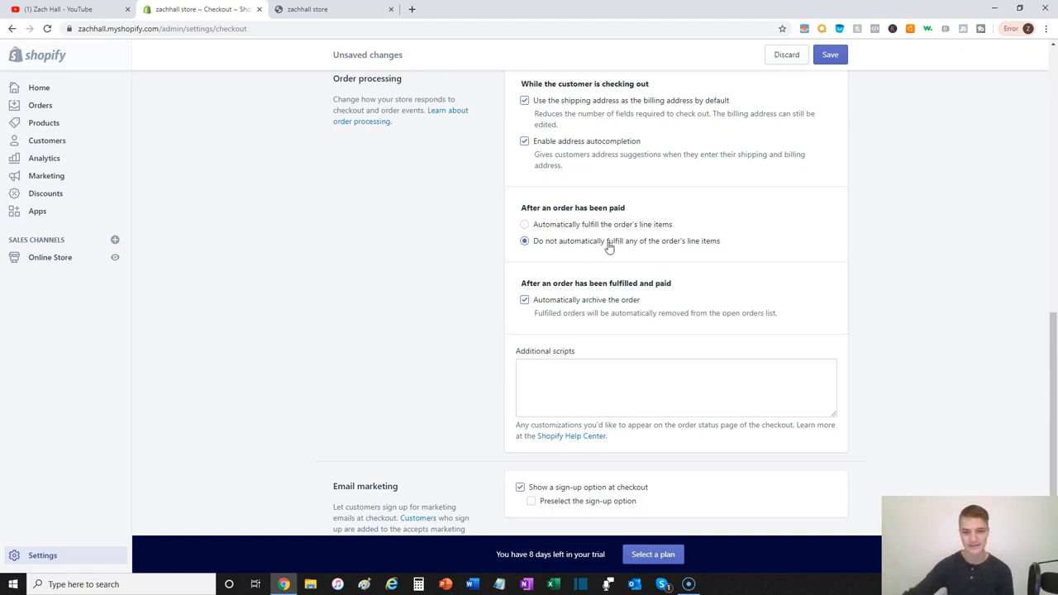
pyautogui.moveTo(545, 327)
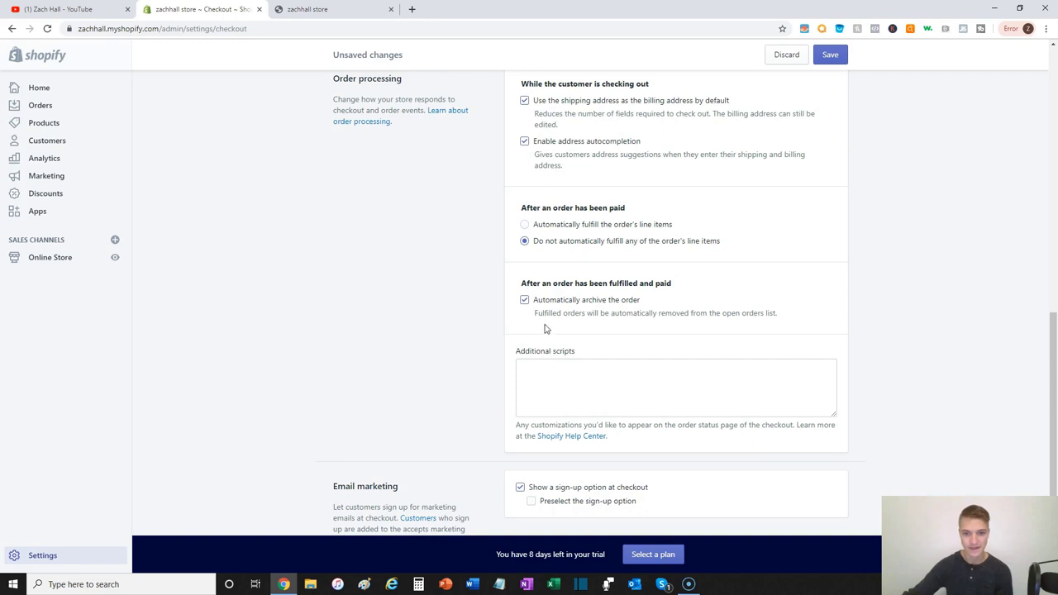
pyautogui.scroll(-3)
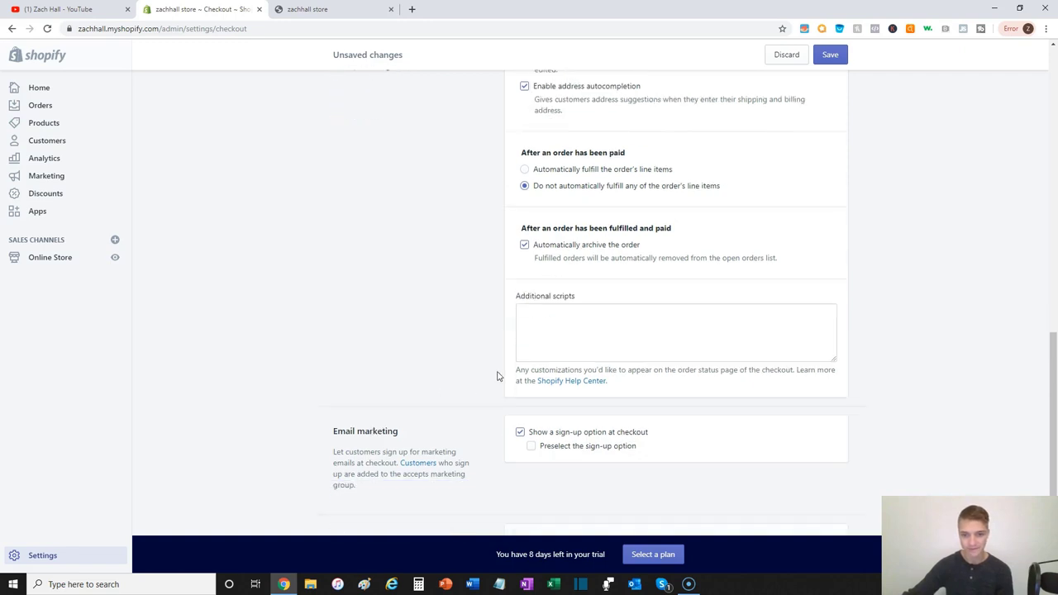
pyautogui.scroll(-3)
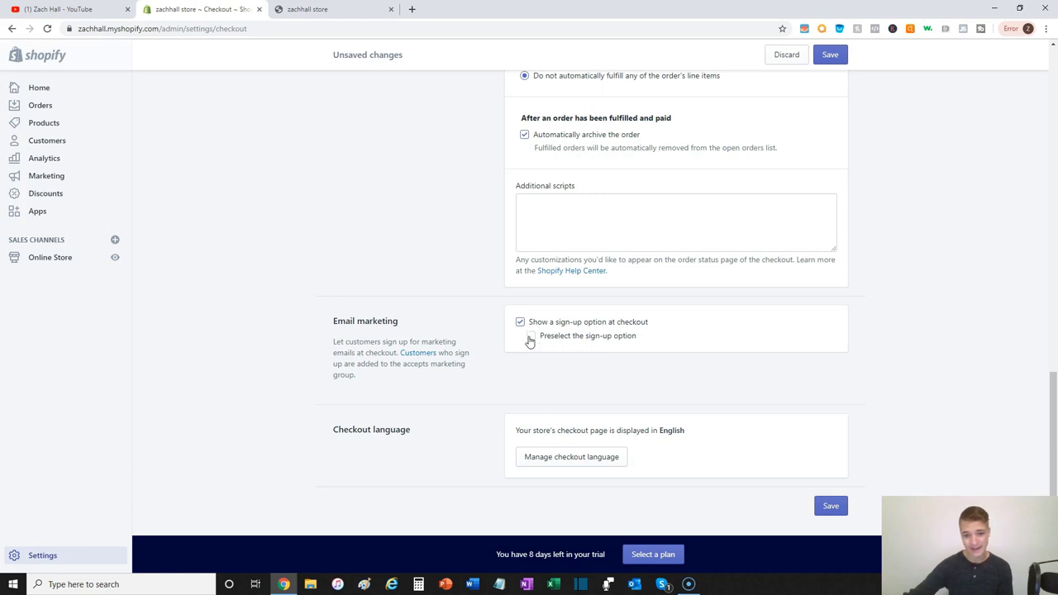
pyautogui.click(530, 335)
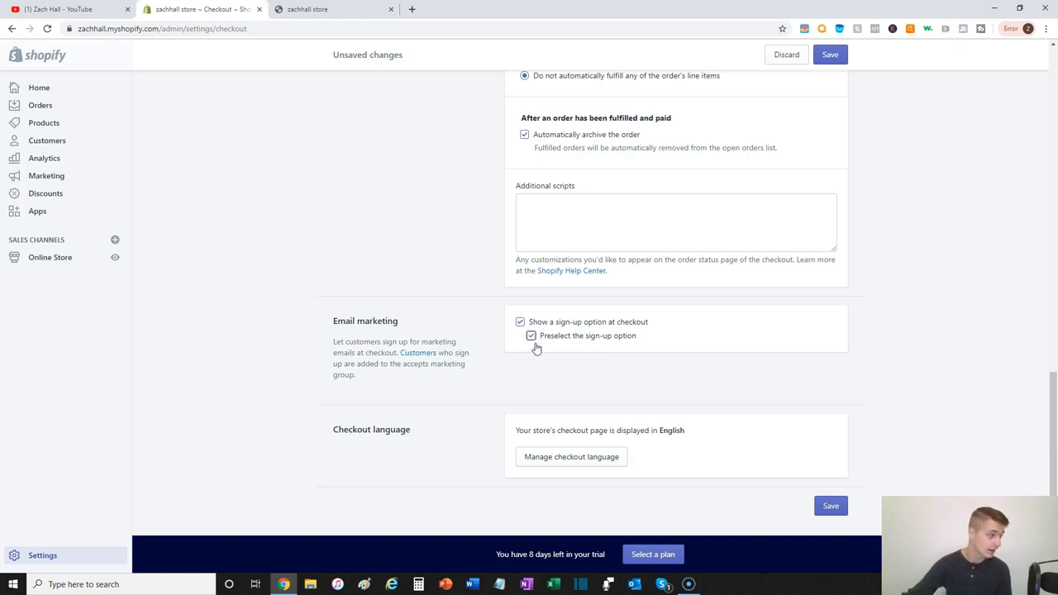
pyautogui.click(531, 335)
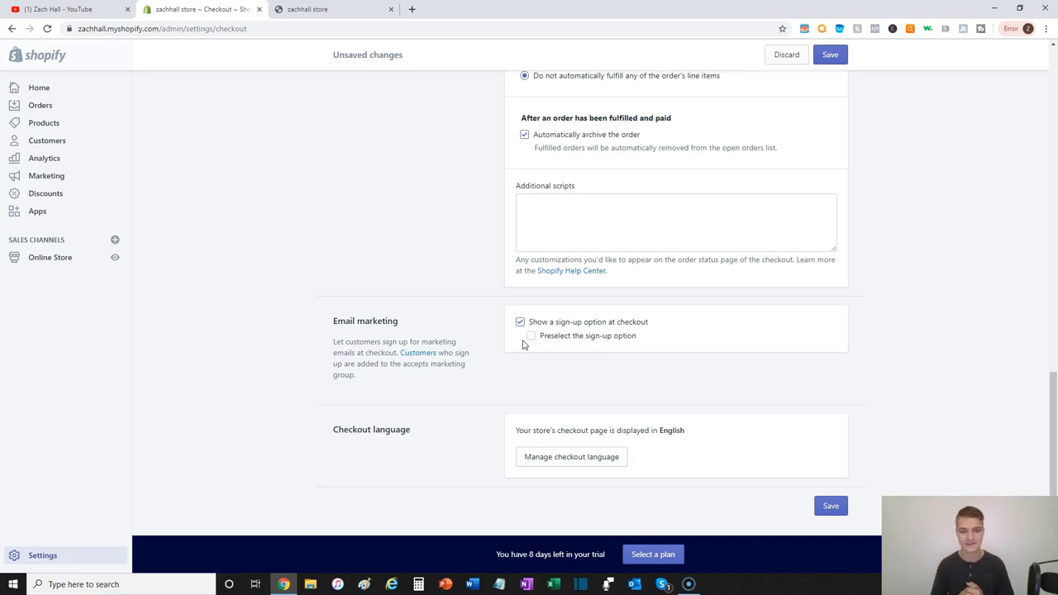
pyautogui.moveTo(523, 456)
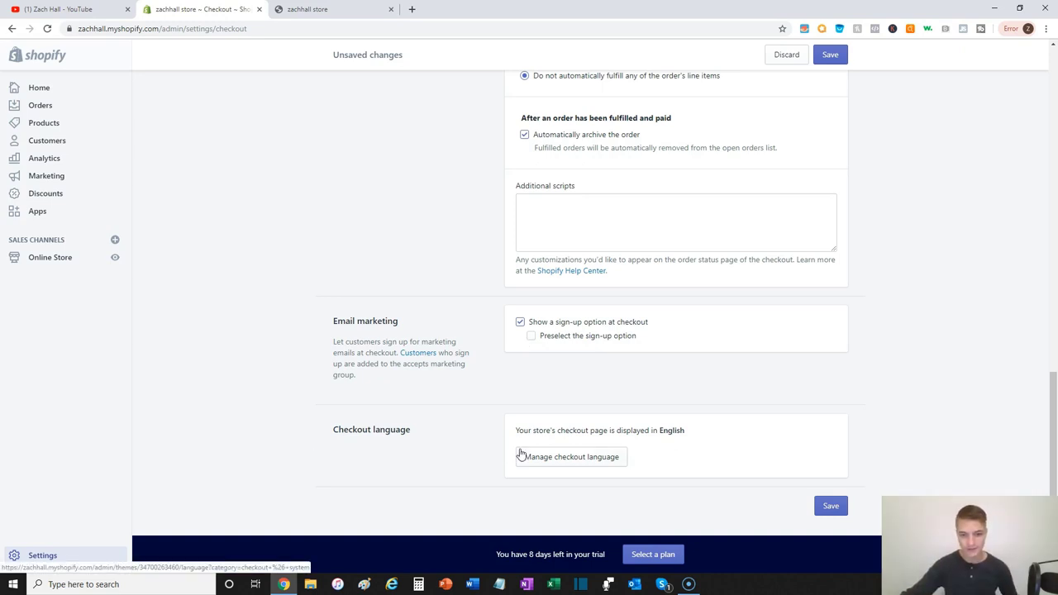
pyautogui.moveTo(1040, 492)
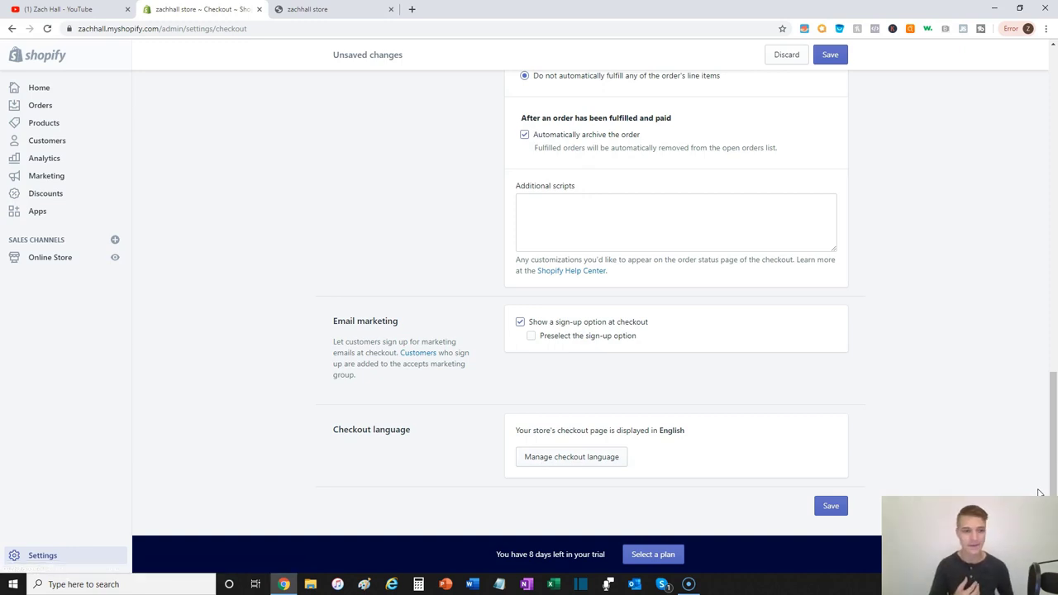
pyautogui.moveTo(602, 495)
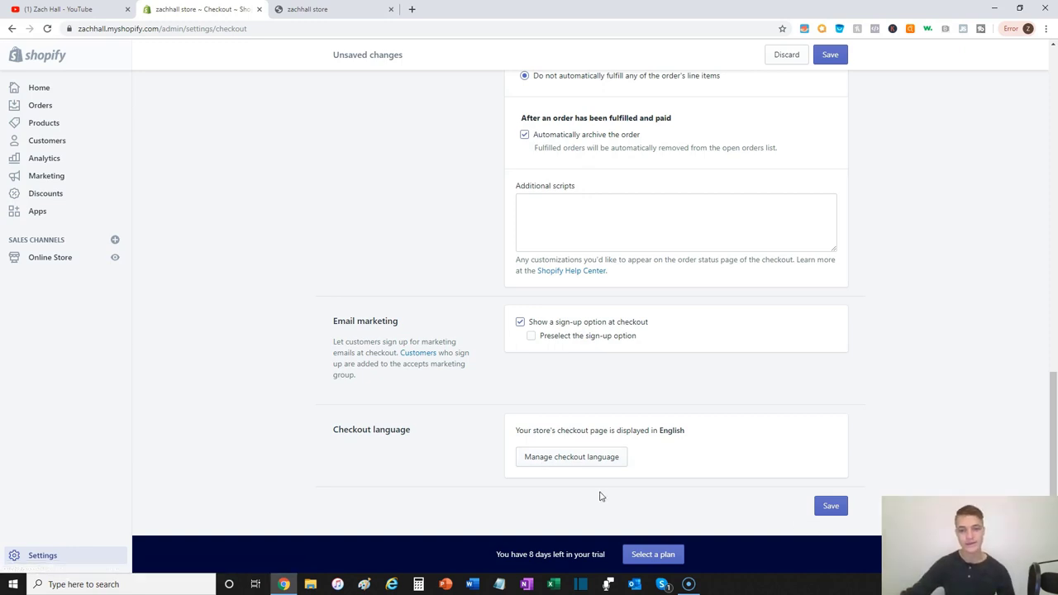
pyautogui.moveTo(647, 459)
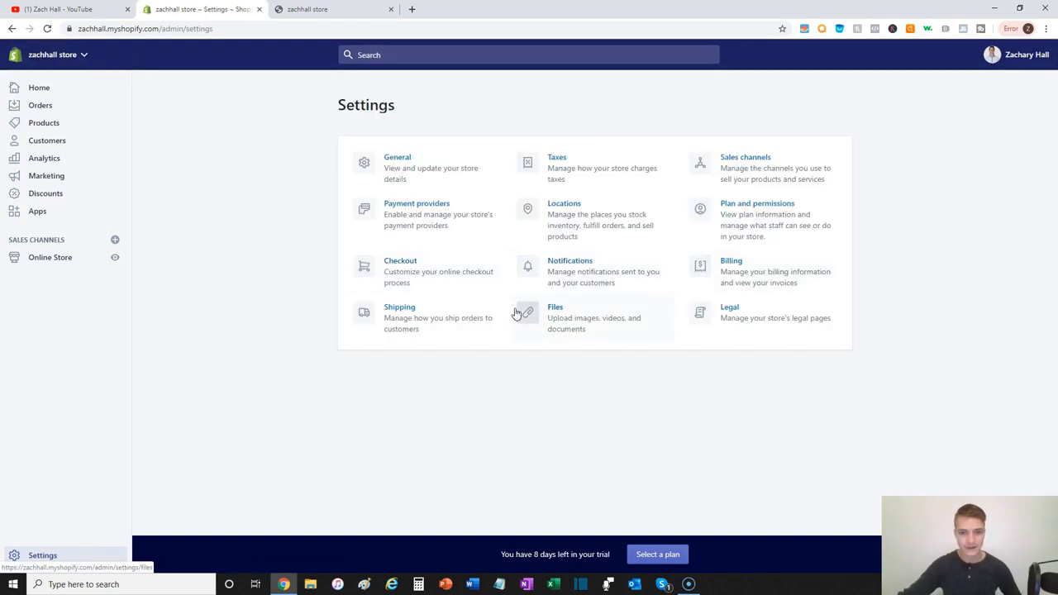
# Add 'You can track your order status through 17track.net.' to the Order confirmation email body.
pyautogui.click(569, 261)
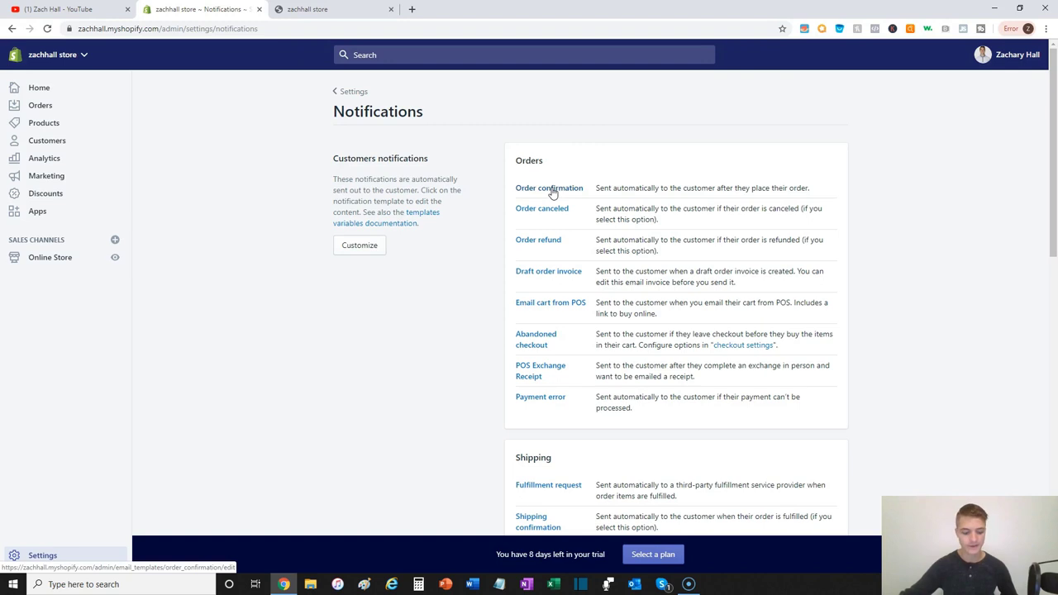
pyautogui.click(548, 188)
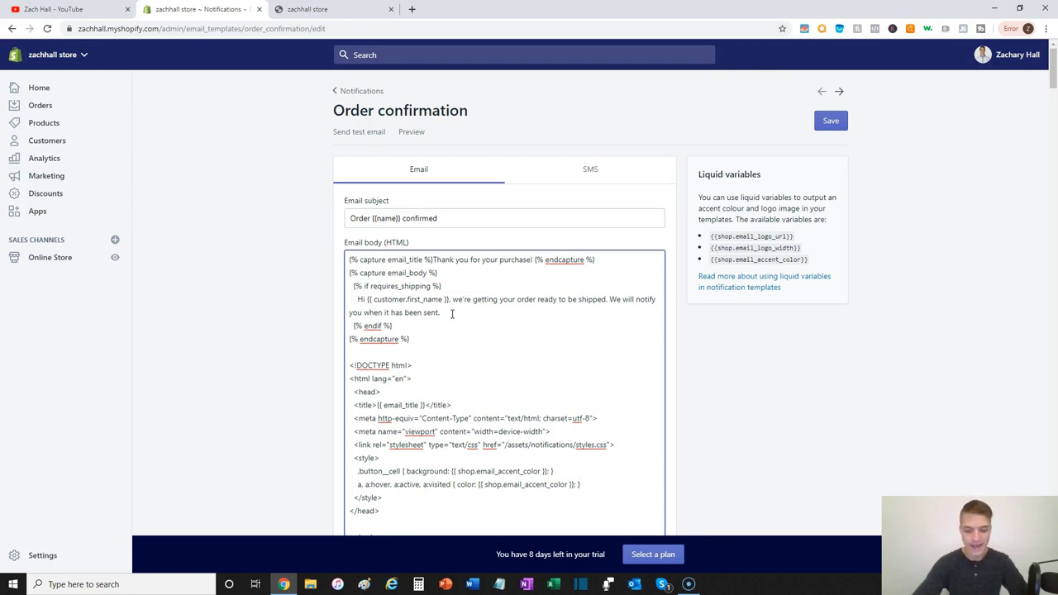
pyautogui.write('You')
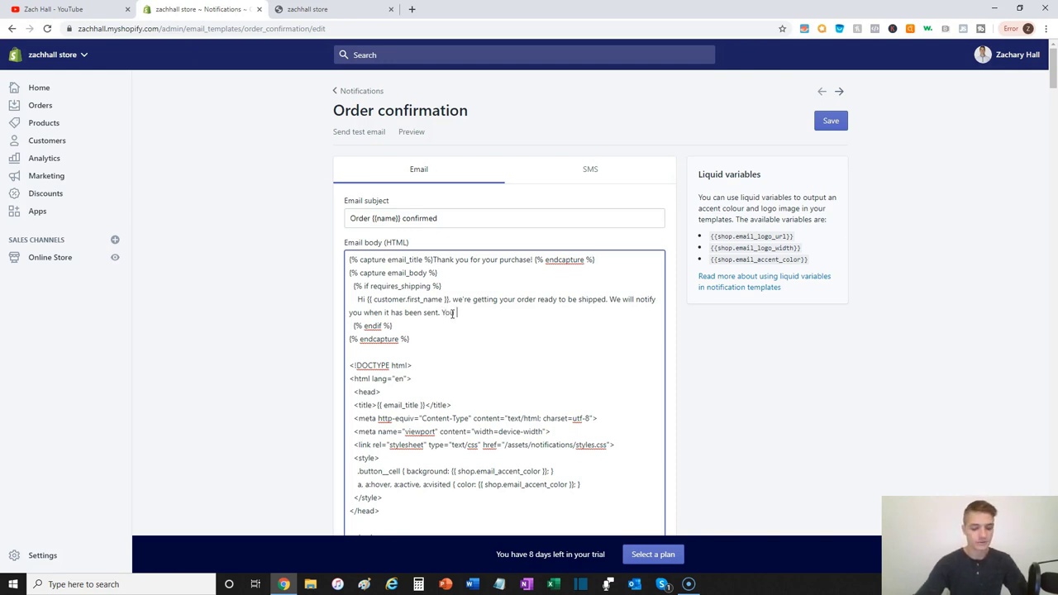
pyautogui.write('can track y')
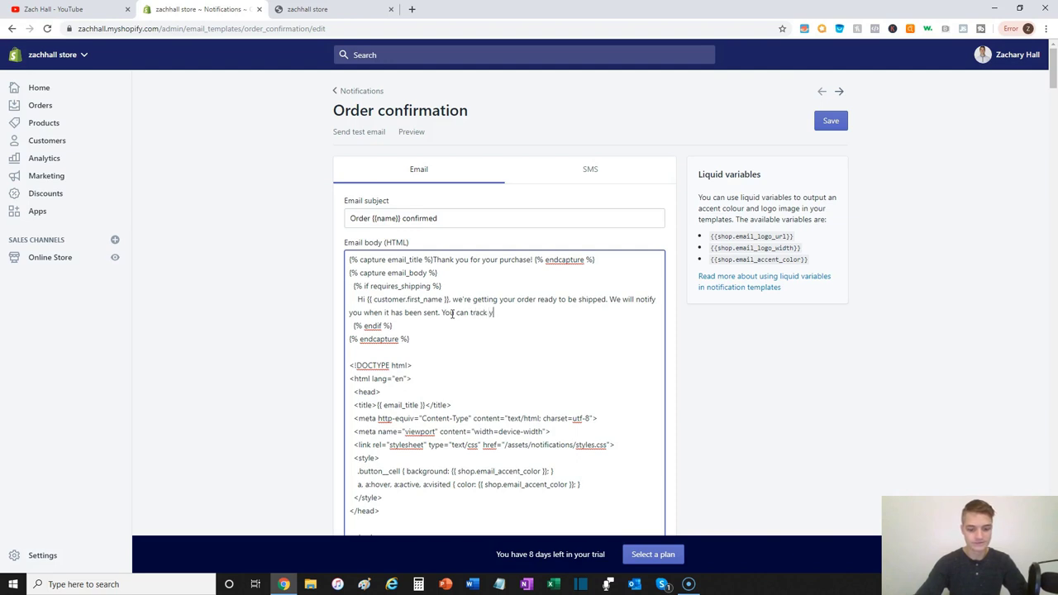
pyautogui.write('our order')
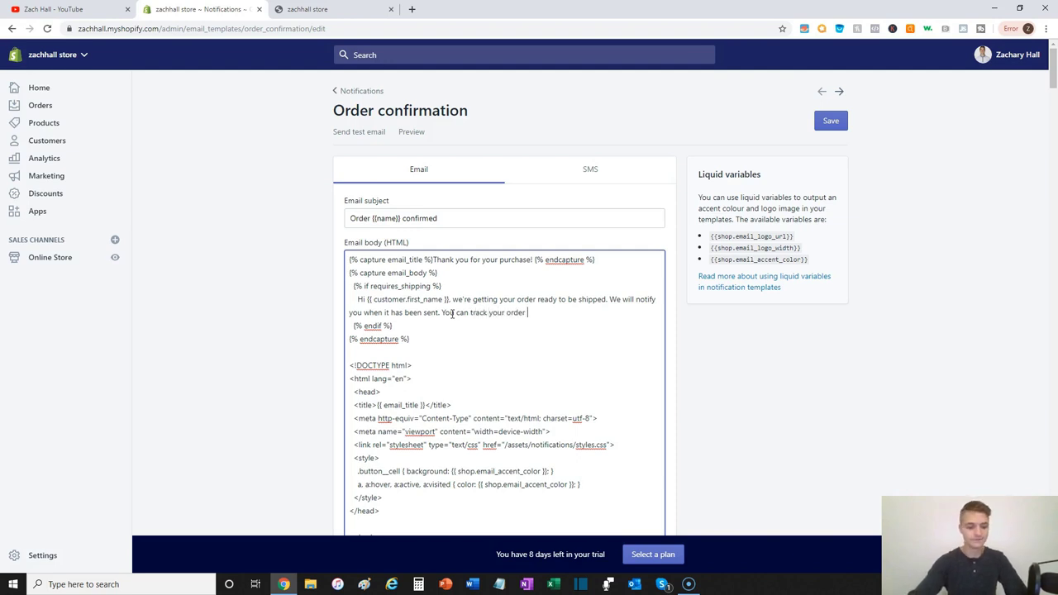
pyautogui.write('status')
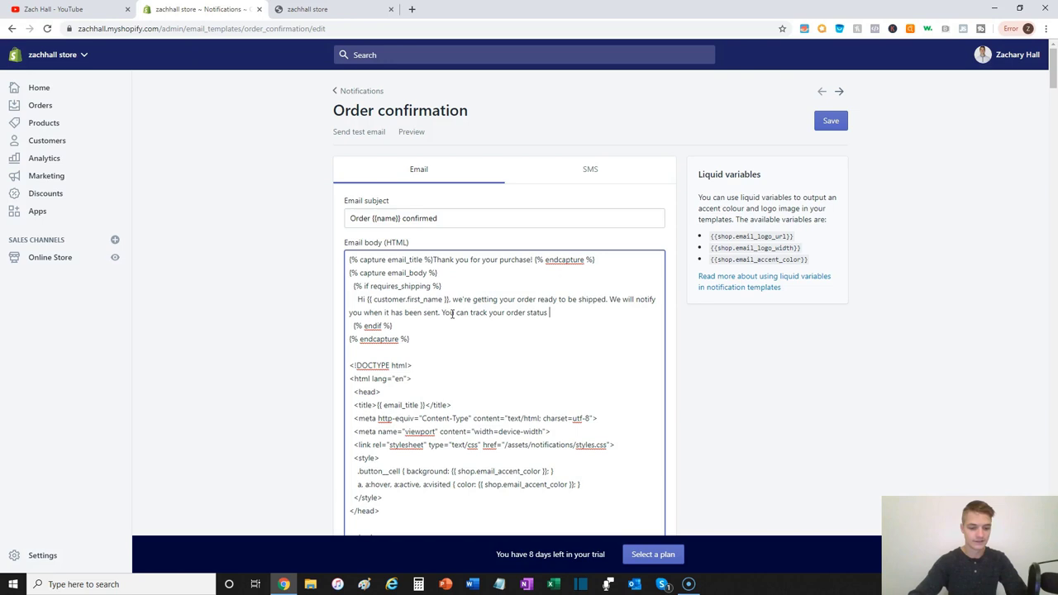
pyautogui.write('through 17t')
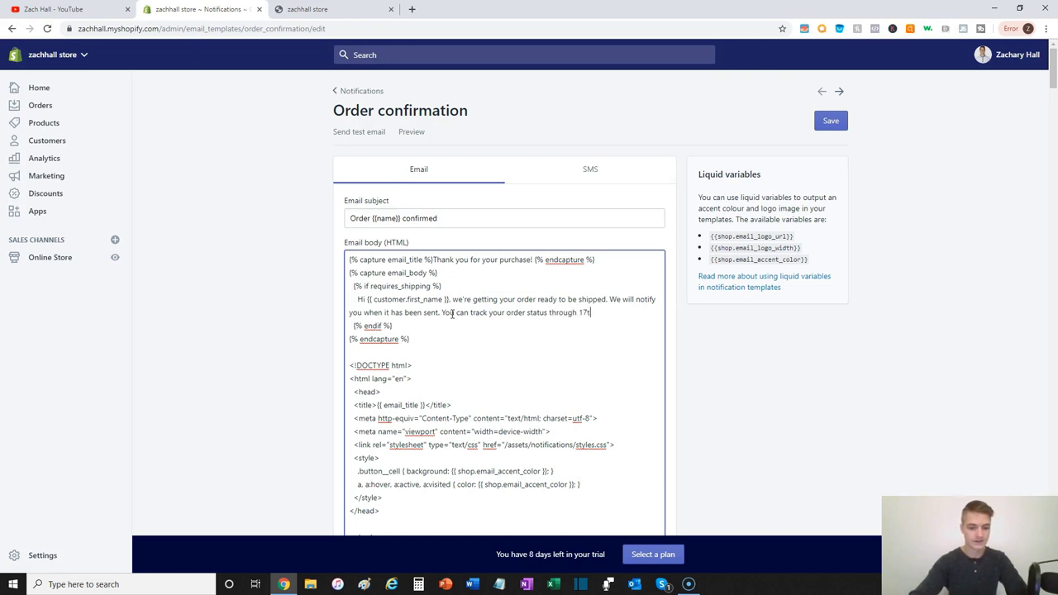
pyautogui.write('rack.net.')
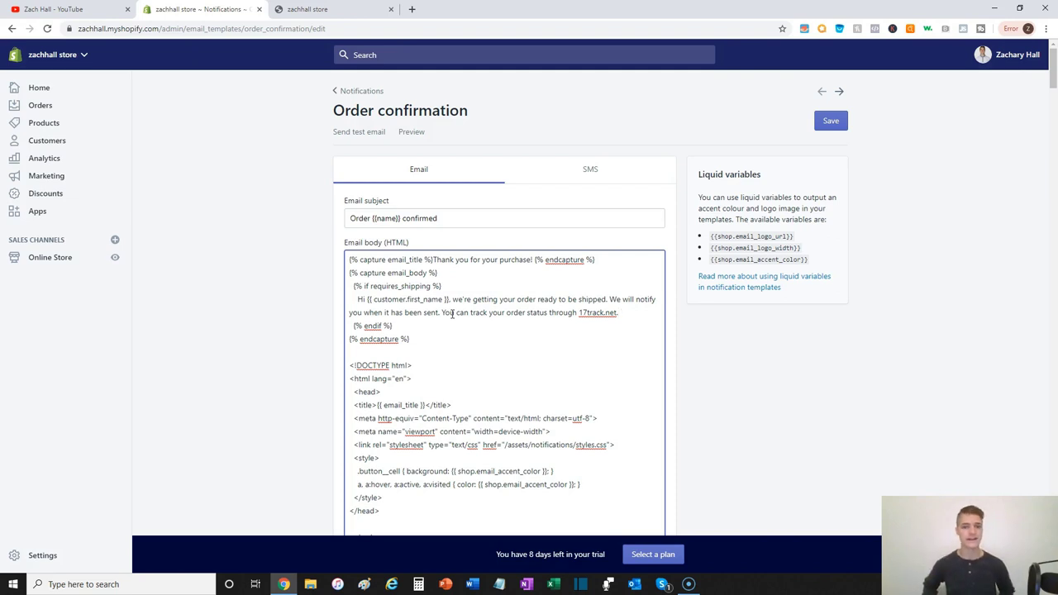
pyautogui.click(618, 312)
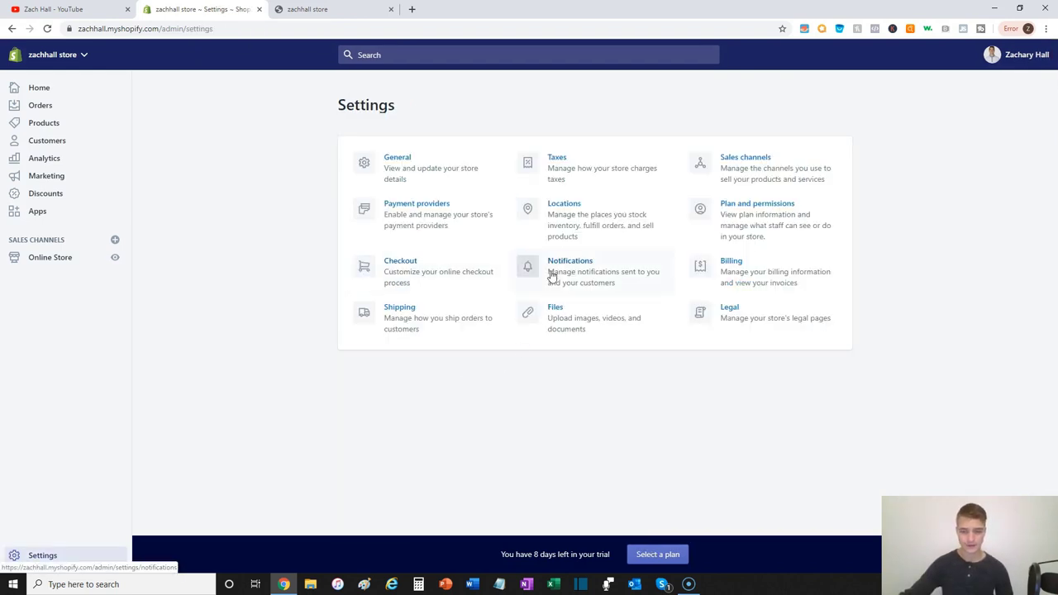
pyautogui.click(730, 261)
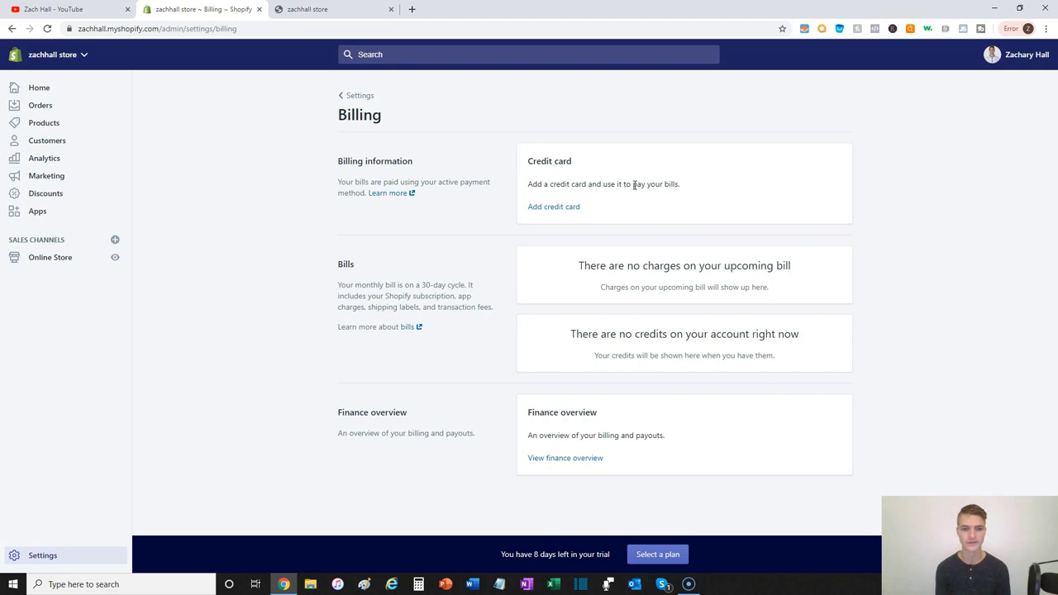
pyautogui.moveTo(676, 309)
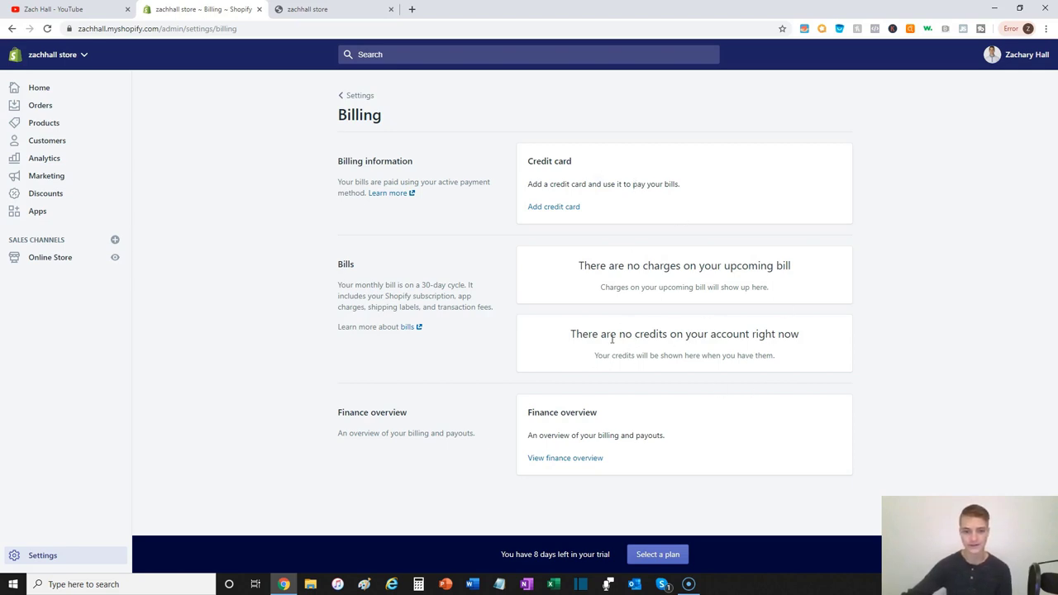
pyautogui.moveTo(638, 448)
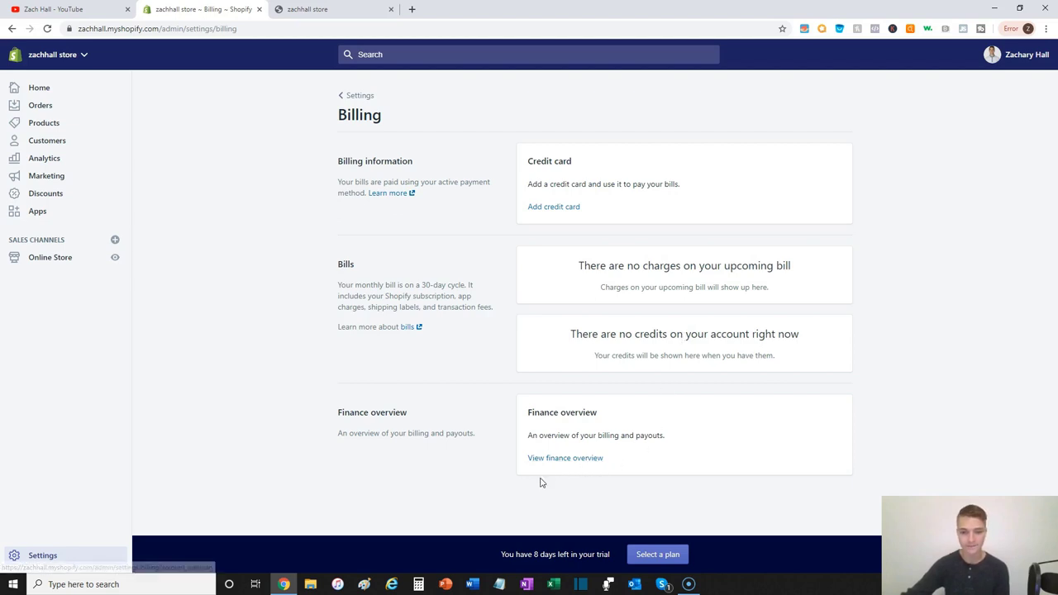
pyautogui.moveTo(565, 458)
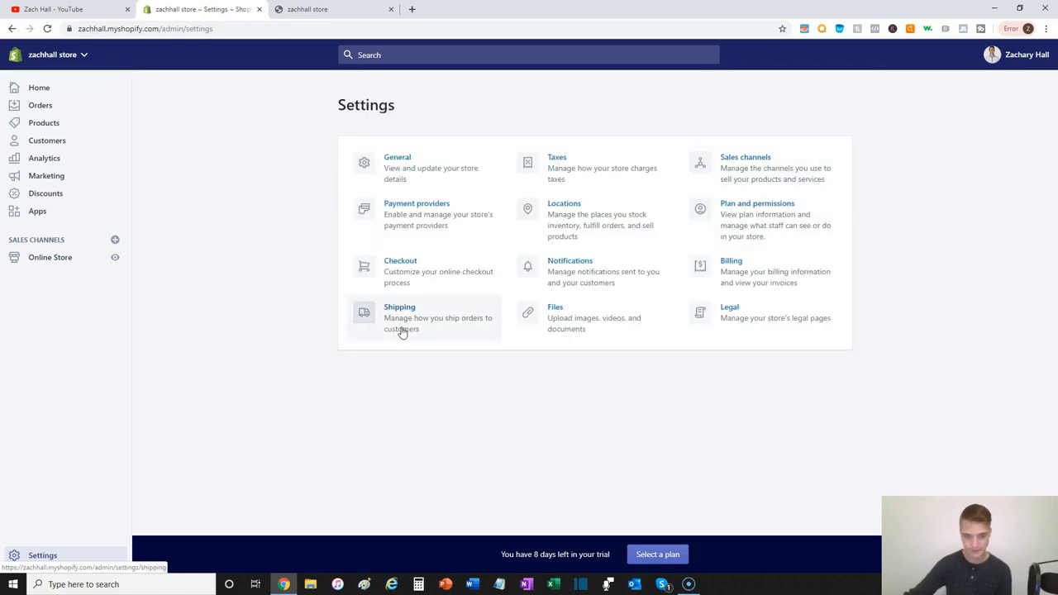
# In the General shipping profile, create a shipping zone named Main Shipping Zone.
pyautogui.click(400, 306)
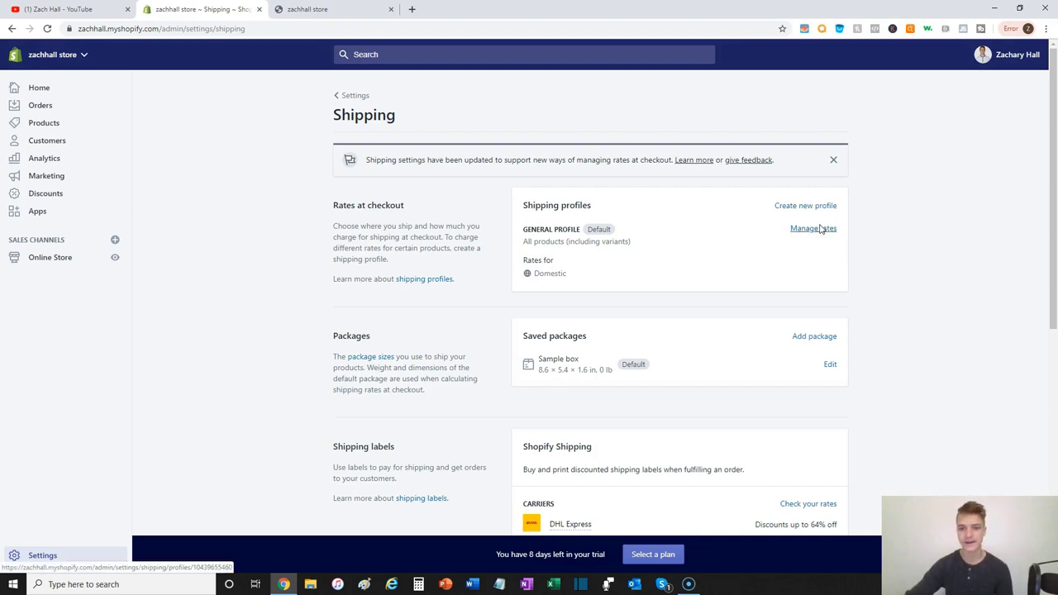
pyautogui.click(813, 228)
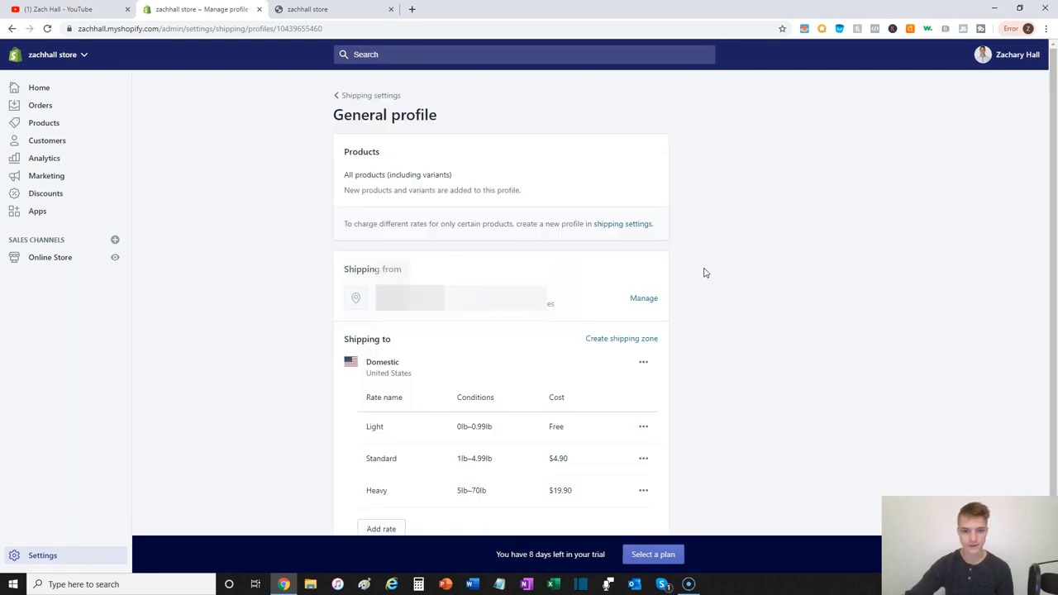
pyautogui.moveTo(621, 337)
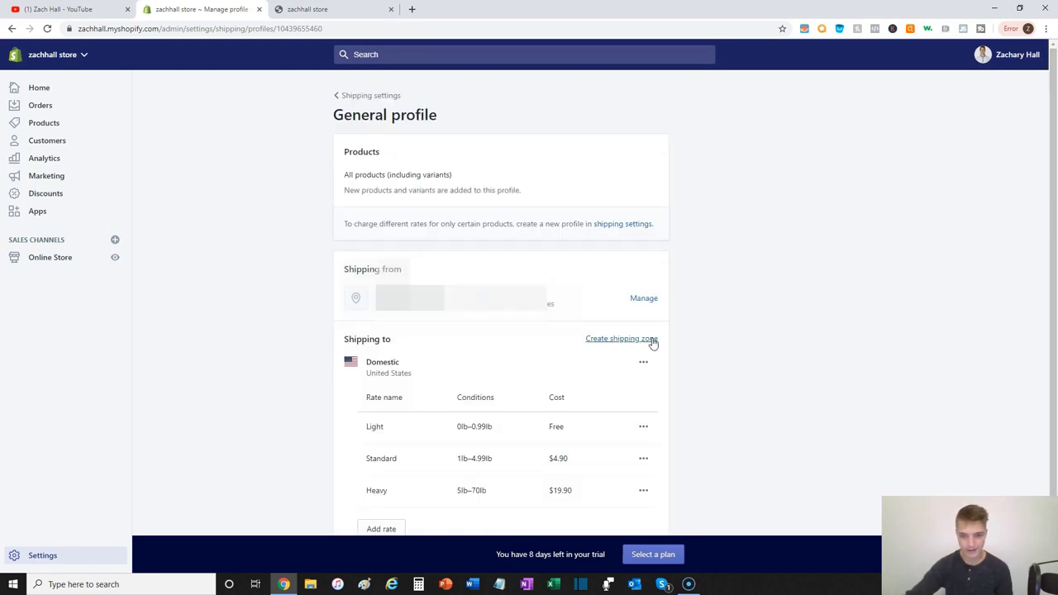
pyautogui.click(621, 337)
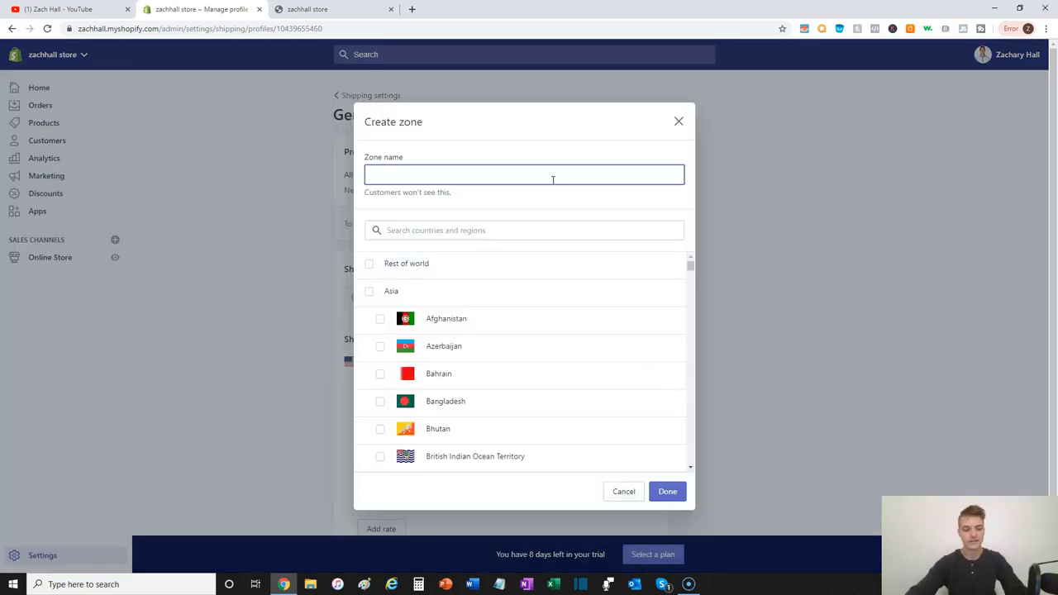
pyautogui.write('Main Shipping Zone')
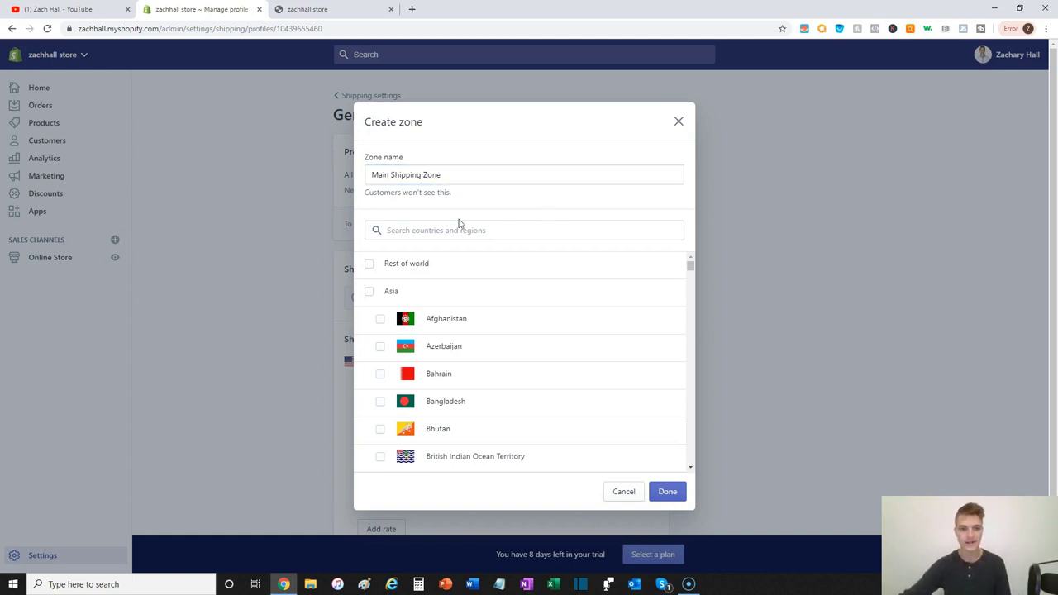
pyautogui.click(369, 263)
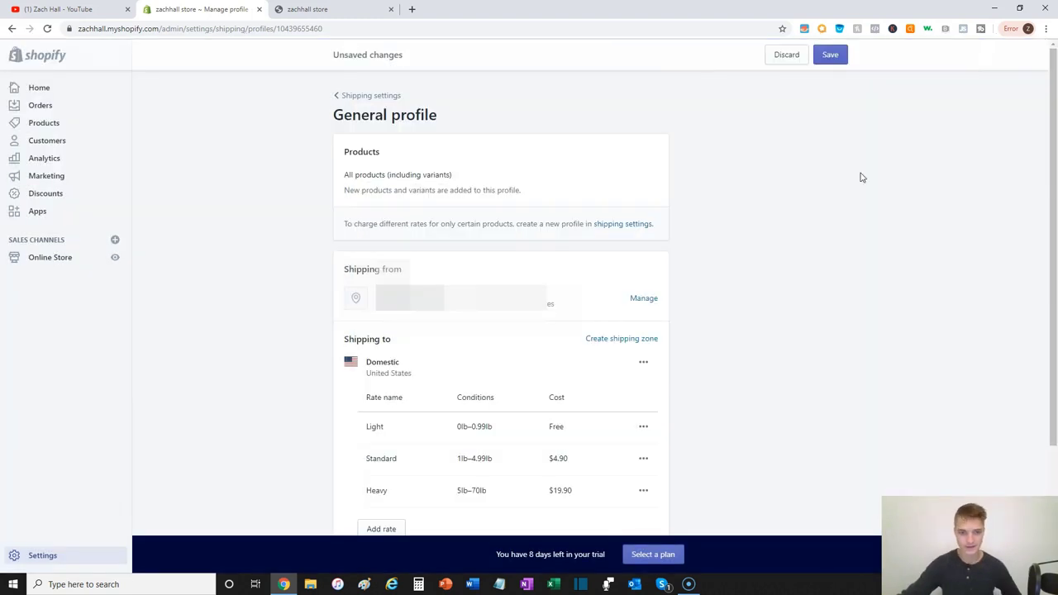
# Add a Shipping & Handling rate costing 5.99 to Main Shipping Zone.
pyautogui.scroll(-3)
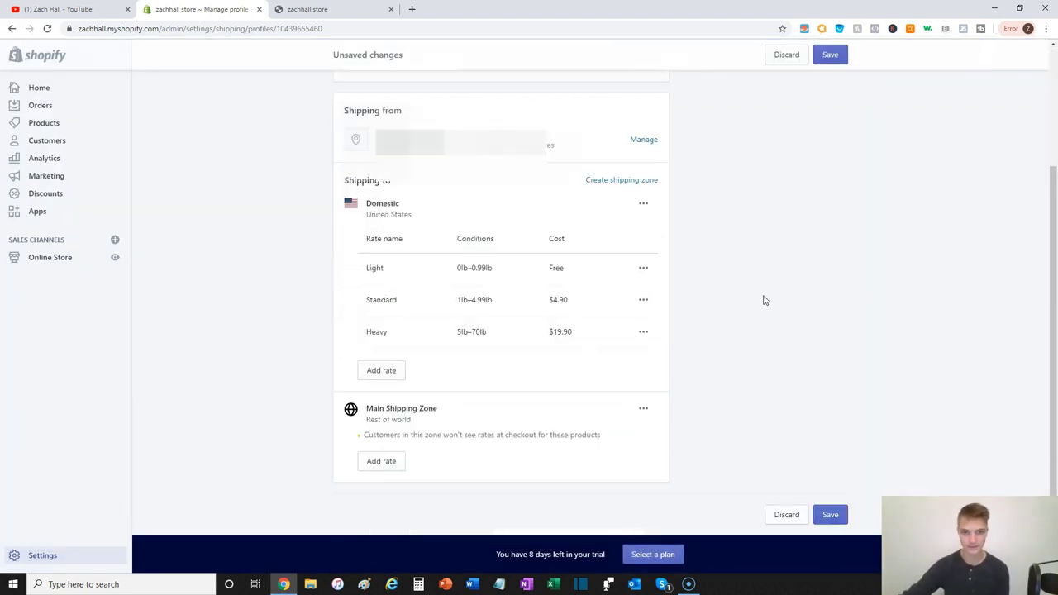
pyautogui.moveTo(380, 461)
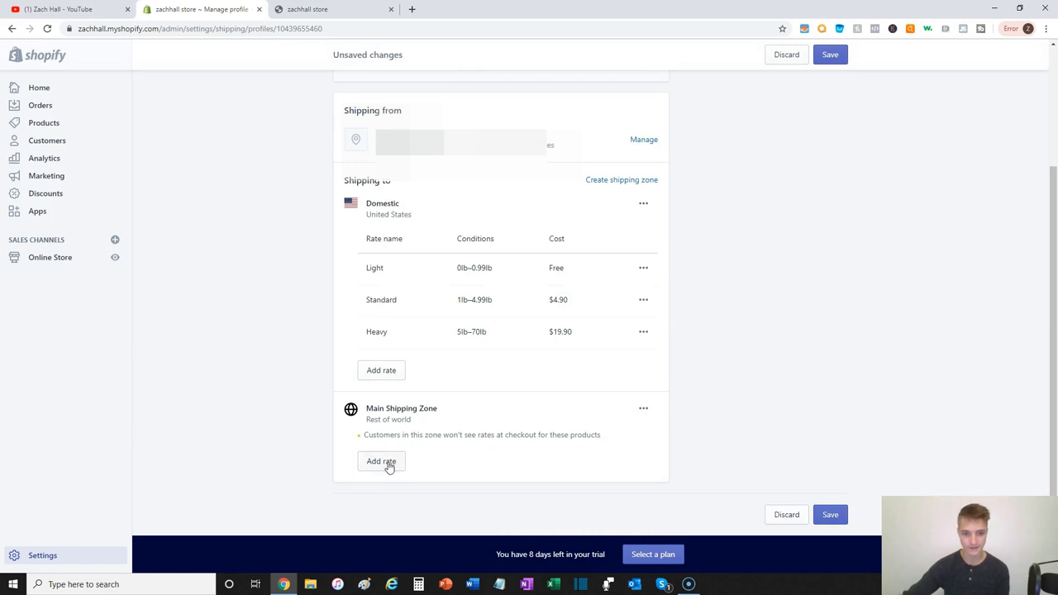
pyautogui.click(380, 461)
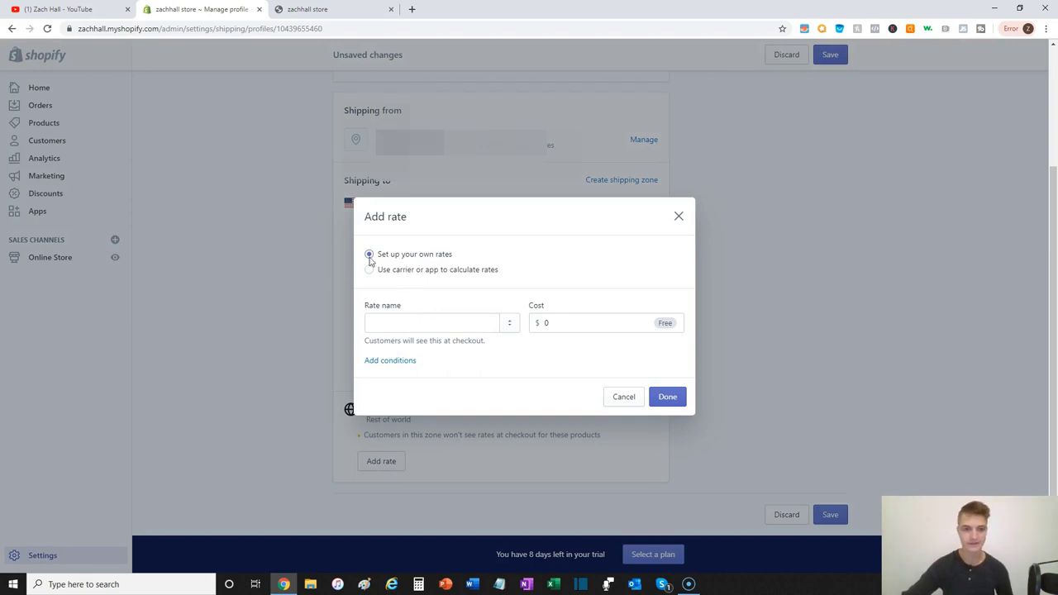
pyautogui.click(430, 322)
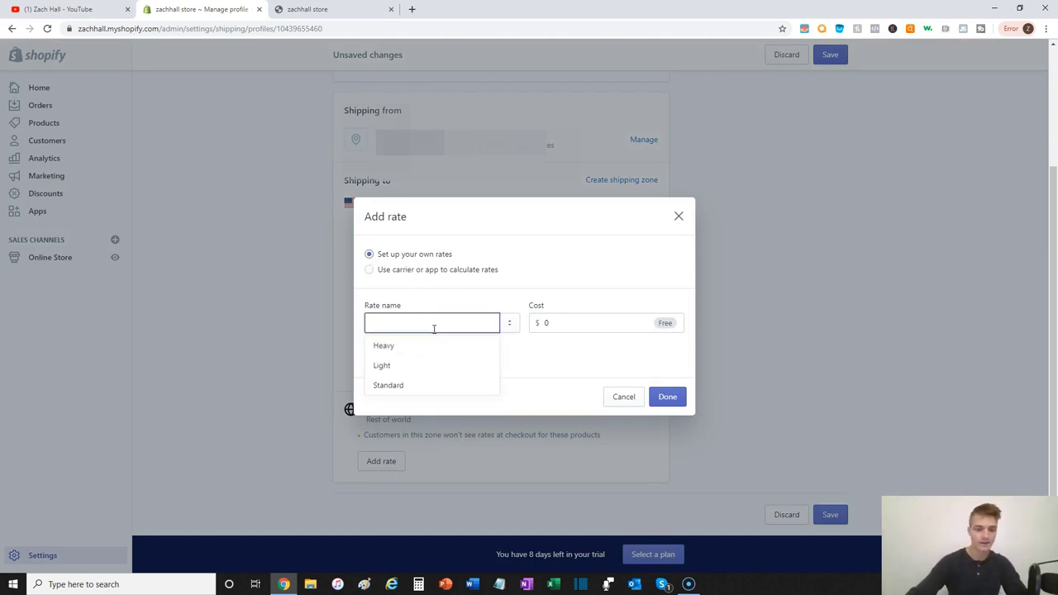
pyautogui.write('S')
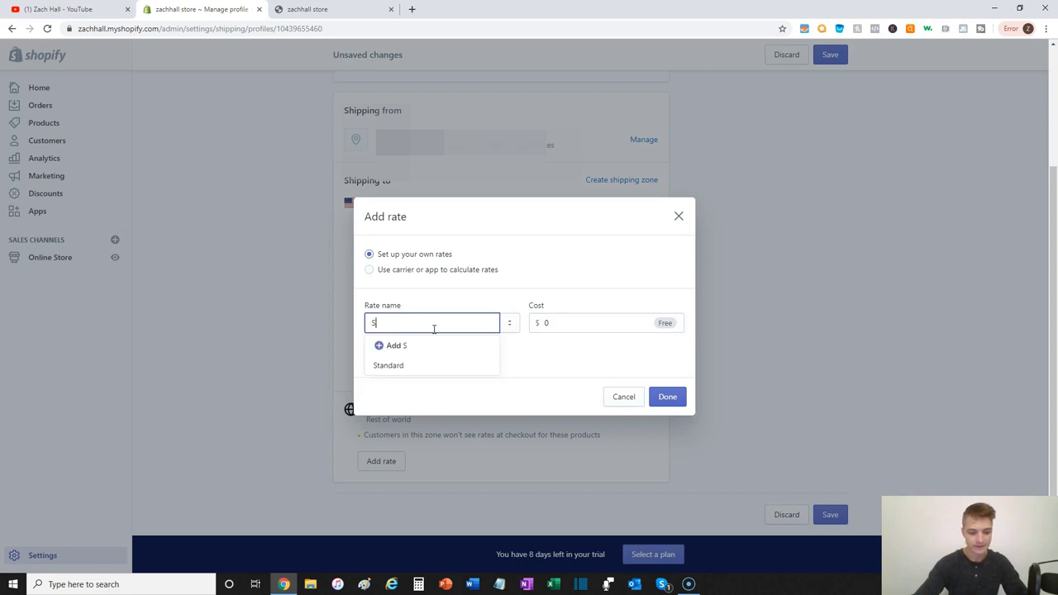
pyautogui.write('Shipping &')
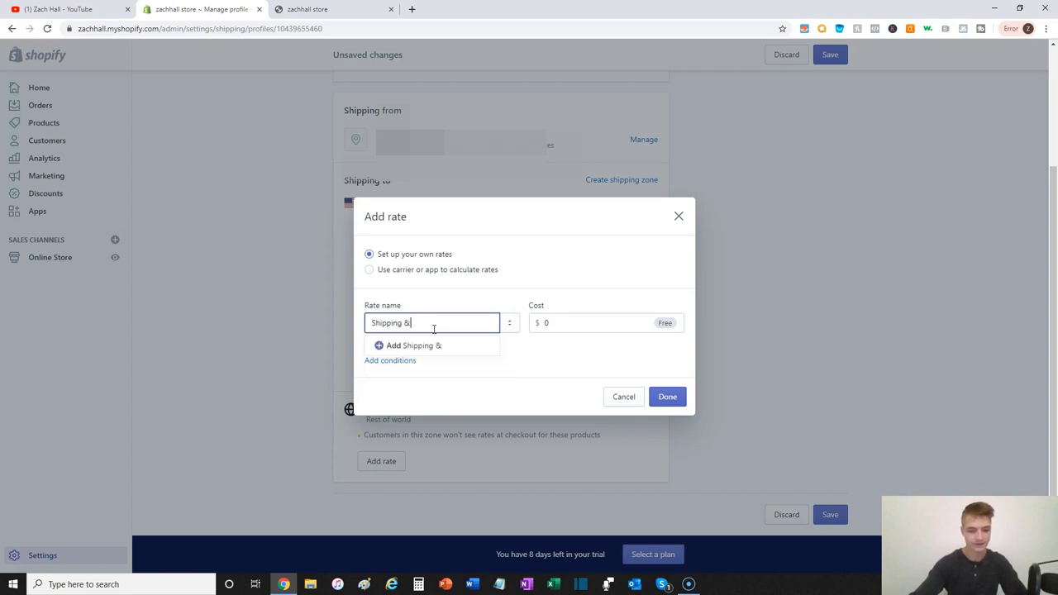
pyautogui.write('Handling')
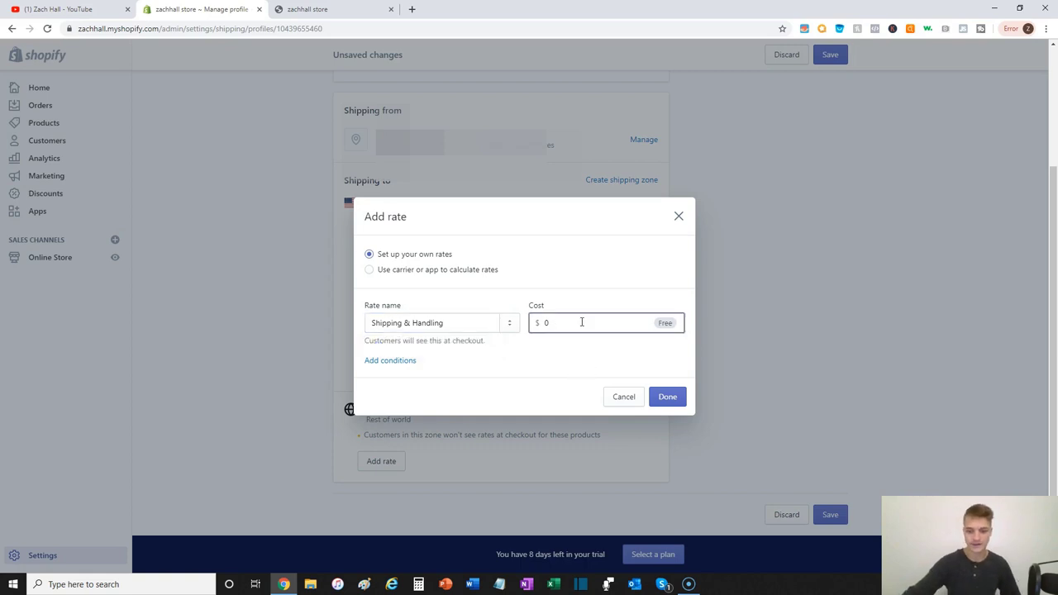
pyautogui.write('5.99')
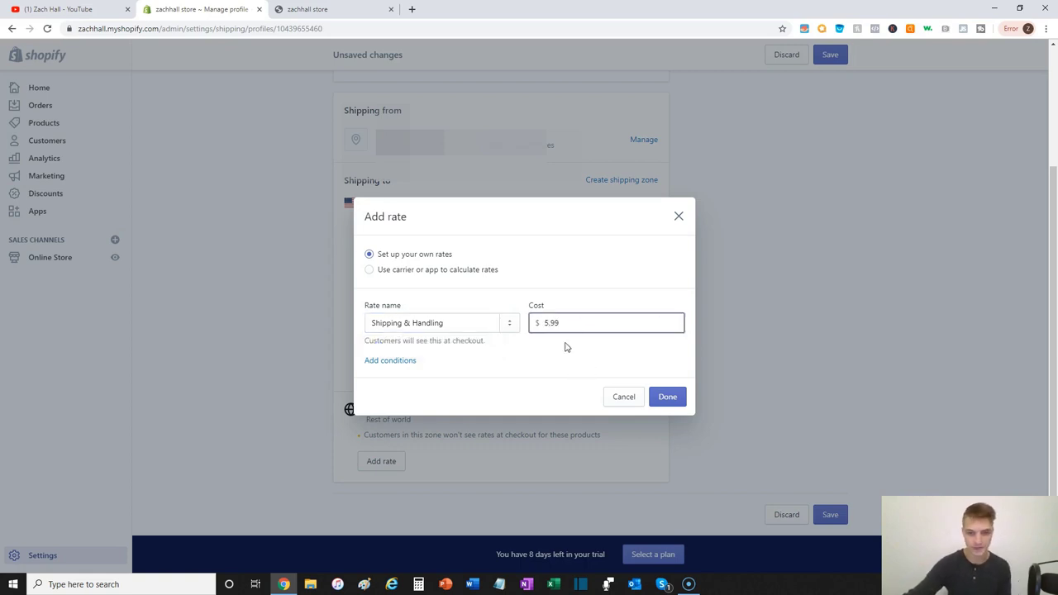
pyautogui.click(667, 397)
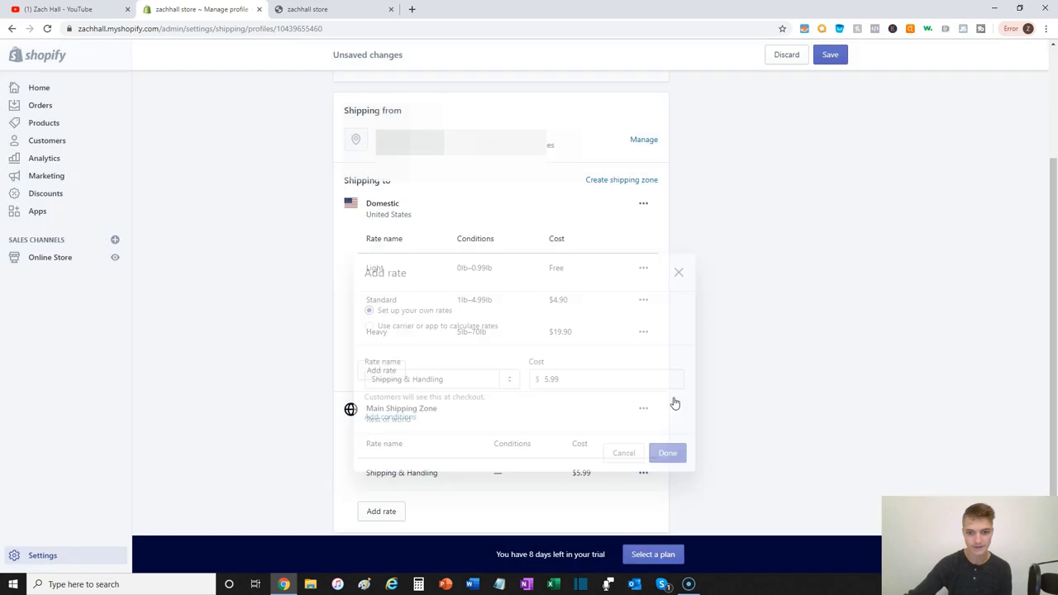
pyautogui.click(665, 452)
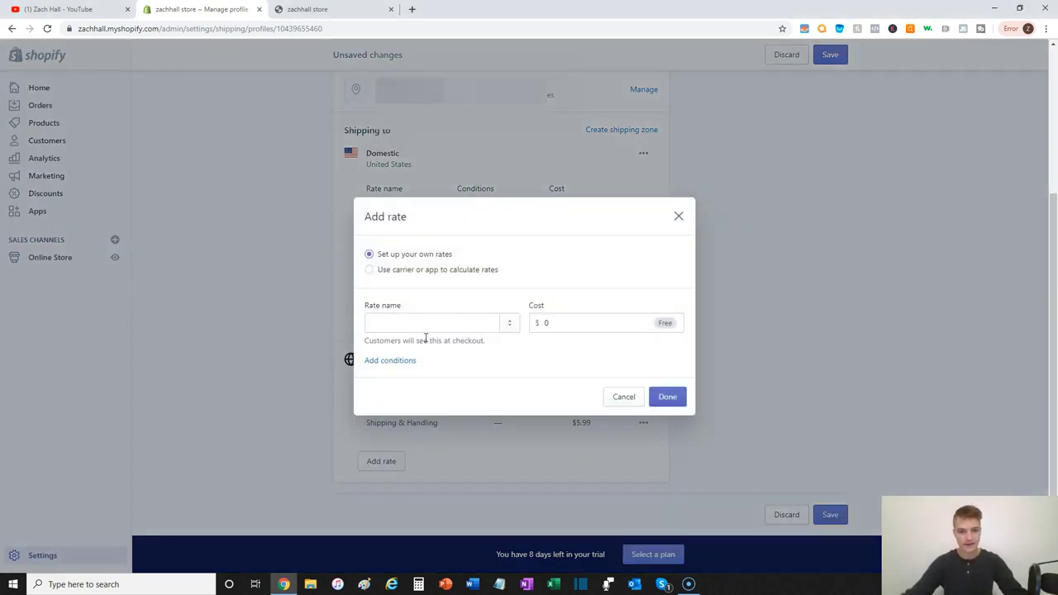
# Add a Priority Insured Shipping & Handling rate costing 9.99 to the zone.
pyautogui.click(430, 322)
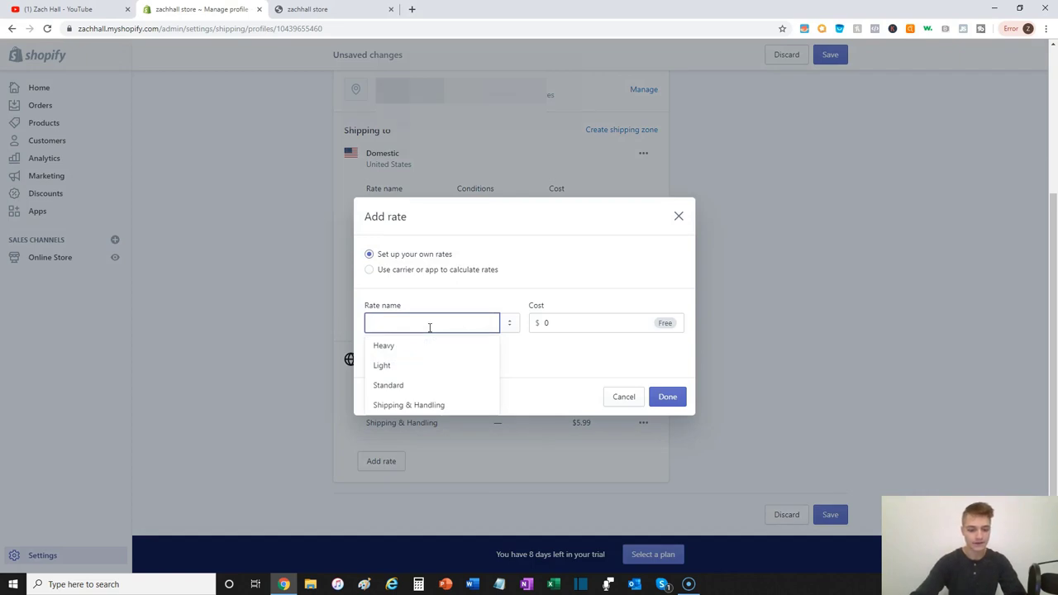
pyautogui.write('Priority Insured S')
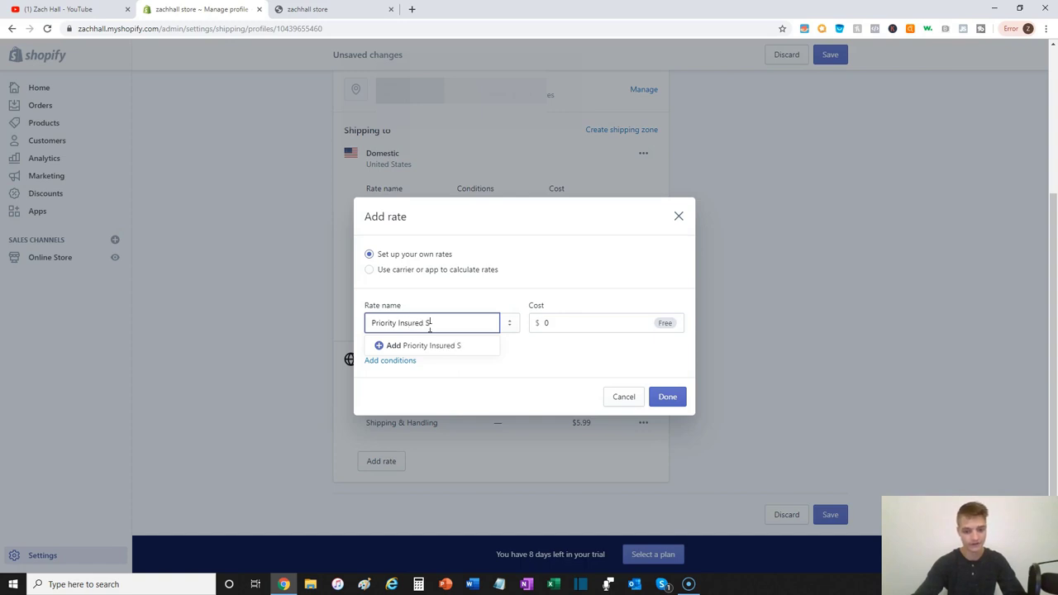
pyautogui.write('hipping & Hand')
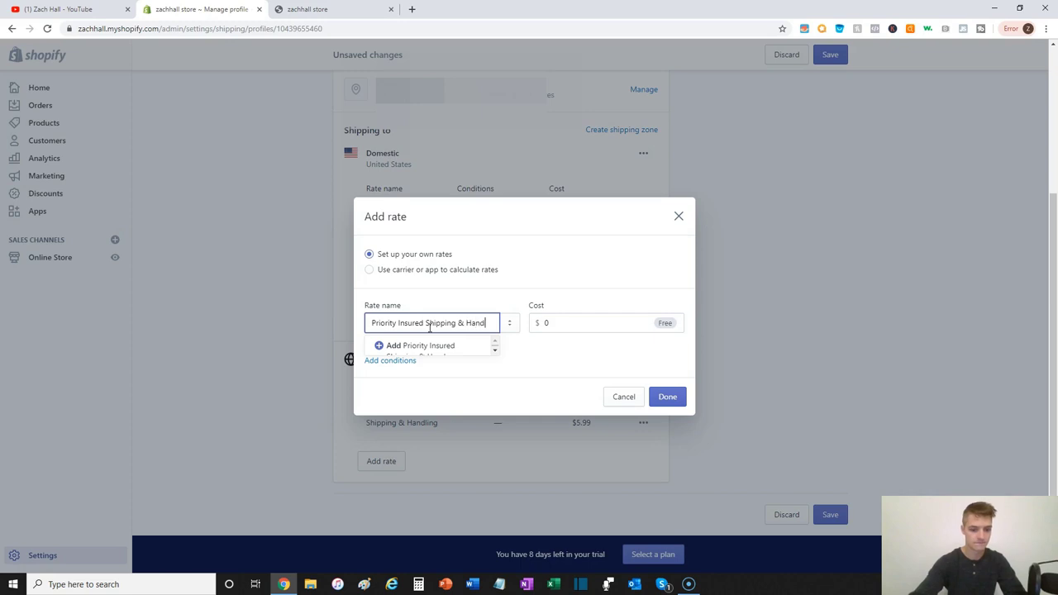
pyautogui.click(595, 322)
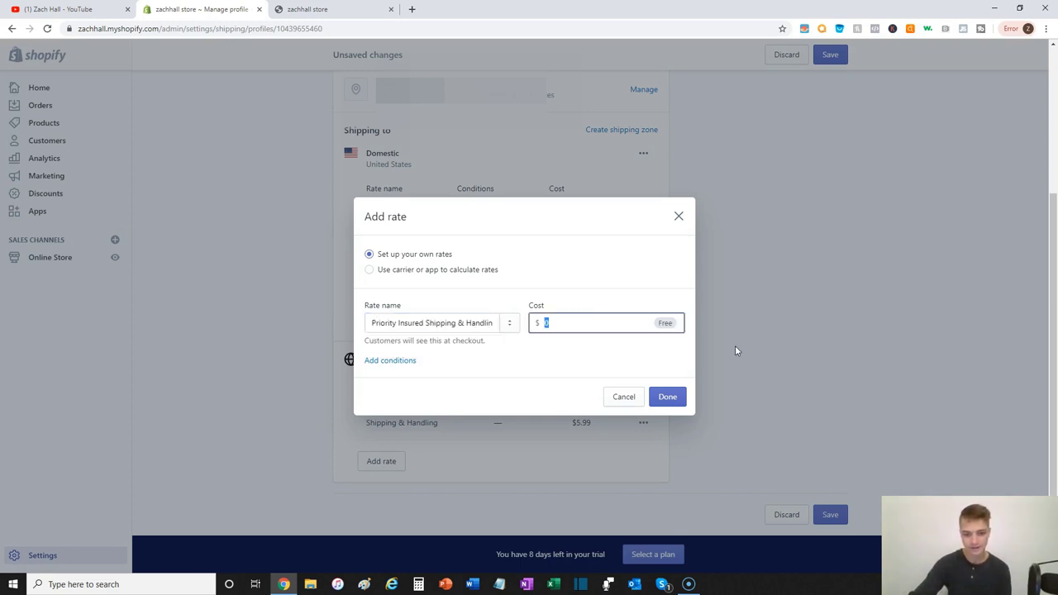
pyautogui.write('9.99')
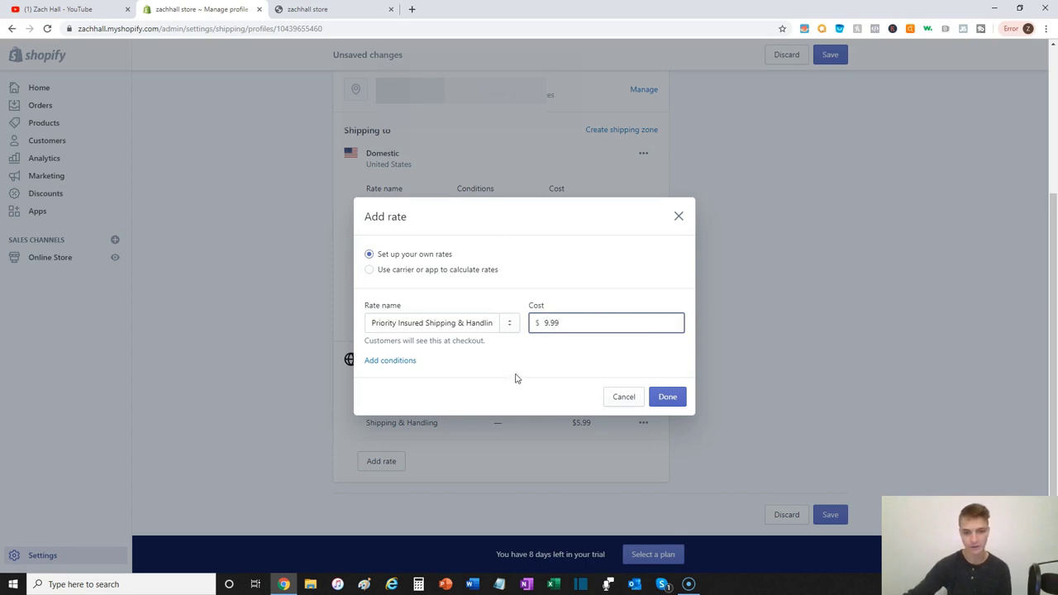
pyautogui.moveTo(615, 344)
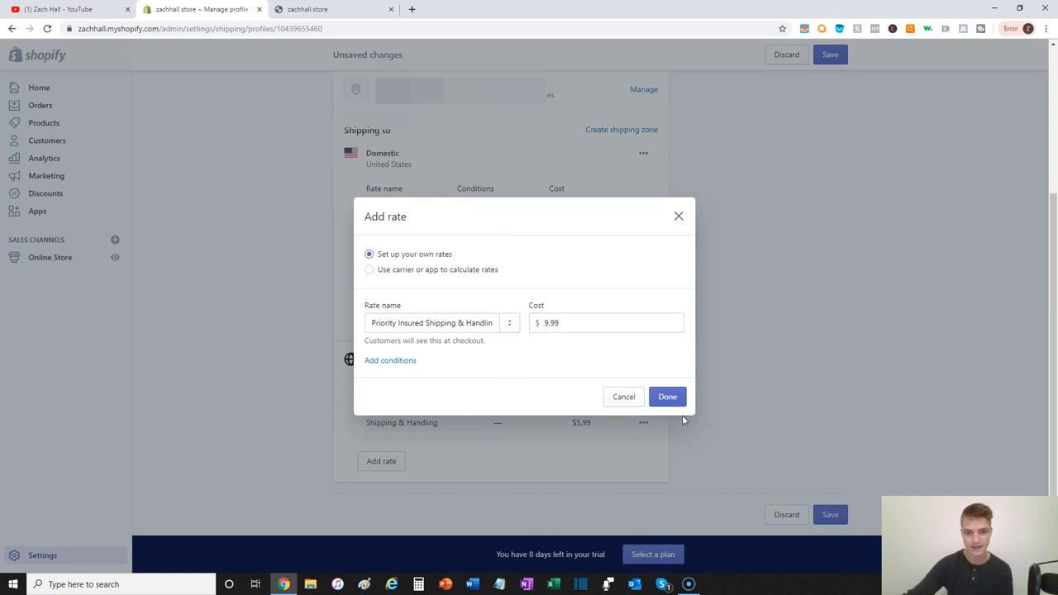
pyautogui.click(667, 397)
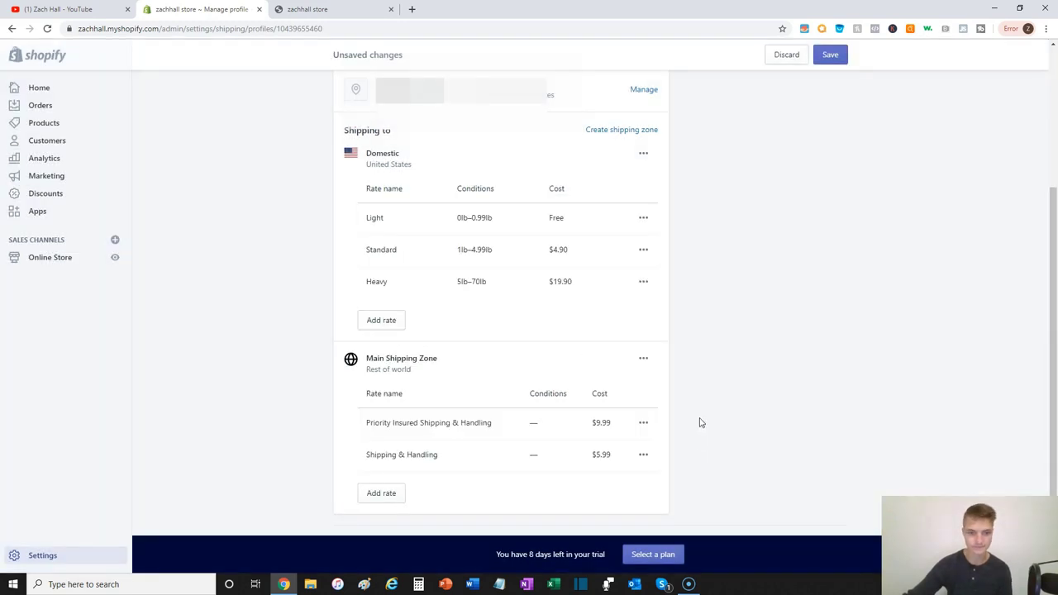
# Add a Free Shipping rate with cost 0, conditioned on order price of $75 and up.
pyautogui.click(380, 493)
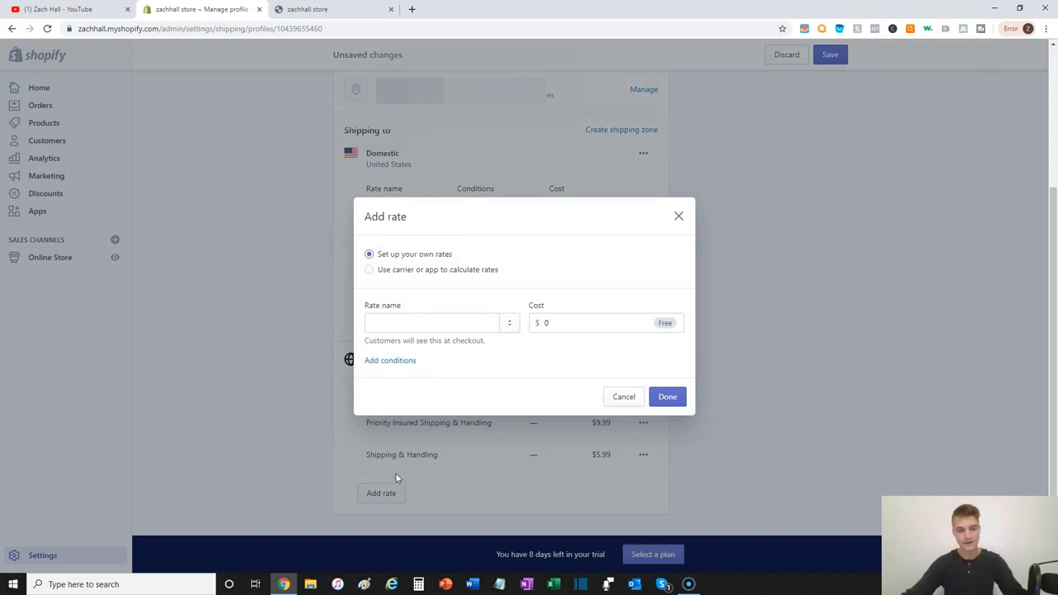
pyautogui.moveTo(466, 367)
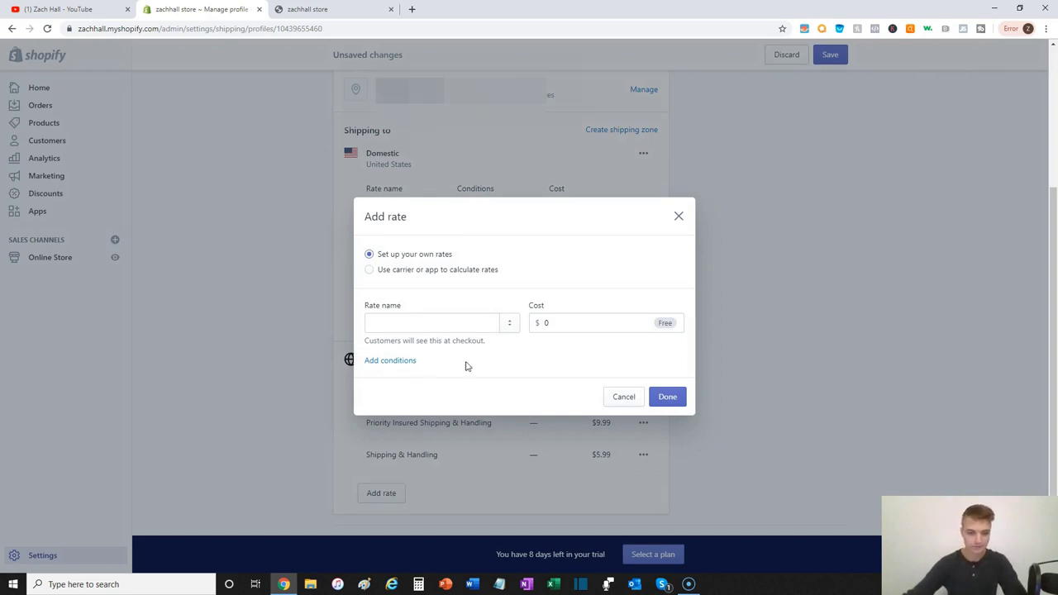
pyautogui.moveTo(562, 469)
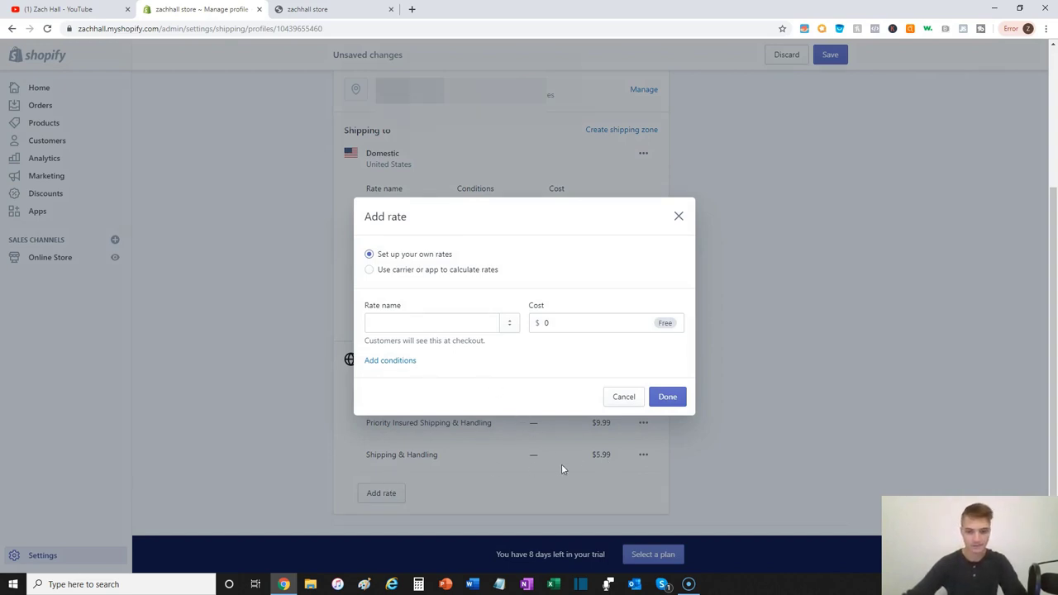
pyautogui.moveTo(454, 377)
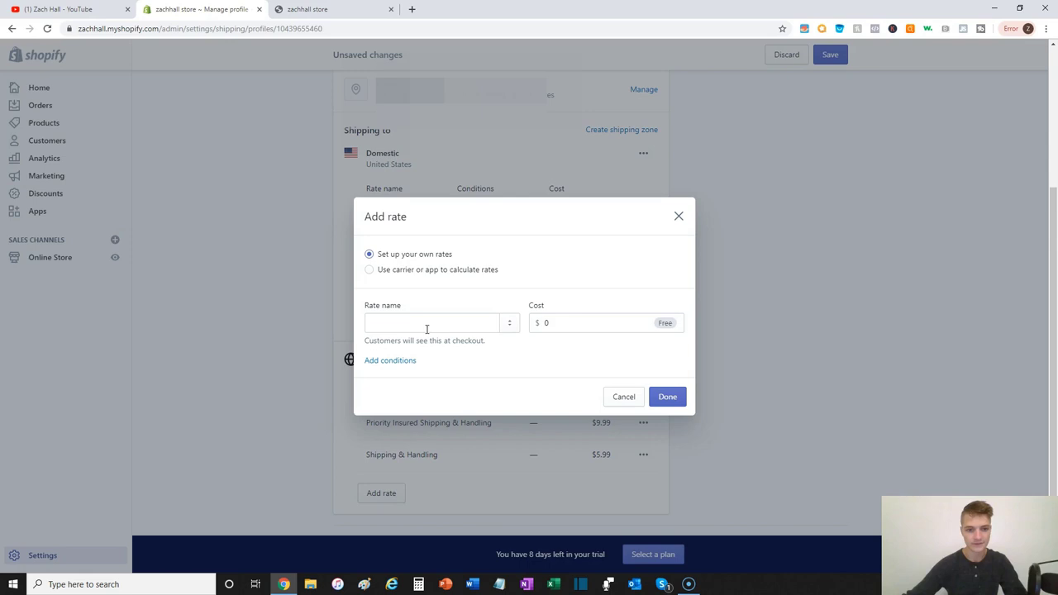
pyautogui.click(623, 396)
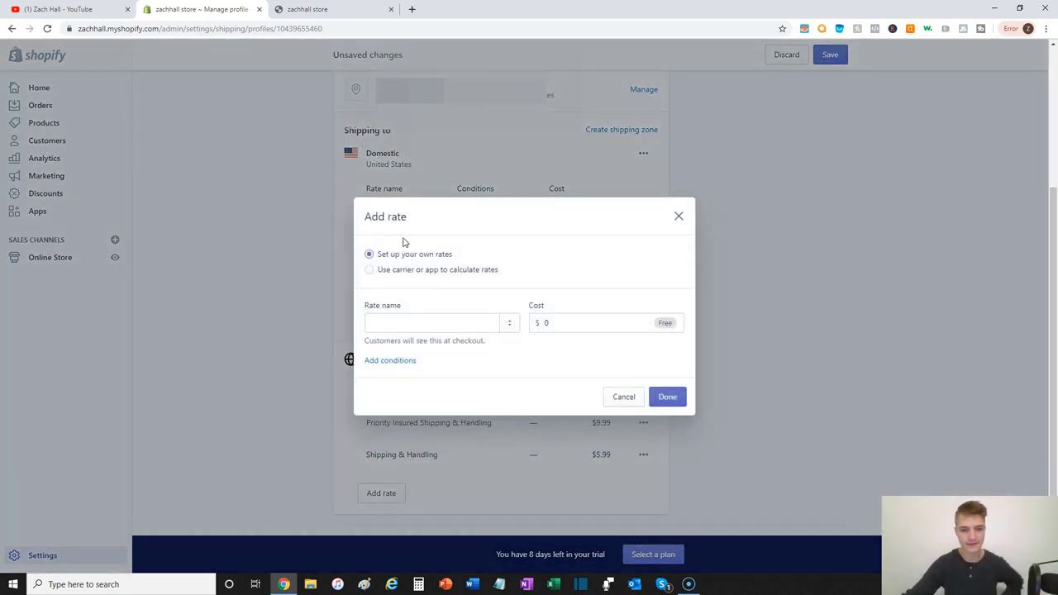
pyautogui.write('Free Shipping')
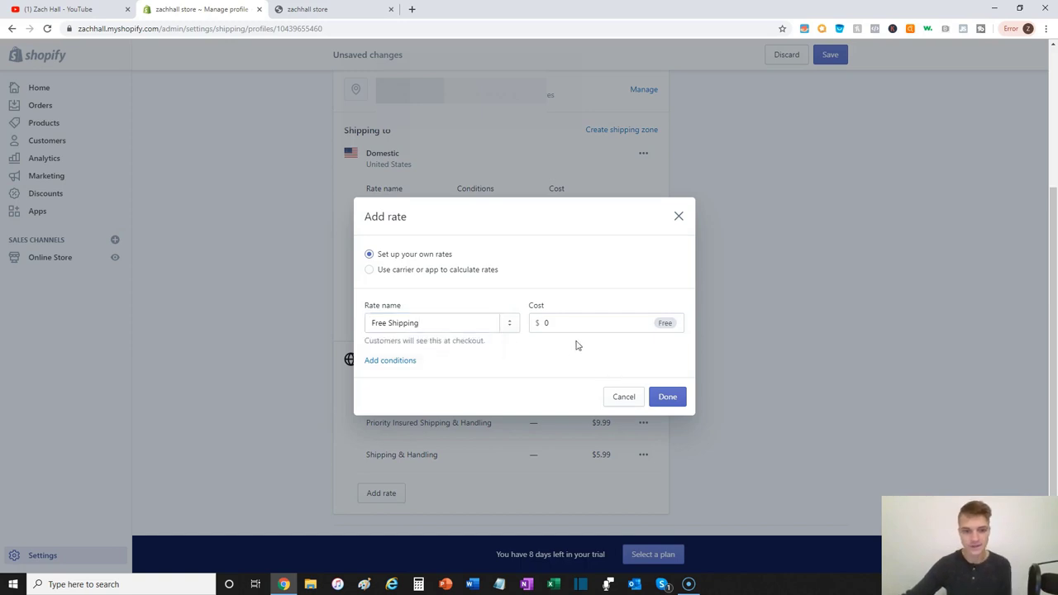
pyautogui.click(390, 360)
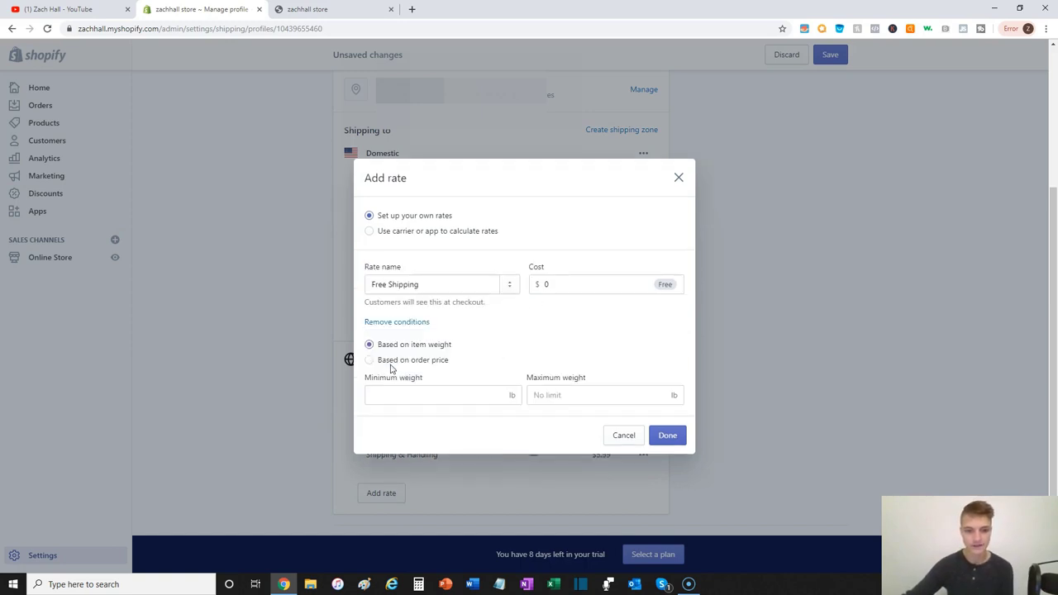
pyautogui.click(370, 360)
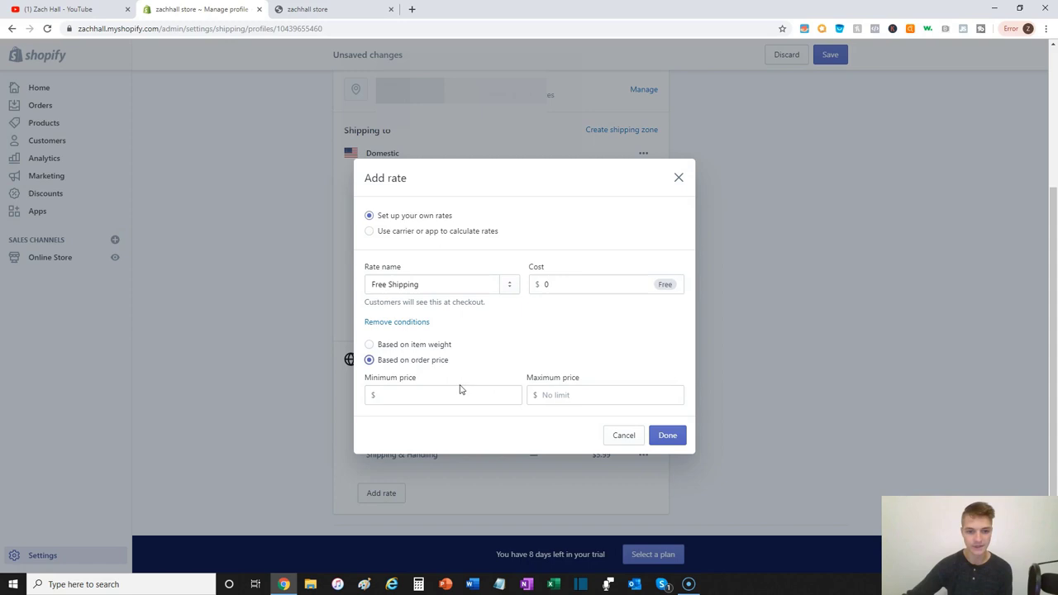
pyautogui.write('75')
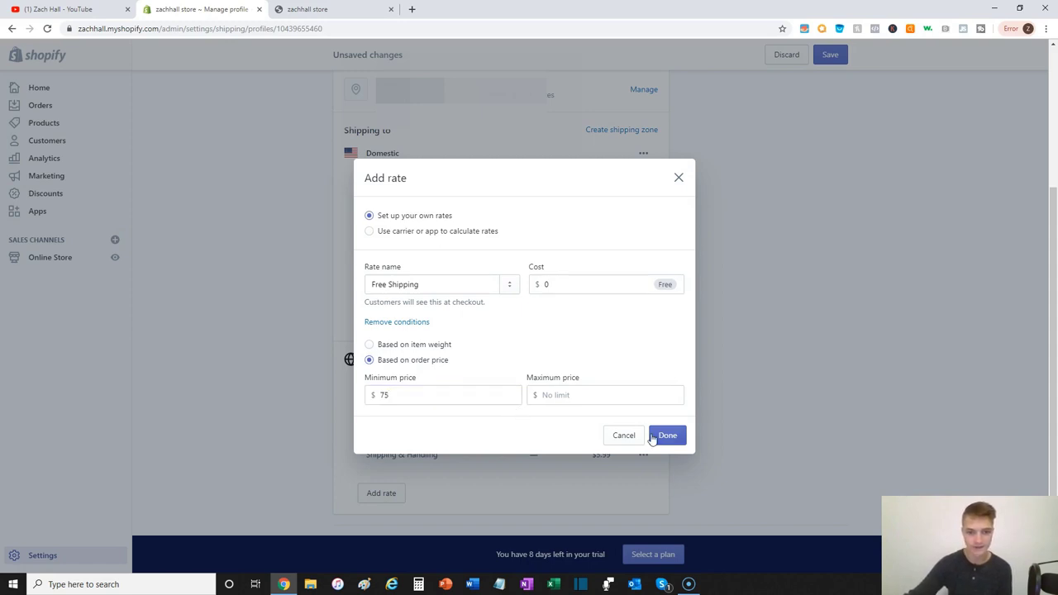
pyautogui.moveTo(395, 377)
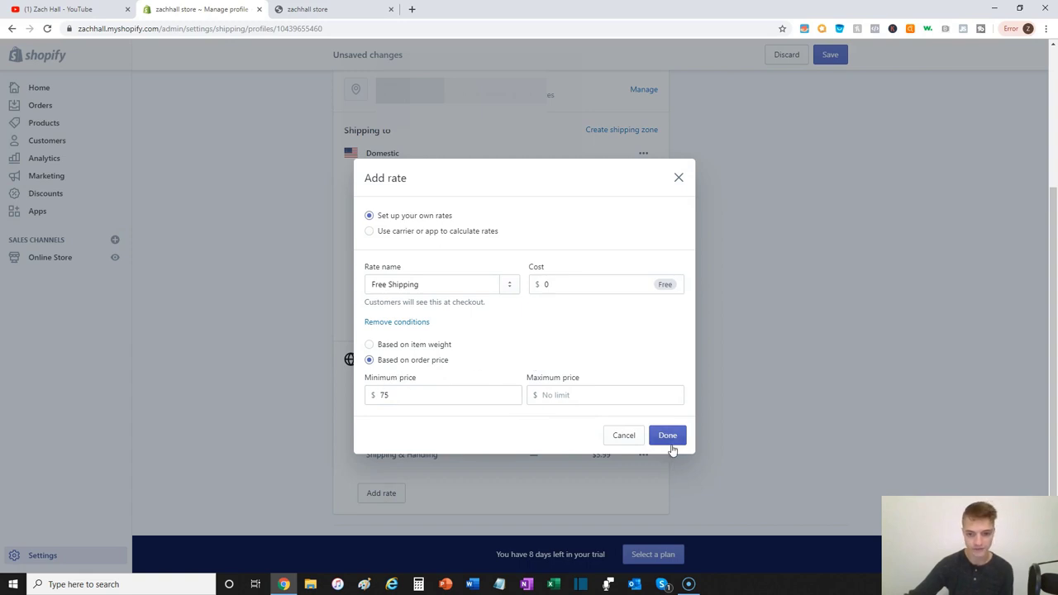
pyautogui.click(668, 434)
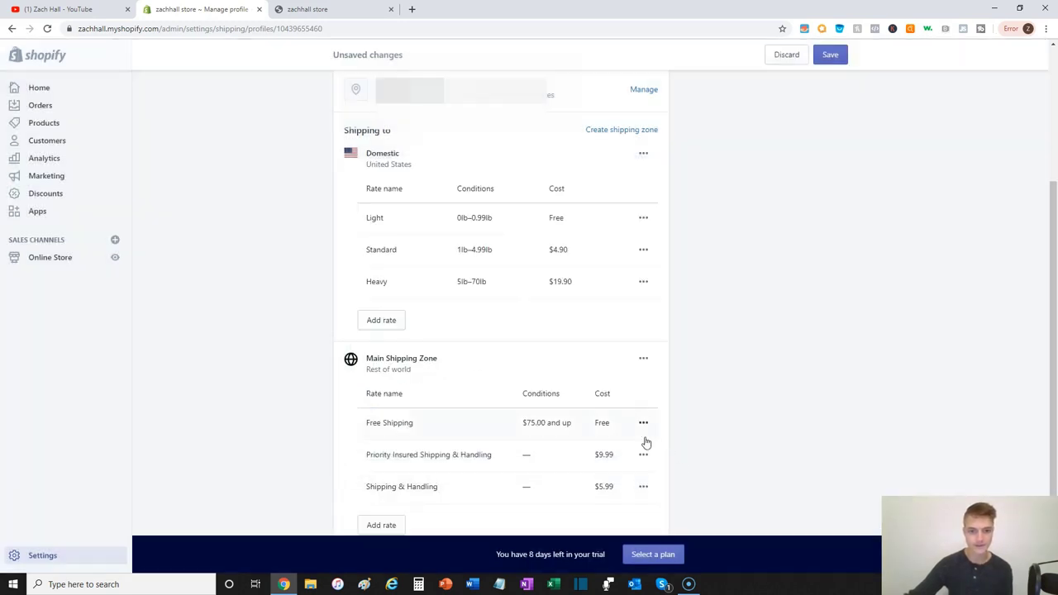
# Return from the General shipping profile to the store's Settings overview.
pyautogui.click(829, 55)
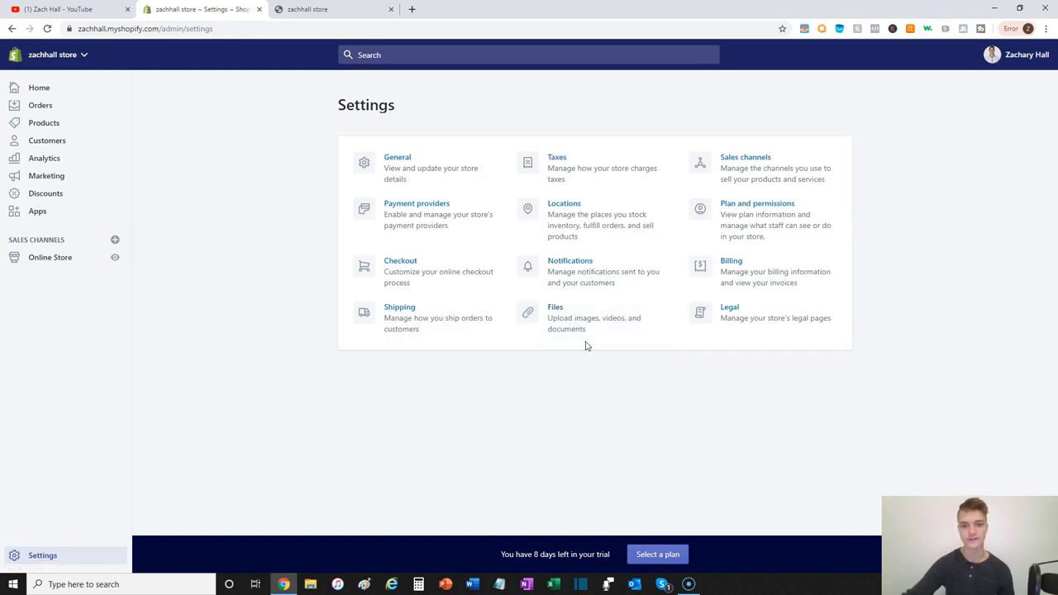
pyautogui.moveTo(590, 345)
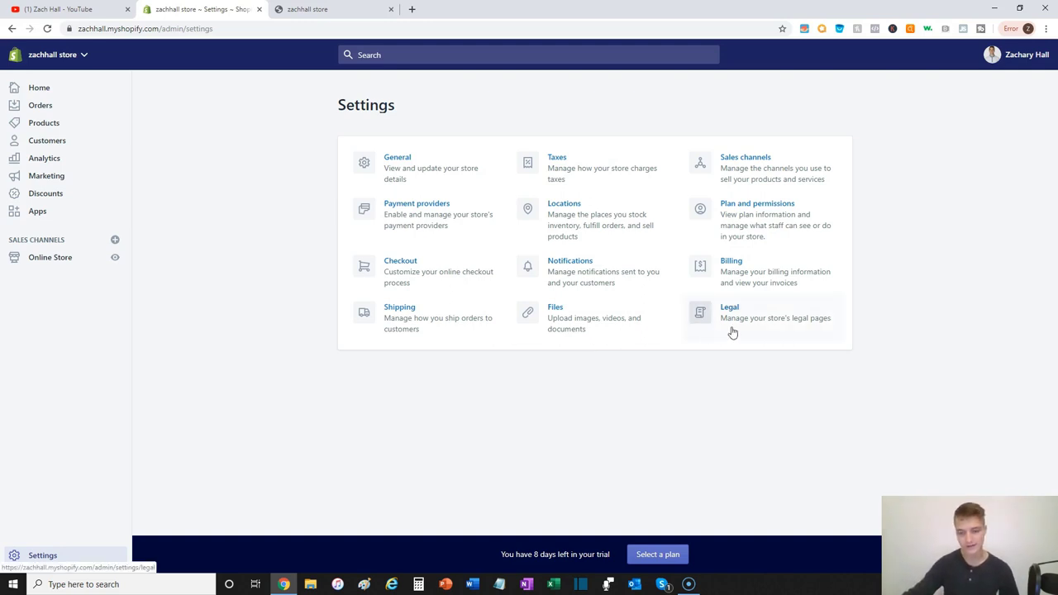
# Go to the Legal settings and review the empty refund, privacy and terms of service editors.
pyautogui.click(729, 306)
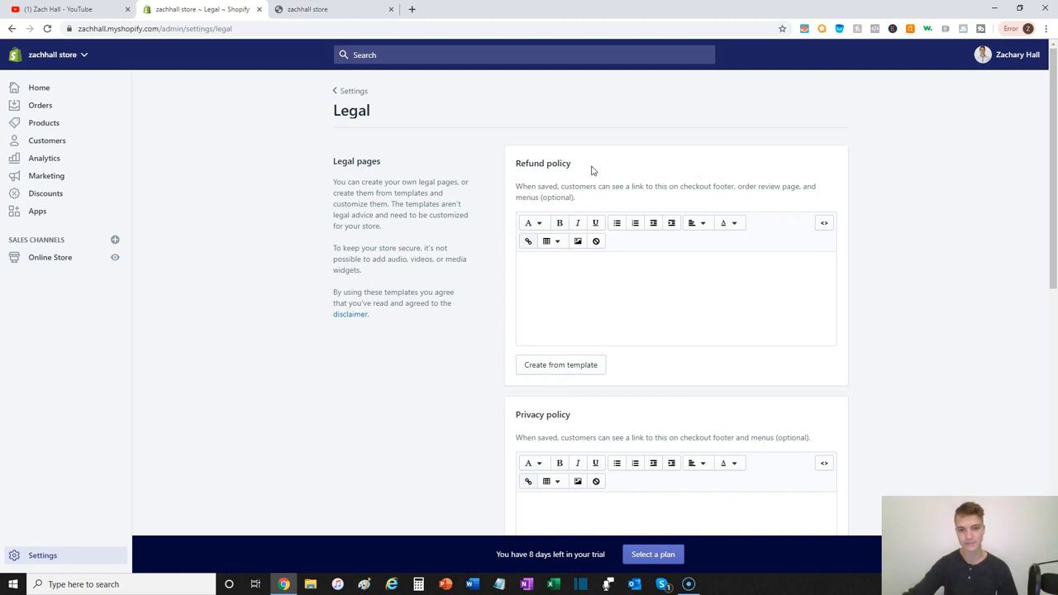
pyautogui.scroll(-3)
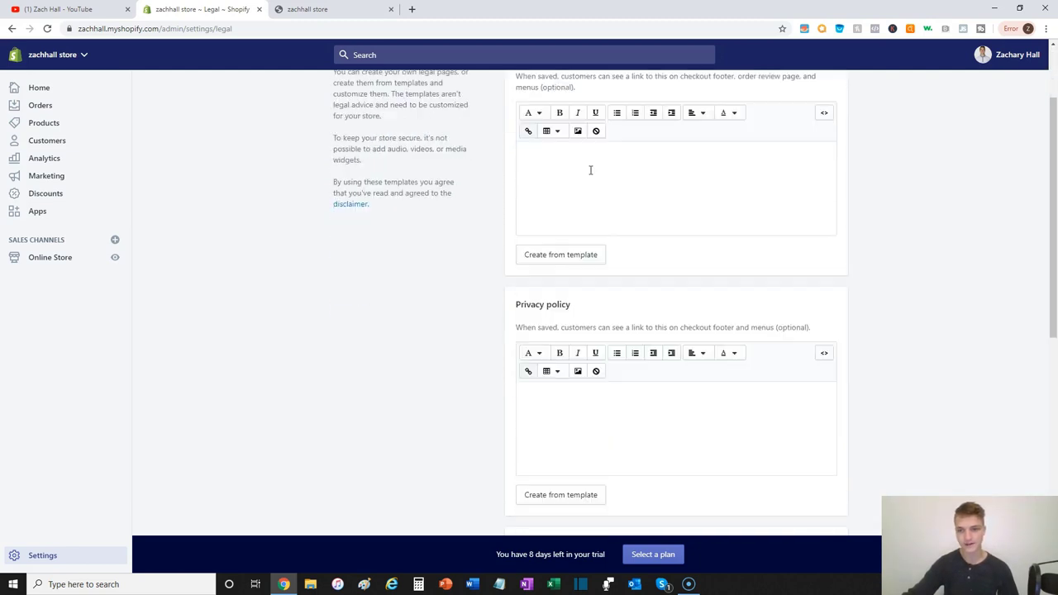
pyautogui.scroll(-3)
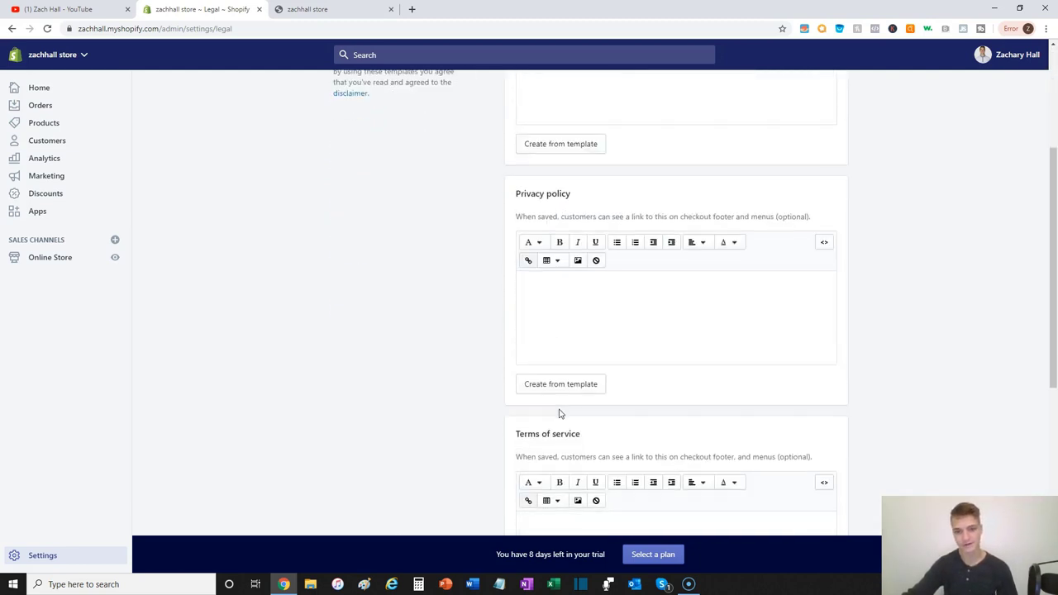
pyautogui.scroll(-3)
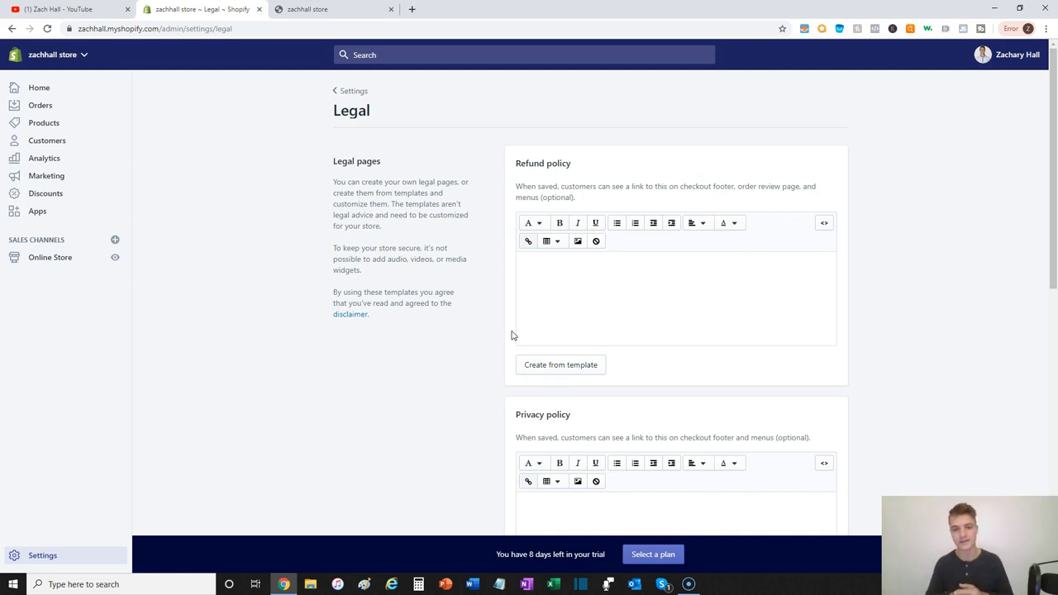
pyautogui.scroll(-3)
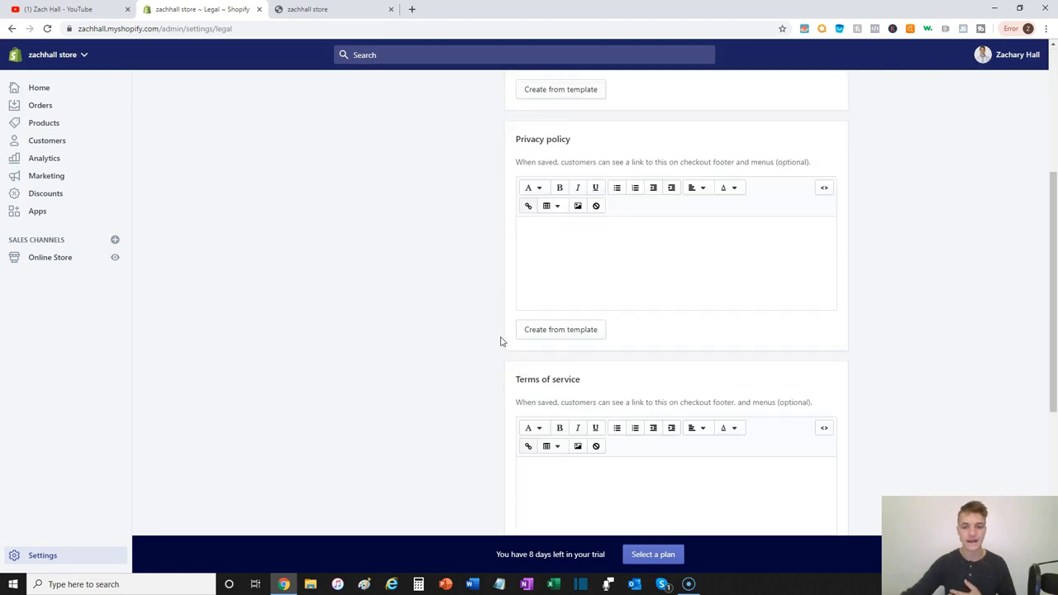
pyautogui.scroll(-3)
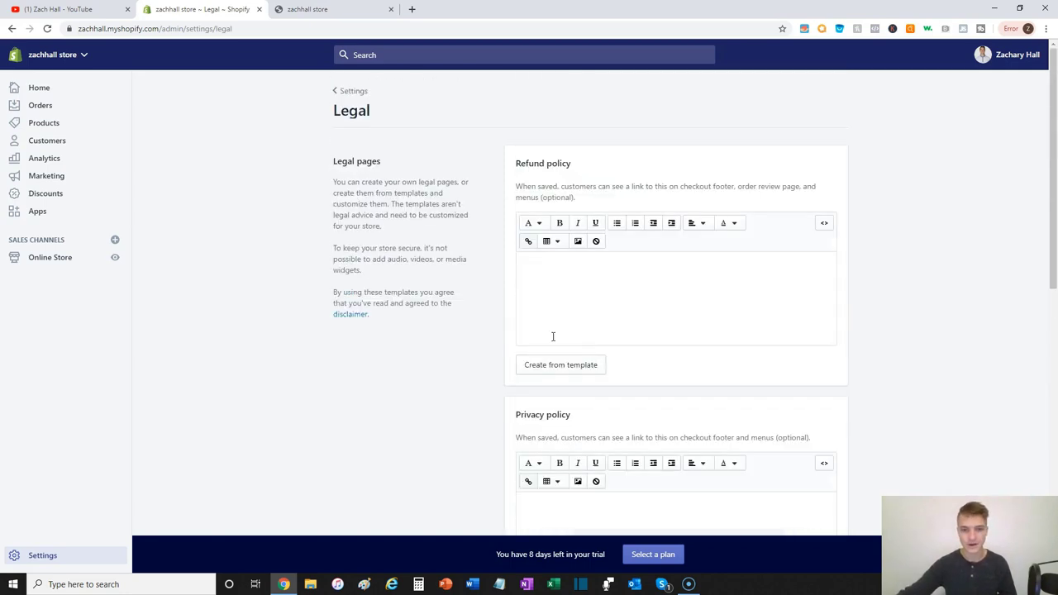
# Fill the refund, privacy and terms of service policies from templates and save the legal pages.
pyautogui.click(561, 365)
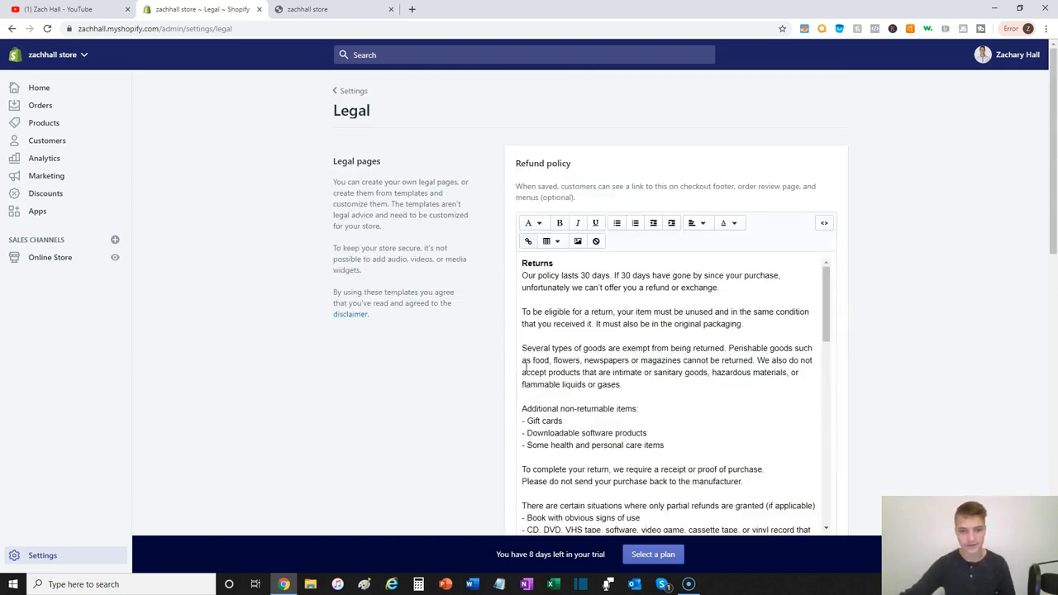
pyautogui.scroll(-3)
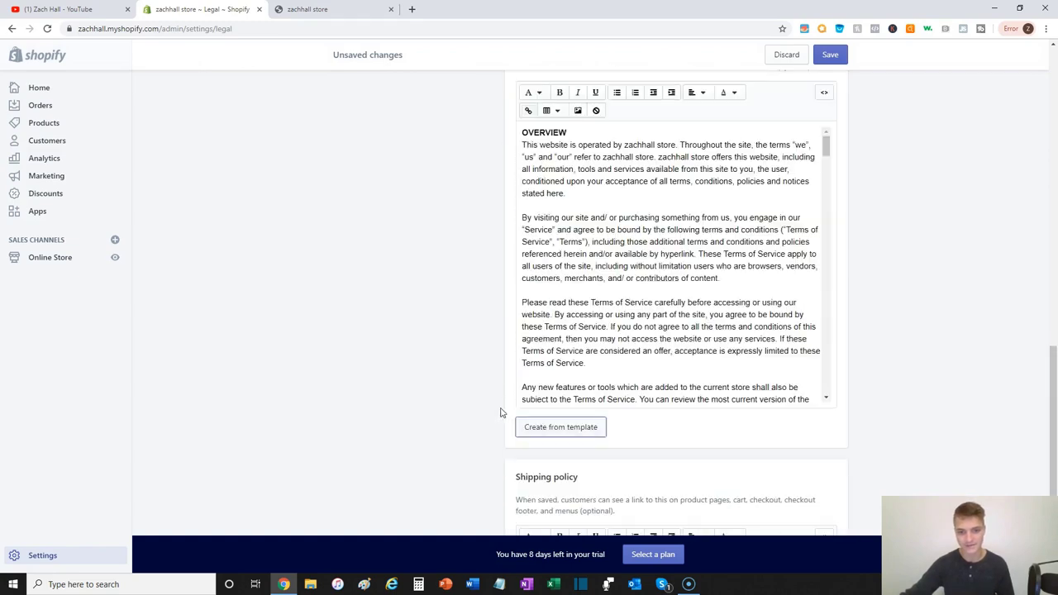
pyautogui.scroll(-3)
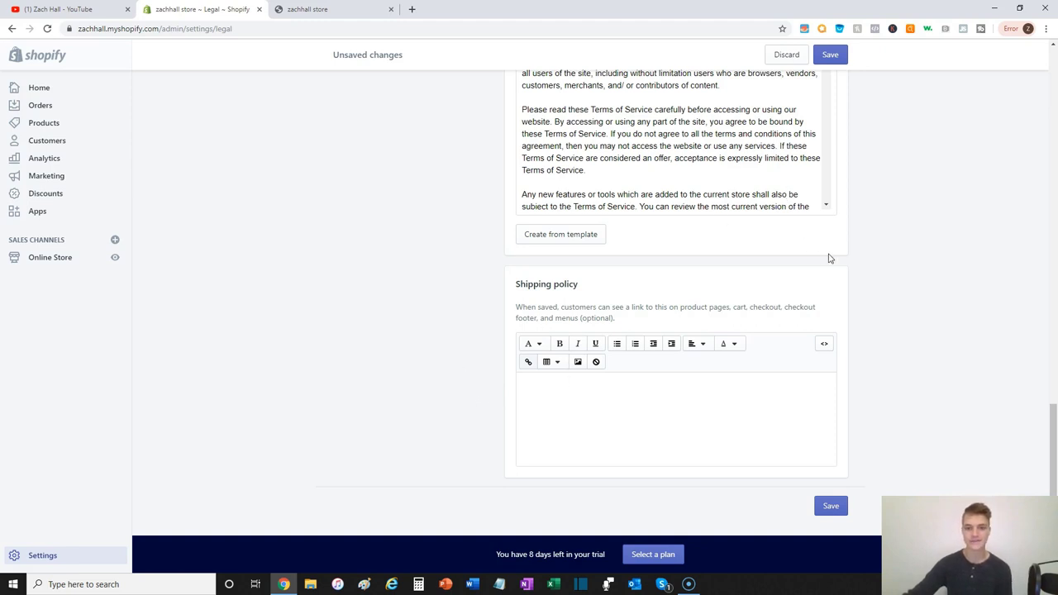
pyautogui.moveTo(818, 257)
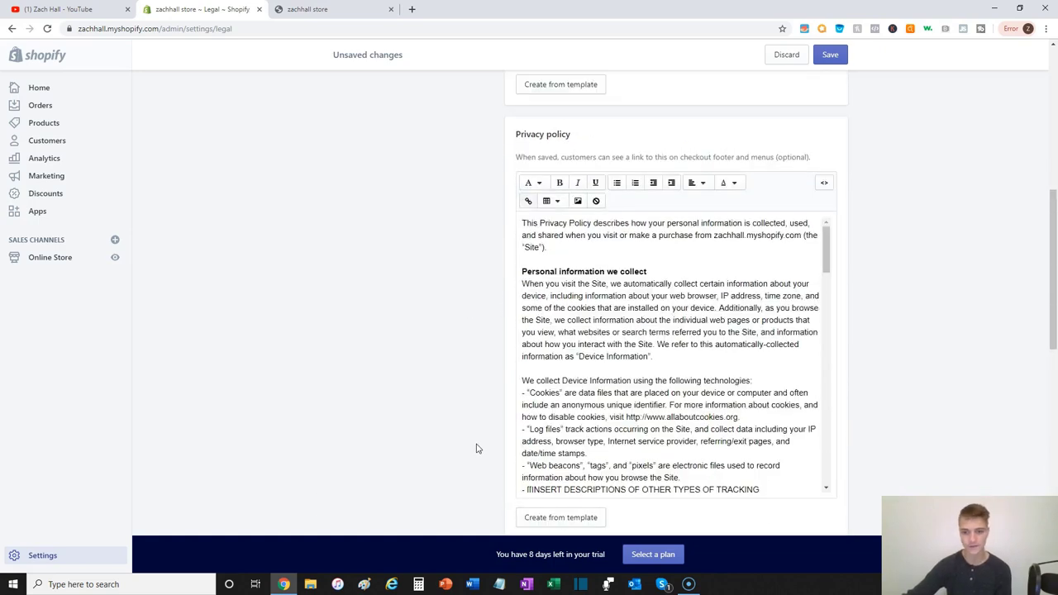
pyautogui.scroll(-3)
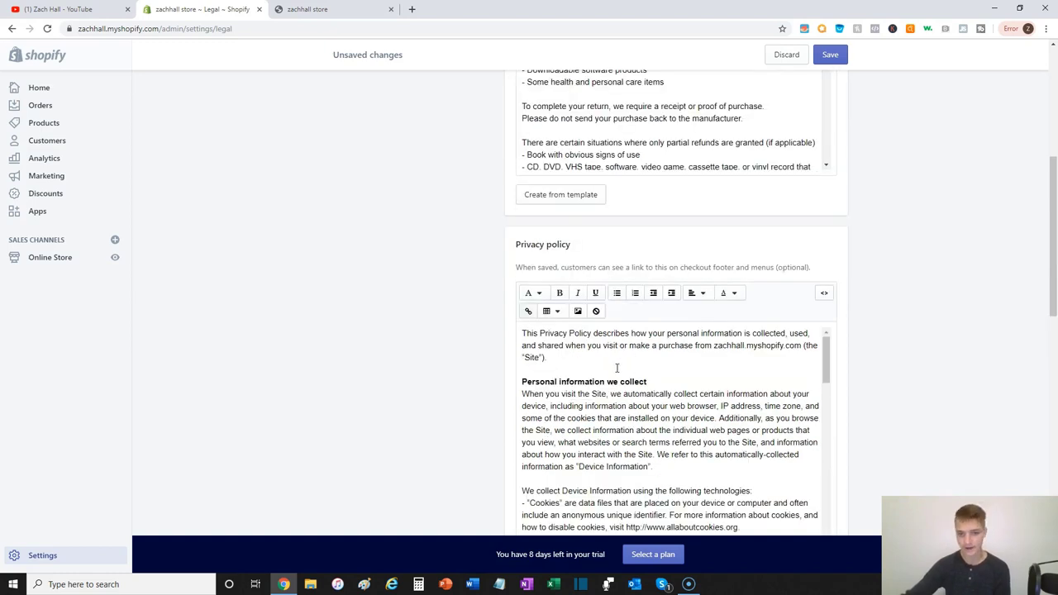
pyautogui.moveTo(757, 266)
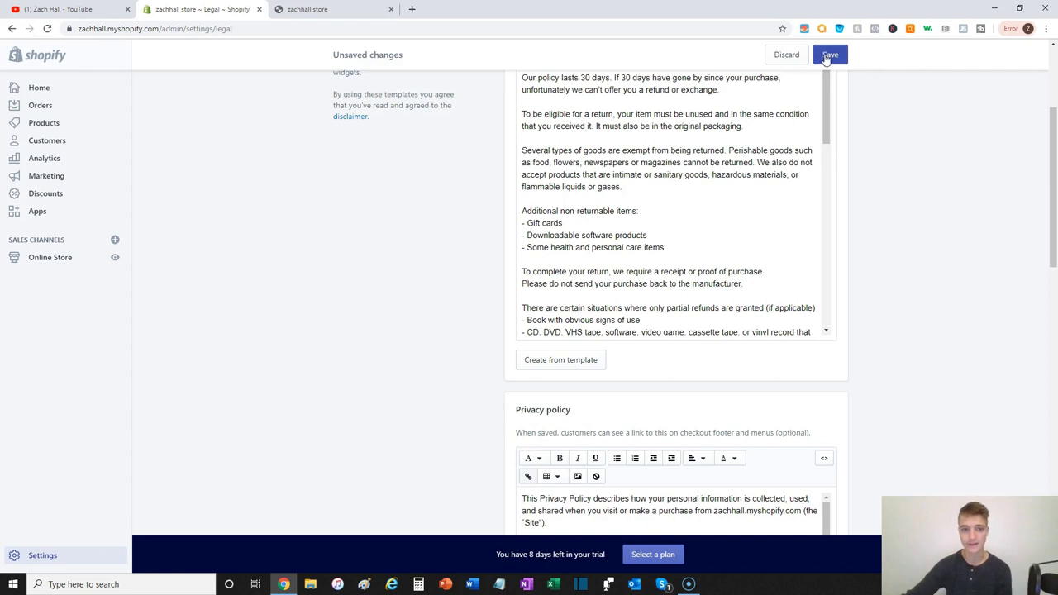
pyautogui.click(829, 55)
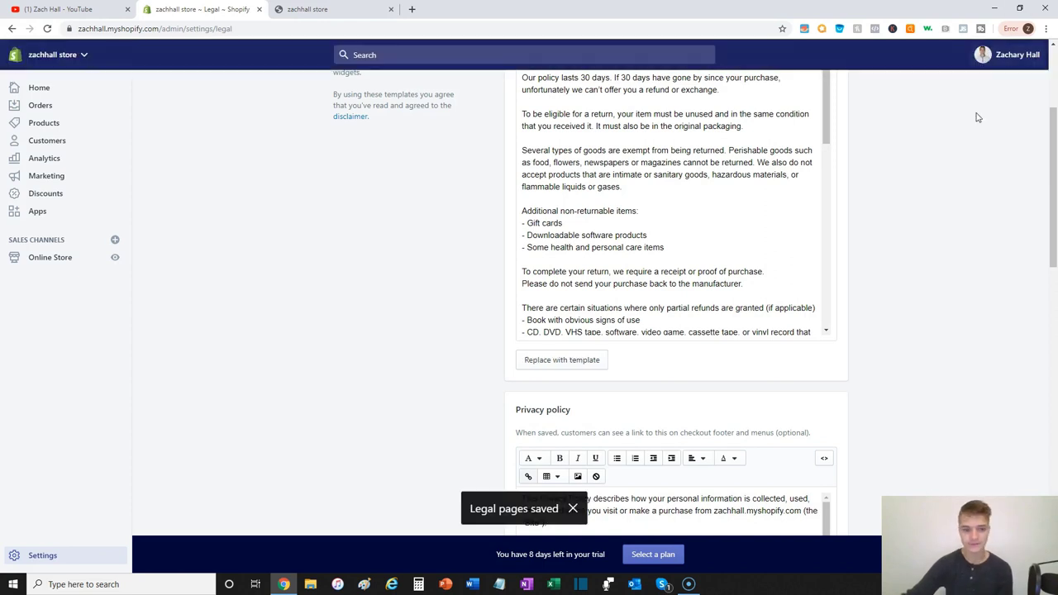